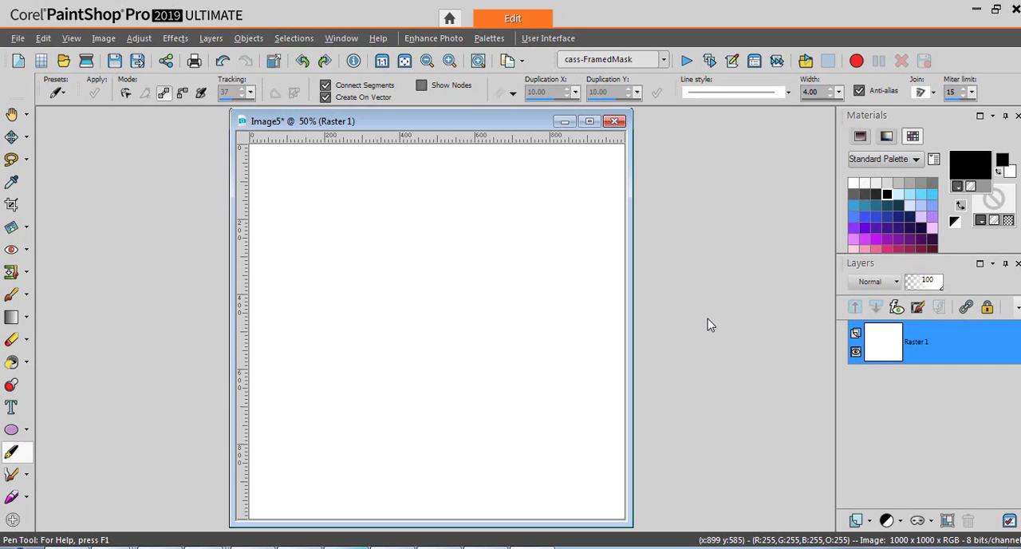
{"action": "mouse_move", "coordinate": [693, 324]}
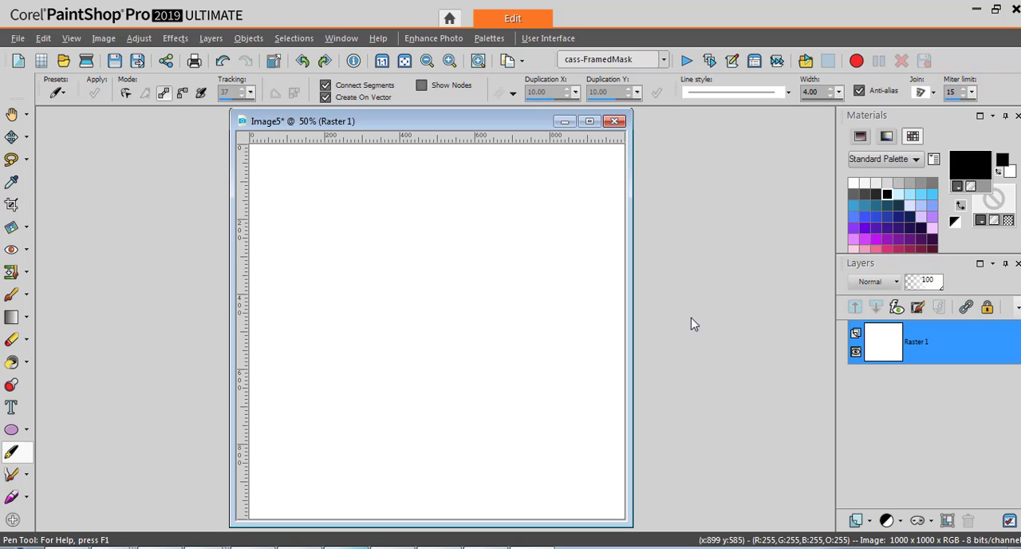
{"action": "mouse_move", "coordinate": [192, 402]}
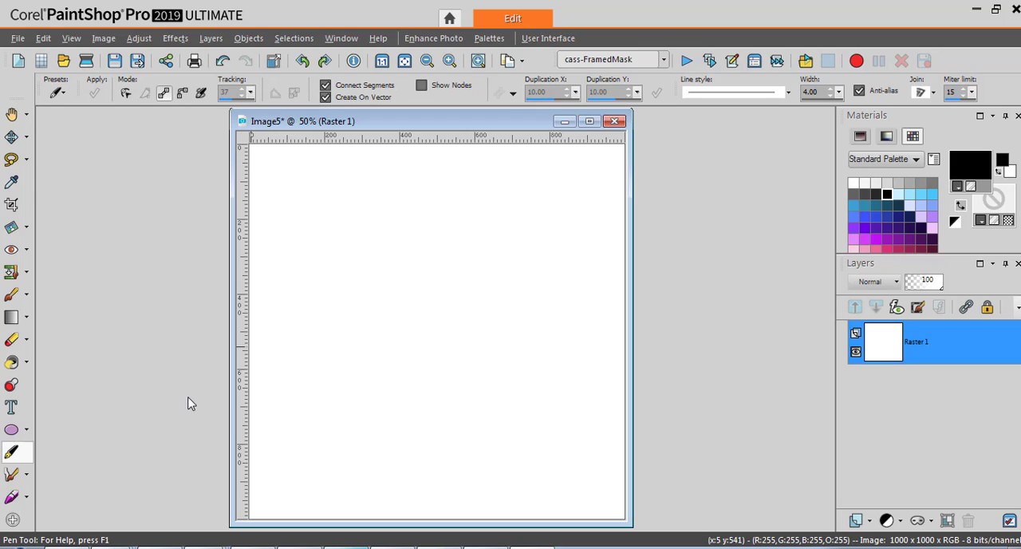
{"action": "mouse_move", "coordinate": [182, 394]}
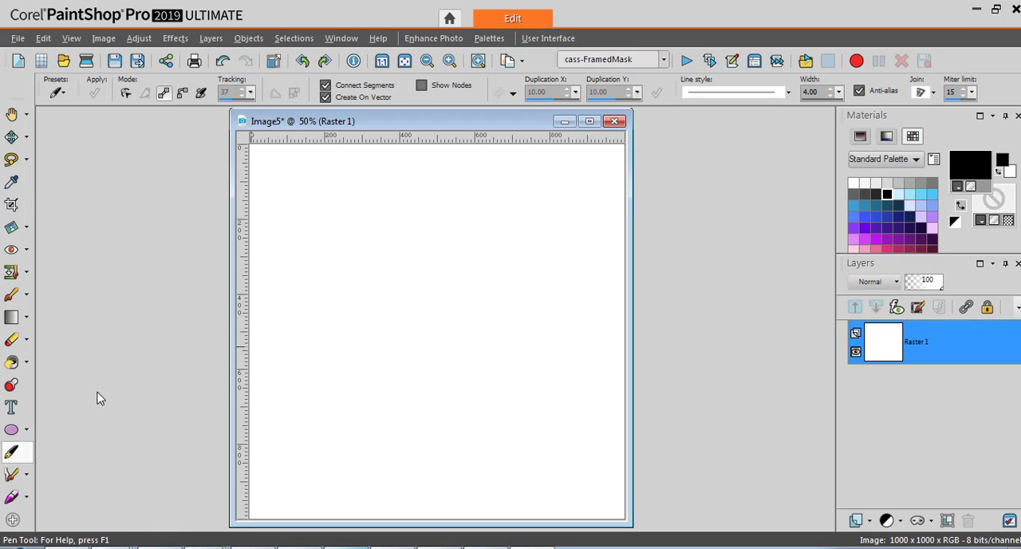
{"action": "mouse_move", "coordinate": [287, 354]}
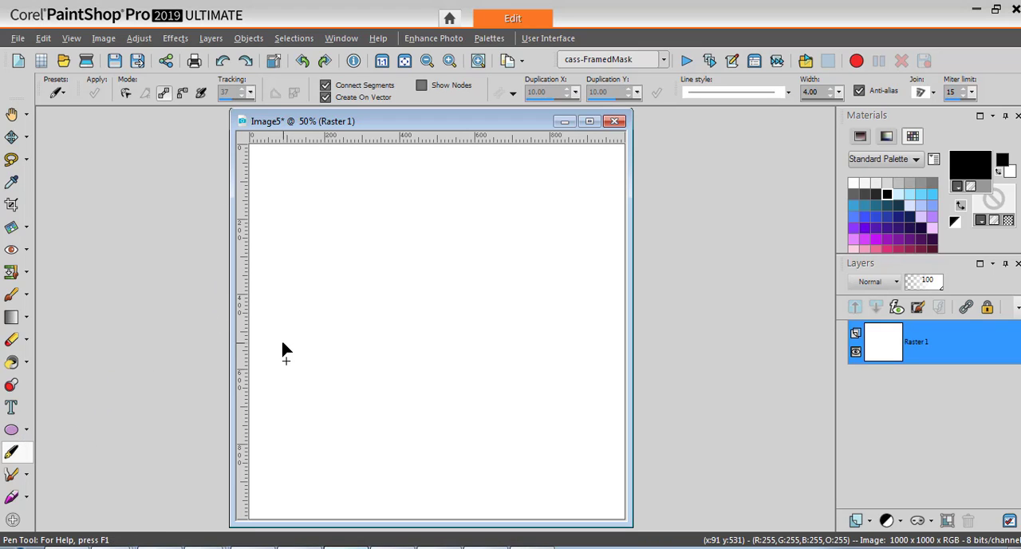
{"action": "mouse_move", "coordinate": [274, 343]}
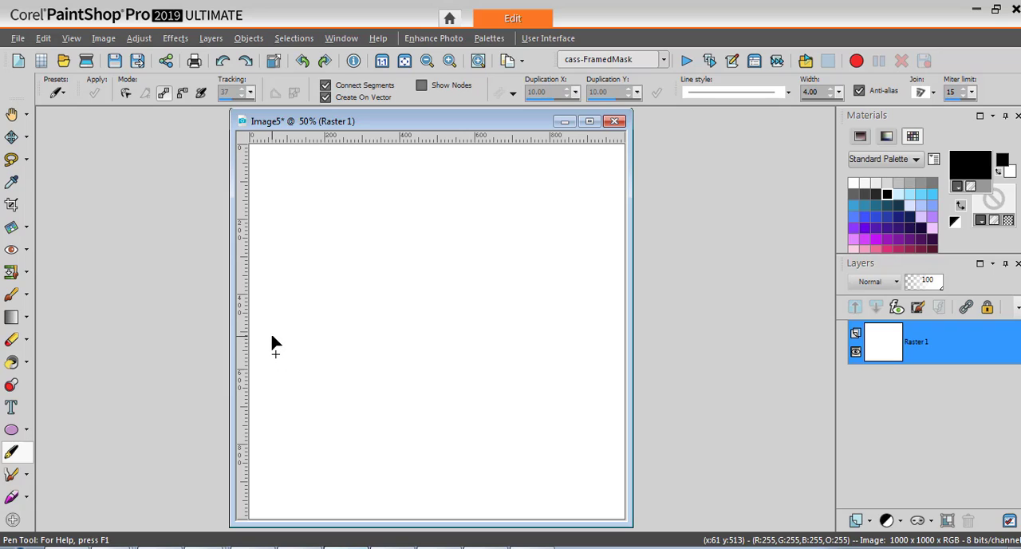
- Draw a straight diagonal line with the Pen tool and select its New Path object
{"action": "left_click_drag", "start_coordinate": [276, 341], "coordinate": [546, 214]}
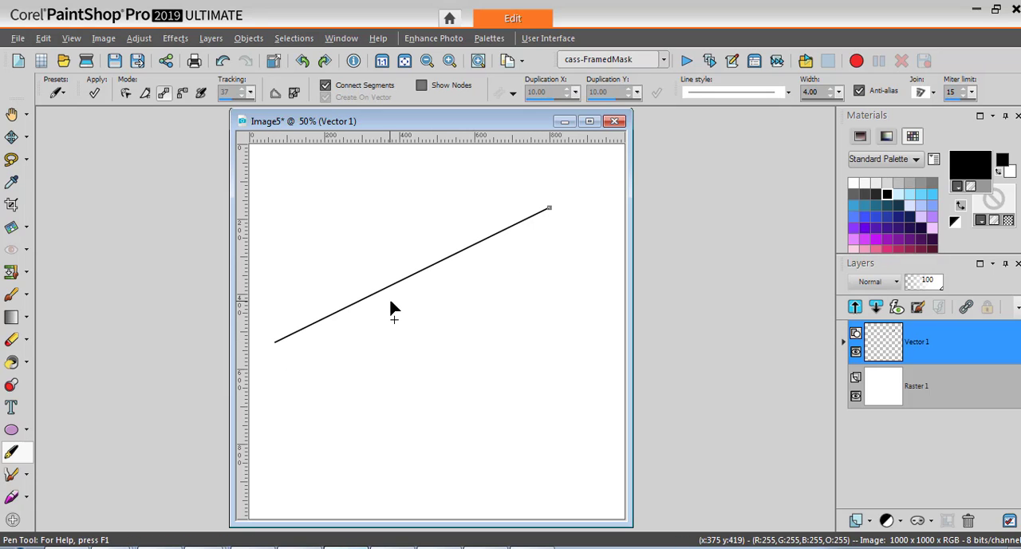
{"action": "mouse_move", "coordinate": [386, 297]}
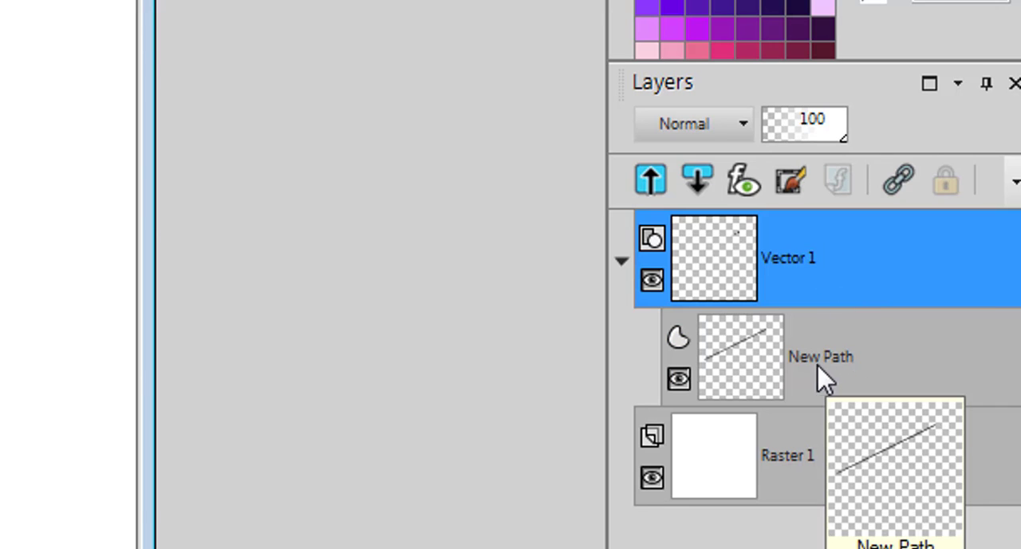
{"action": "mouse_move", "coordinate": [849, 381]}
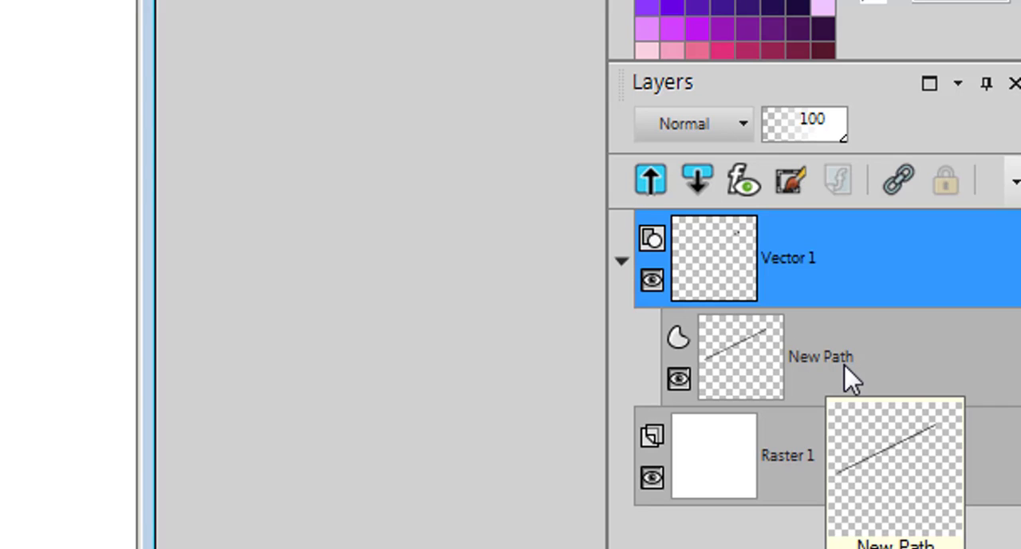
{"action": "left_click", "coordinate": [820, 356]}
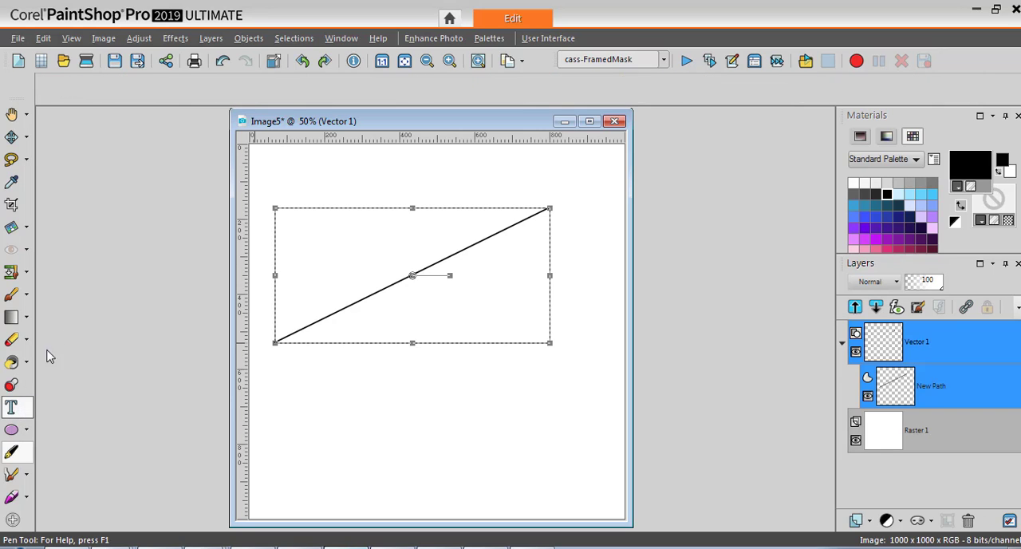
- Switch to the Text tool with the diagonal line path still selected
{"action": "left_click", "coordinate": [11, 406]}
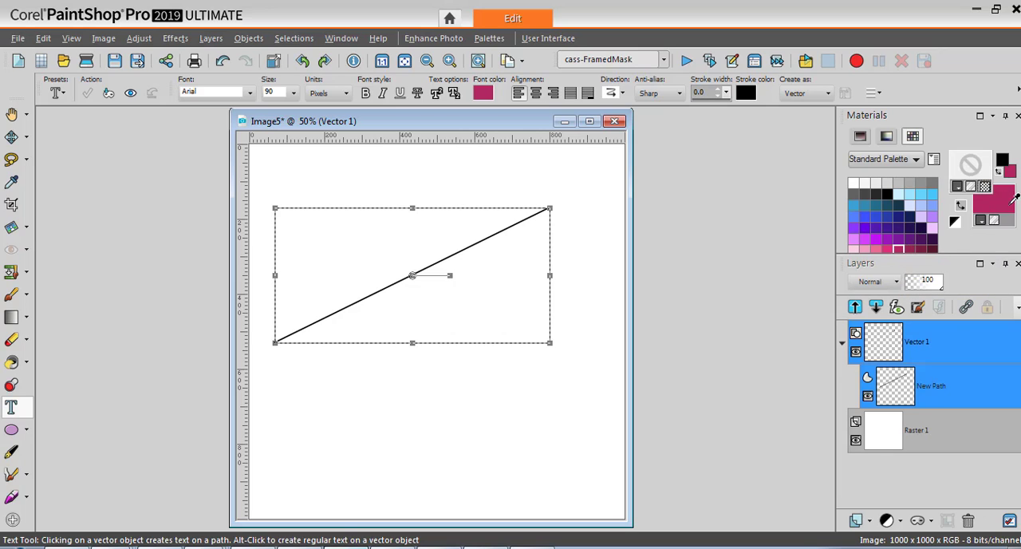
{"action": "mouse_move", "coordinate": [1004, 198]}
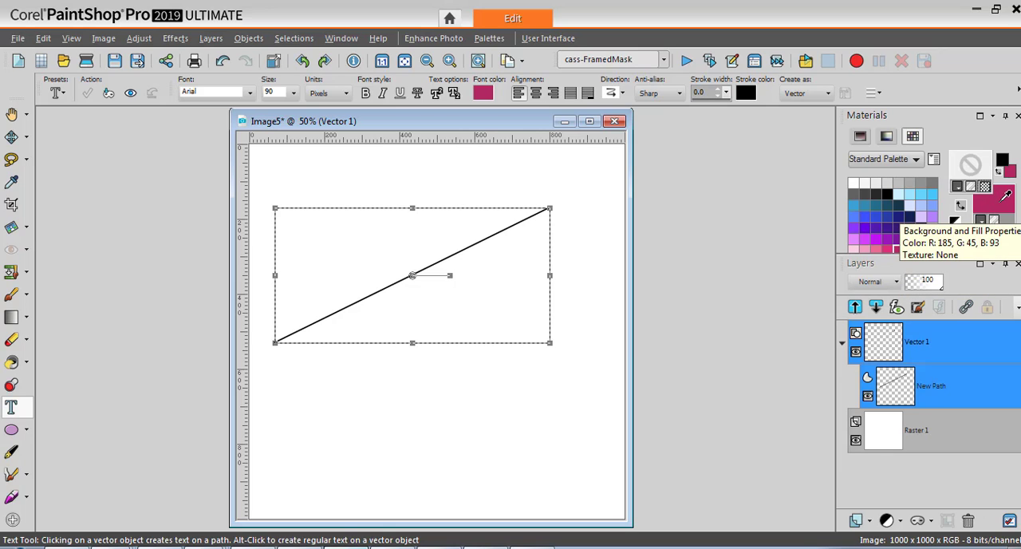
{"action": "mouse_move", "coordinate": [370, 295]}
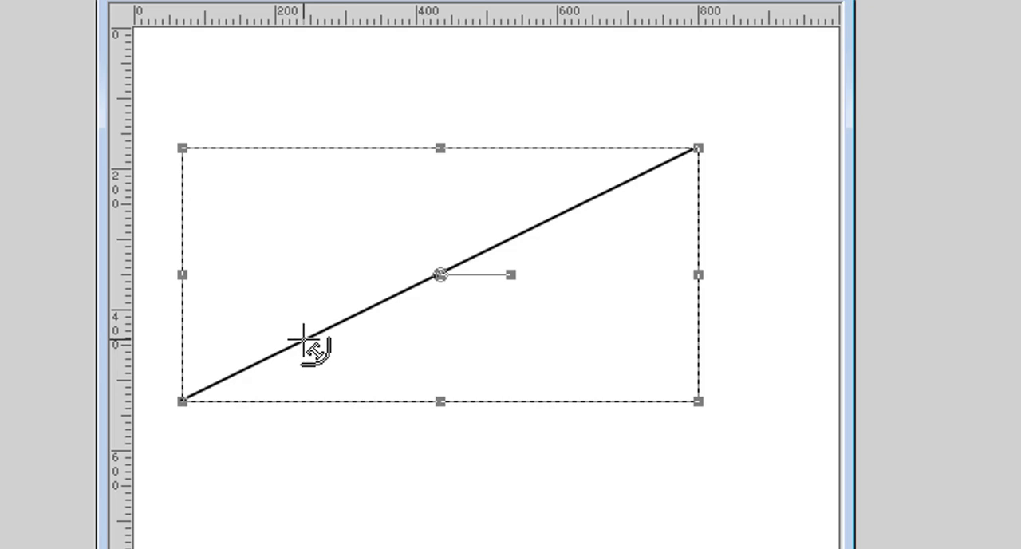
{"action": "mouse_move", "coordinate": [300, 310]}
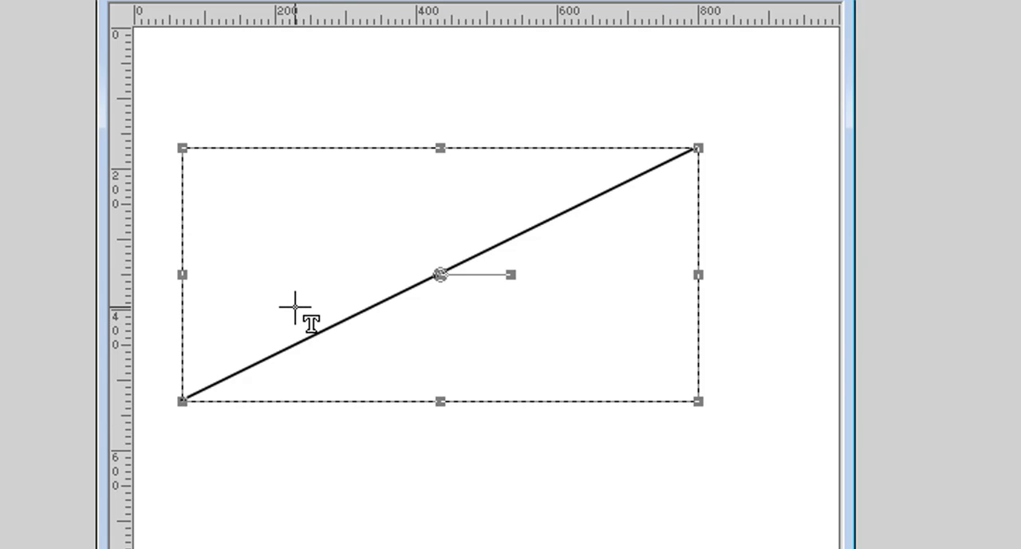
{"action": "mouse_move", "coordinate": [299, 335]}
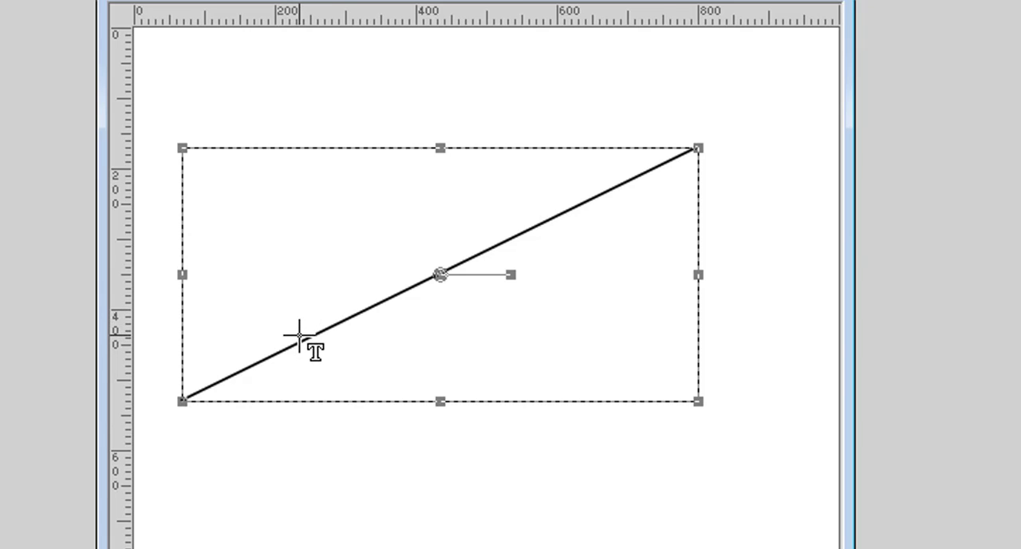
{"action": "mouse_move", "coordinate": [303, 338]}
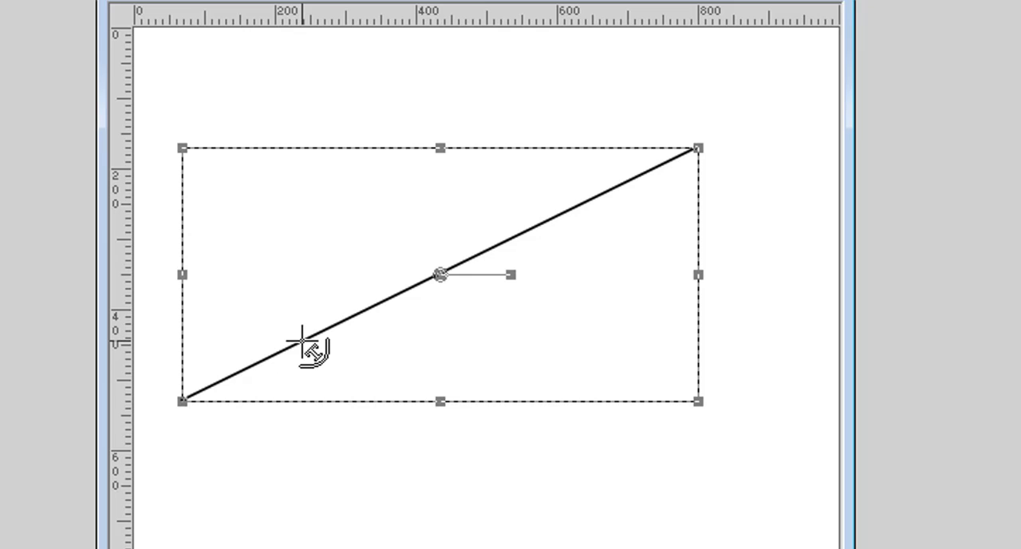
{"action": "left_click", "coordinate": [306, 348]}
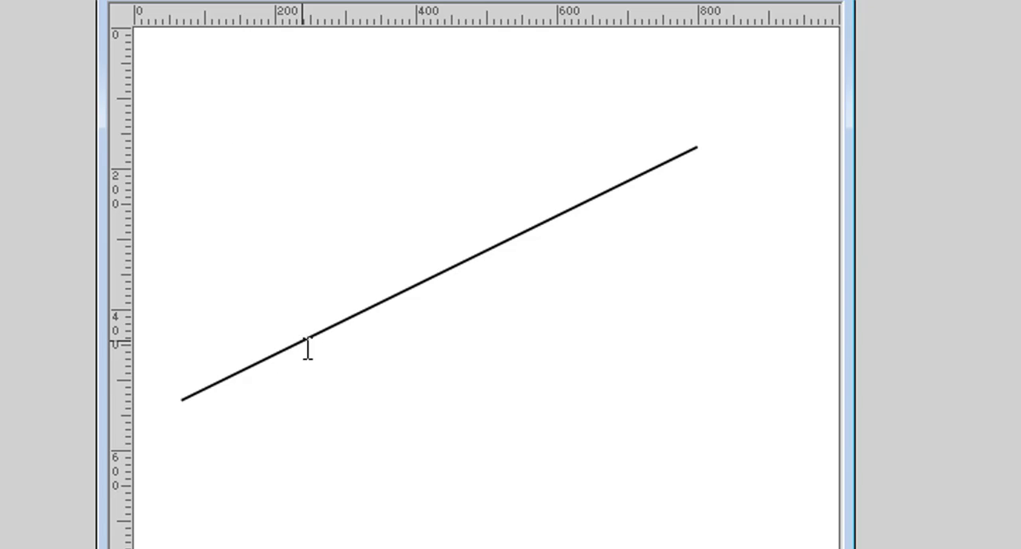
{"action": "type", "text": "This"}
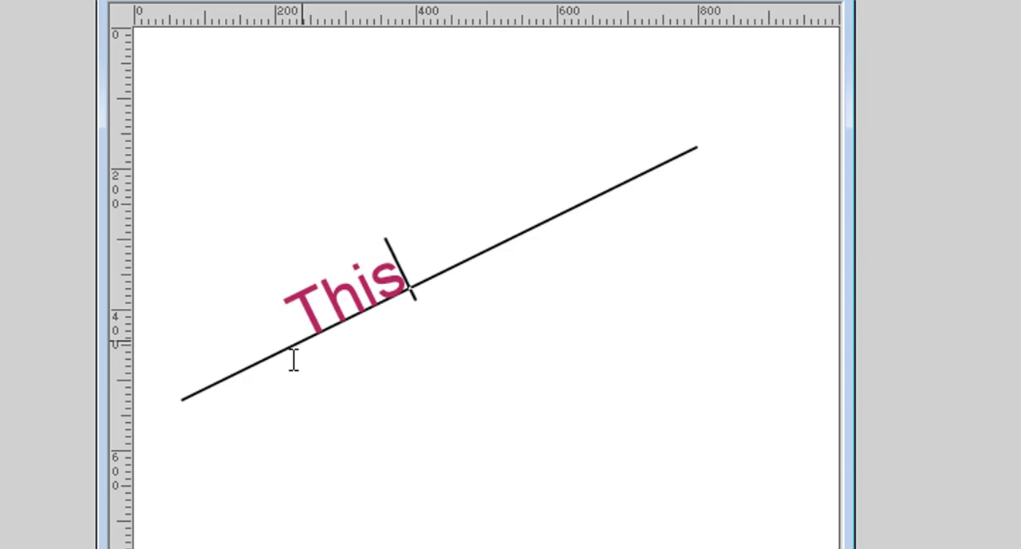
{"action": "type", "text": "is text"}
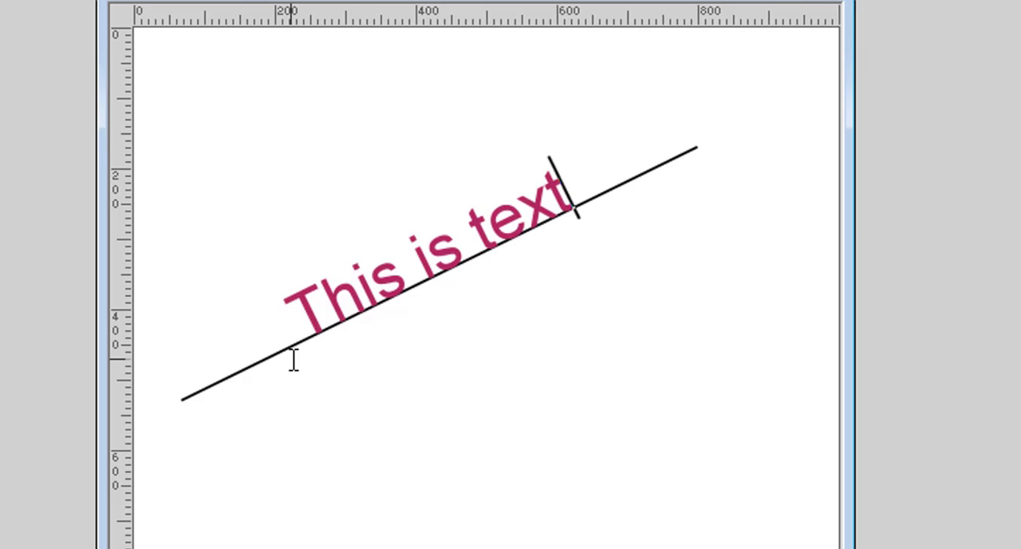
{"action": "mouse_move", "coordinate": [589, 205]}
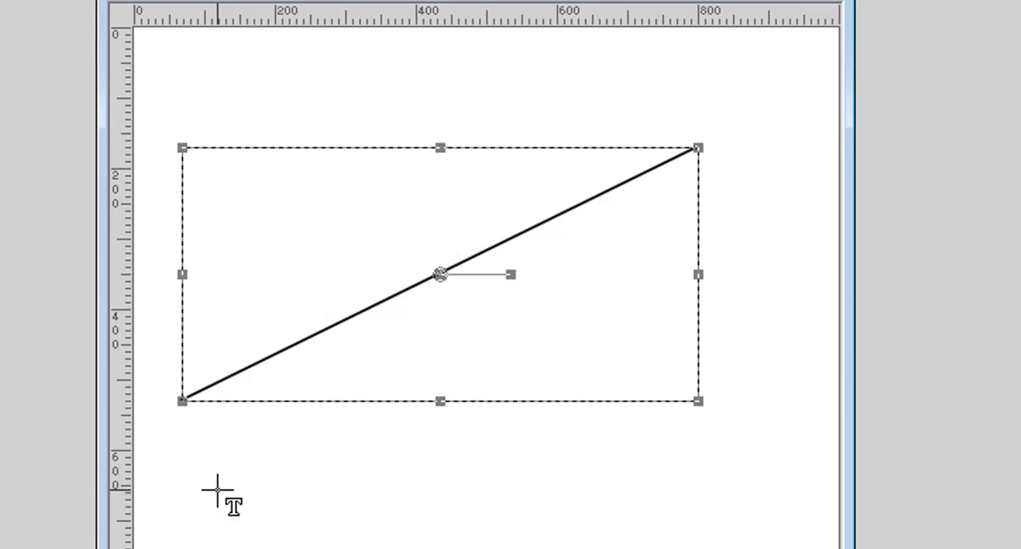
- Write pink horizontal text 'This is text' on the empty canvas below the diagonal line
{"action": "scroll", "scroll_direction": "up", "scroll_amount": 3}
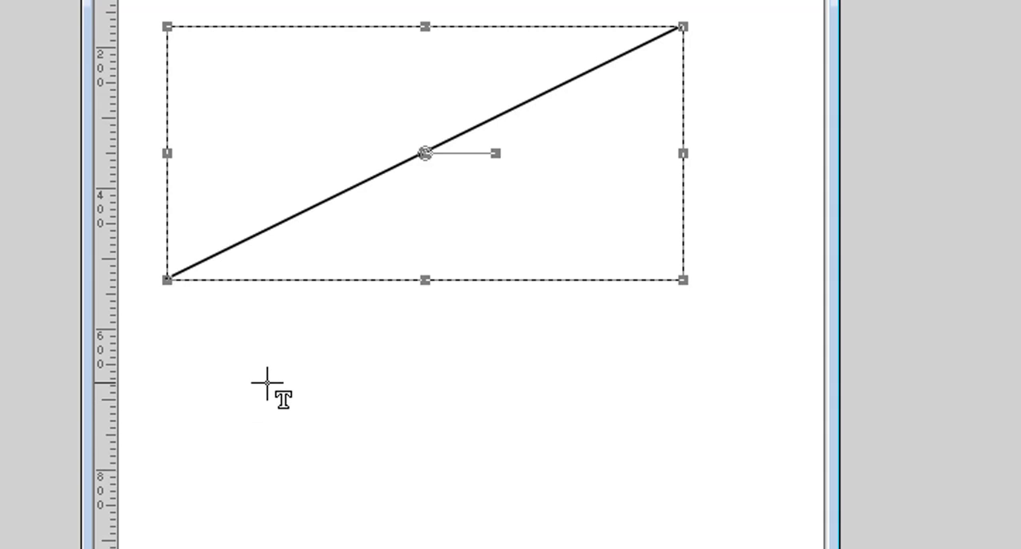
{"action": "left_click", "coordinate": [287, 391]}
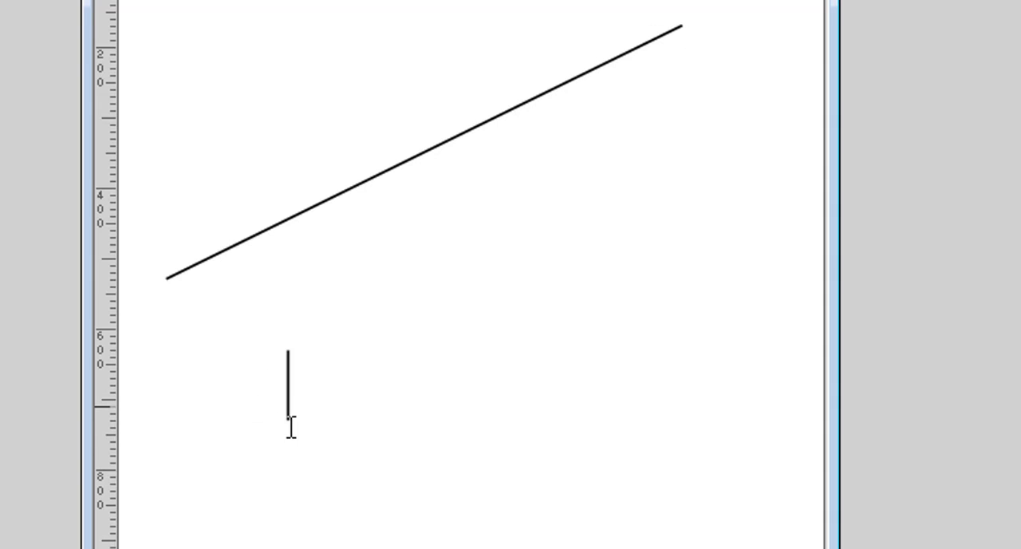
{"action": "type", "text": "This"}
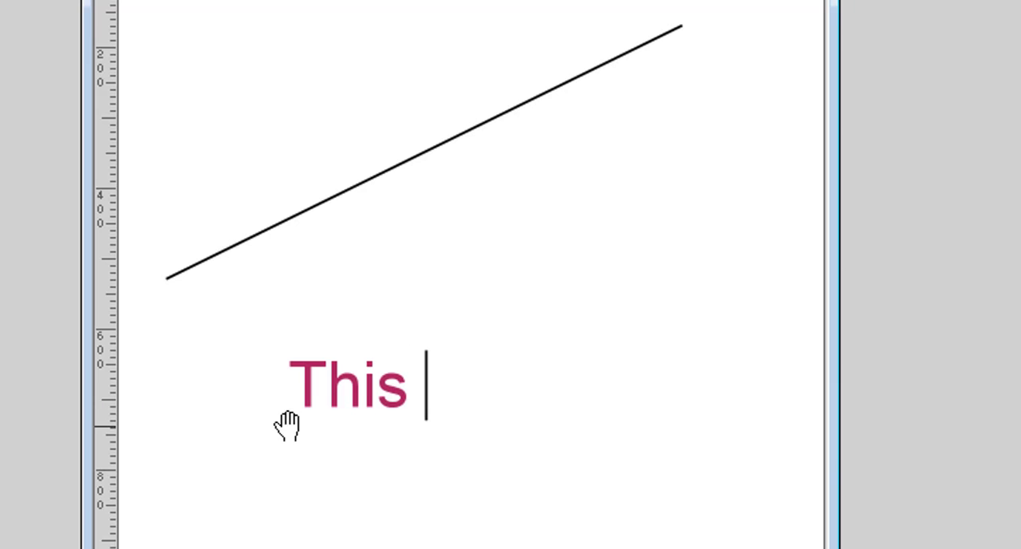
{"action": "type", "text": "is text"}
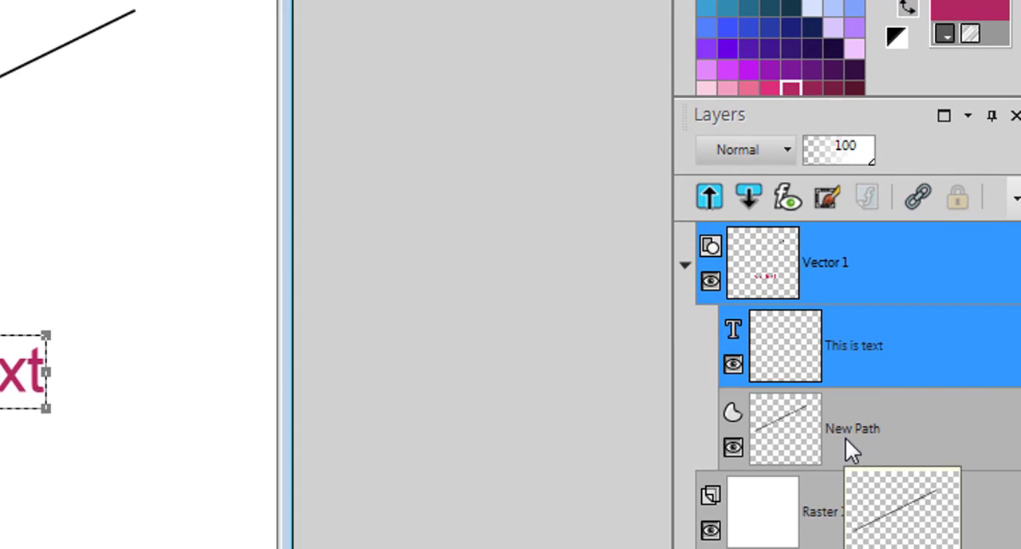
{"action": "mouse_move", "coordinate": [849, 274]}
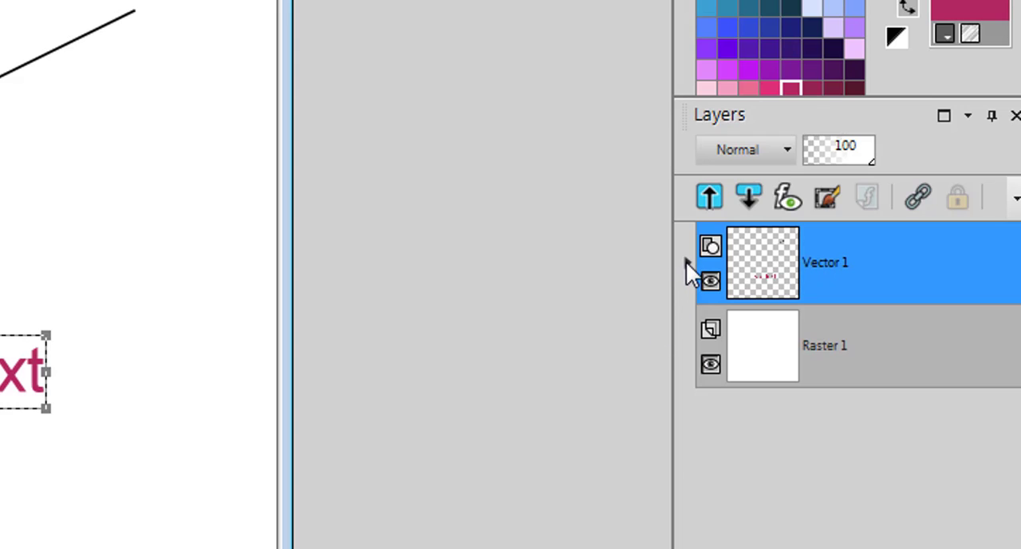
- Select the text with the line path in Vector 1 and apply Objects > Fit Text to Path
{"action": "left_click", "coordinate": [684, 265]}
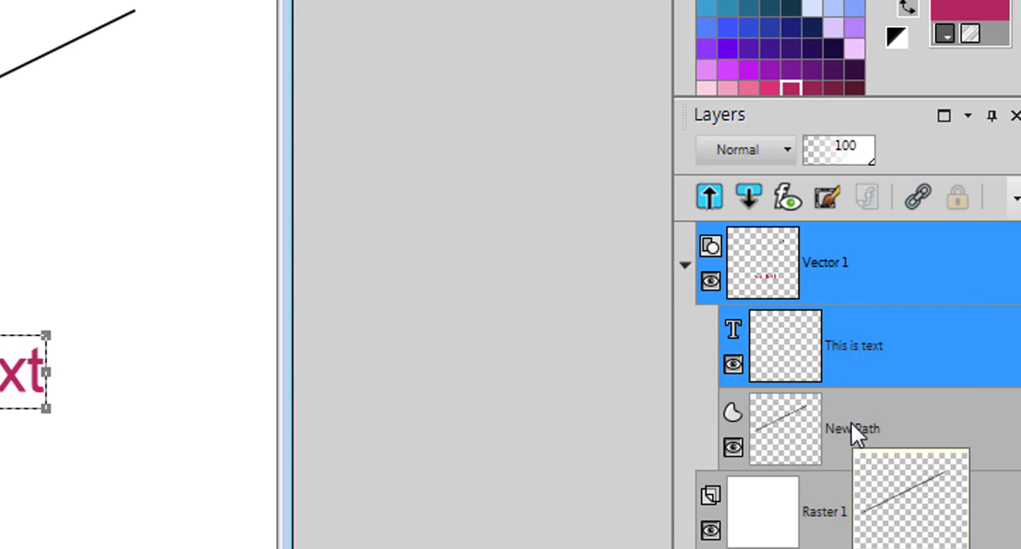
{"action": "left_click", "coordinate": [852, 428]}
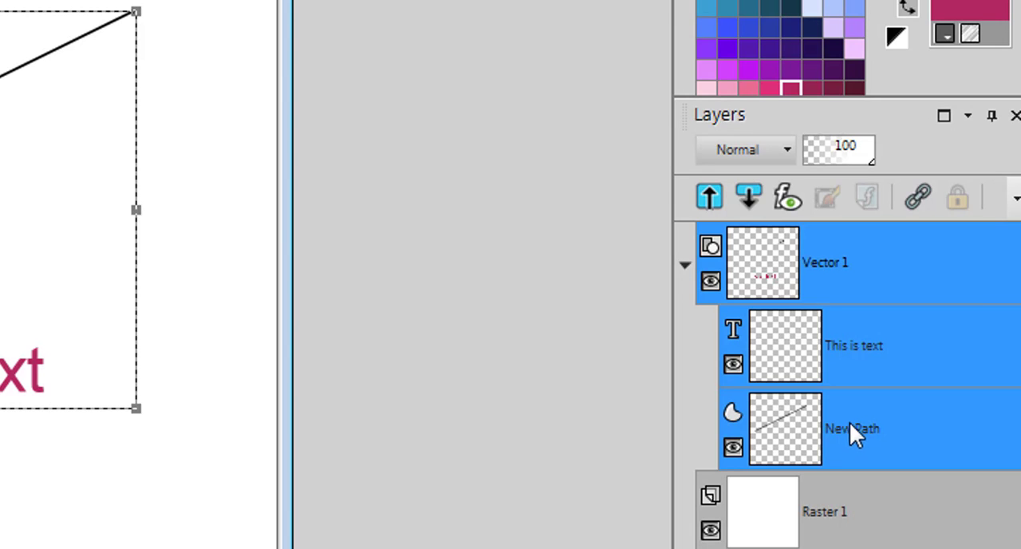
{"action": "mouse_move", "coordinate": [837, 359]}
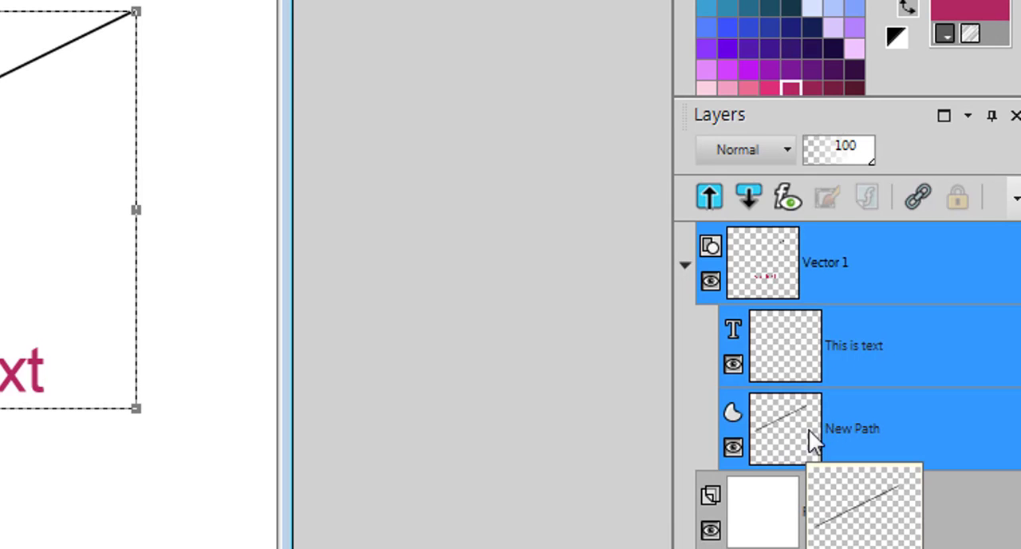
{"action": "mouse_move", "coordinate": [852, 443]}
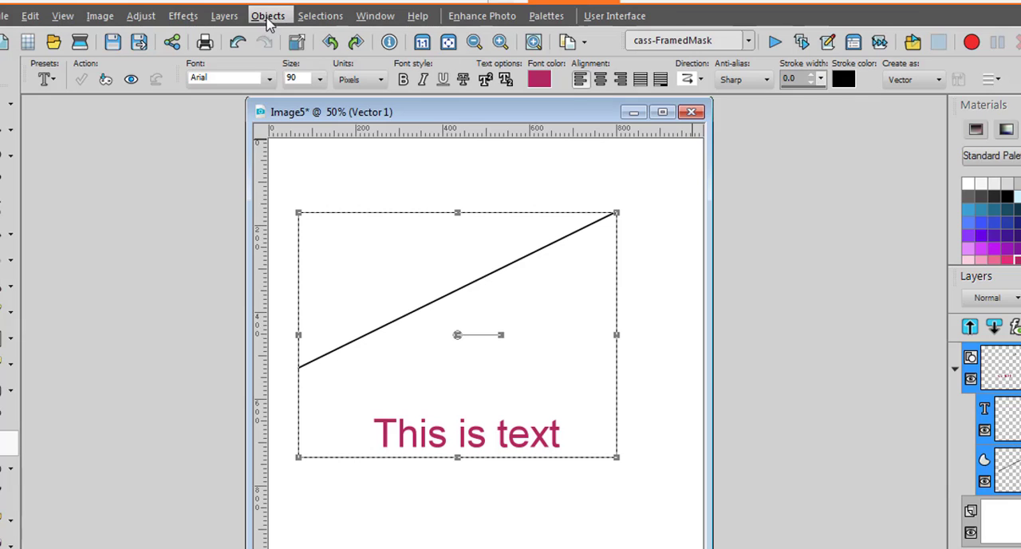
{"action": "left_click", "coordinate": [268, 16]}
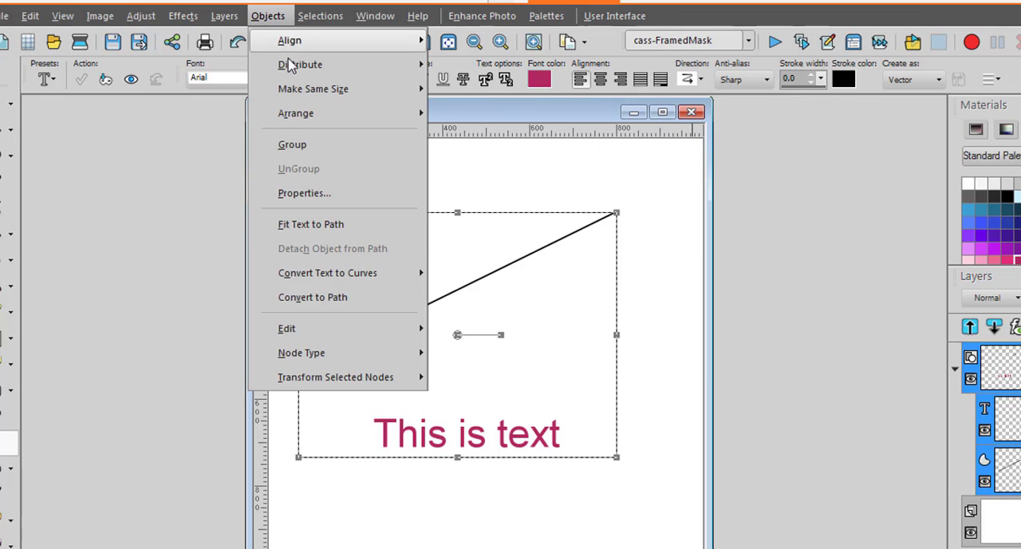
{"action": "mouse_move", "coordinate": [309, 223]}
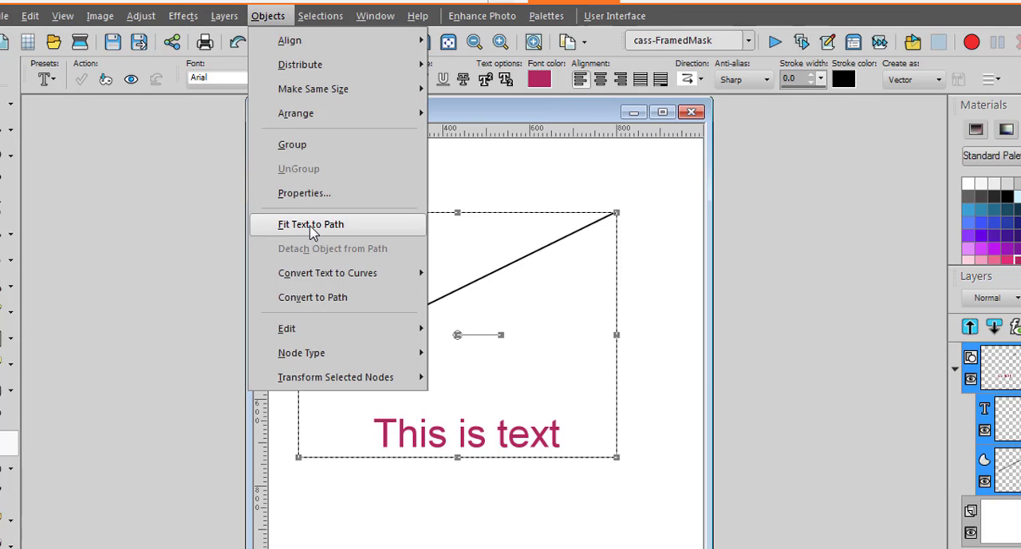
{"action": "left_click", "coordinate": [309, 223]}
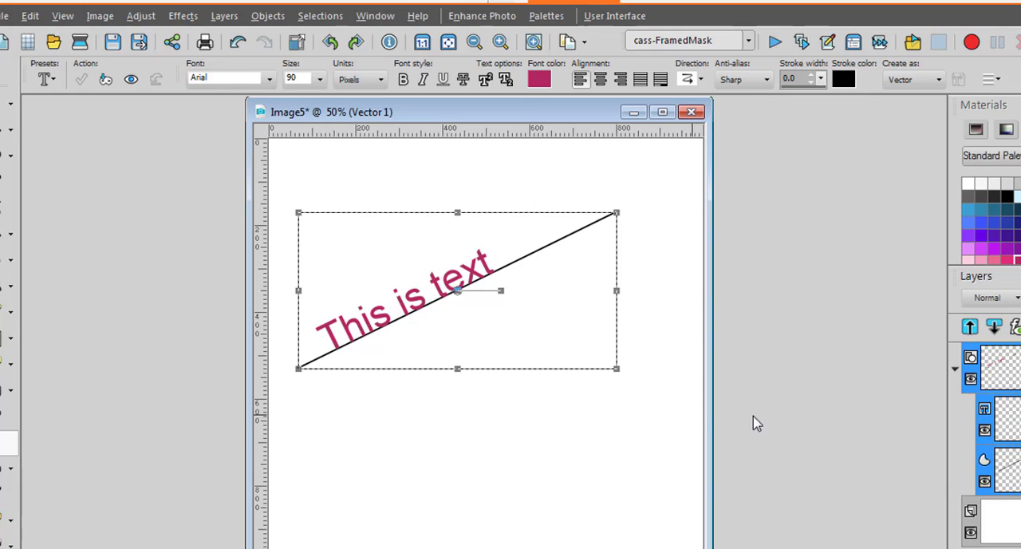
{"action": "left_click", "coordinate": [758, 423]}
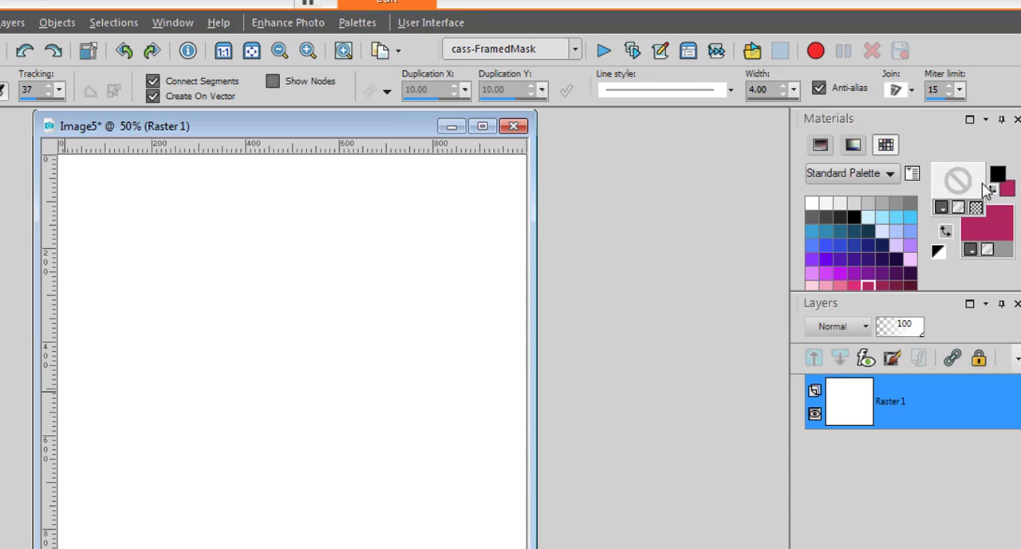
- Remove the old vector layer, leaving a wavy curve path, and pick the Text tool
{"action": "left_click", "coordinate": [957, 180]}
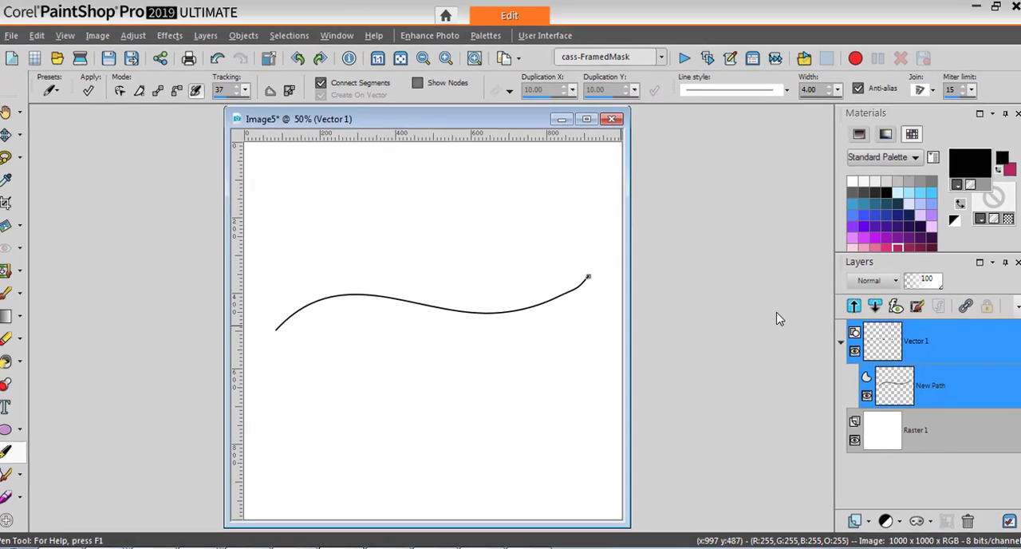
{"action": "left_click", "coordinate": [13, 407]}
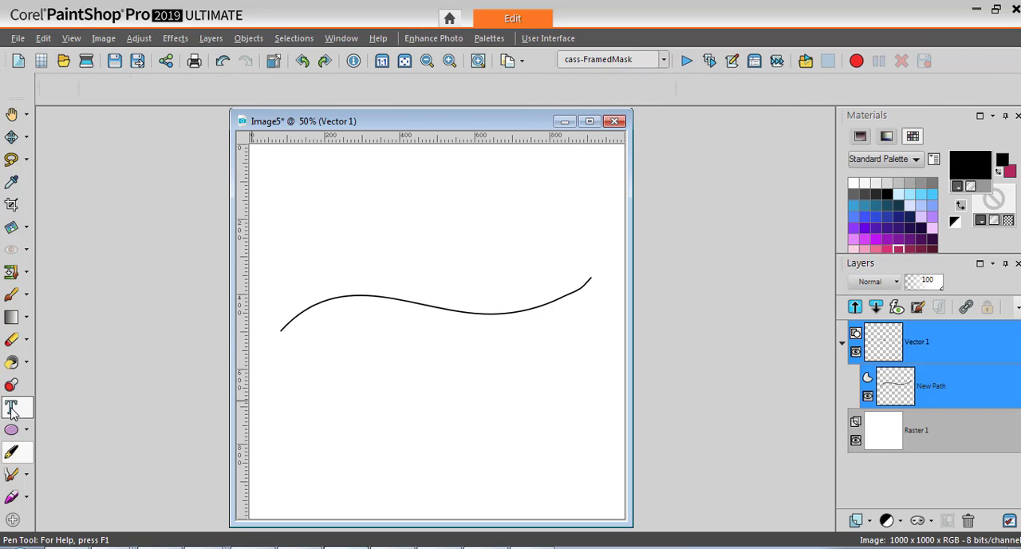
- Type pink 'This is text' directly onto the wavy curve so it follows it
{"action": "left_click", "coordinate": [12, 409]}
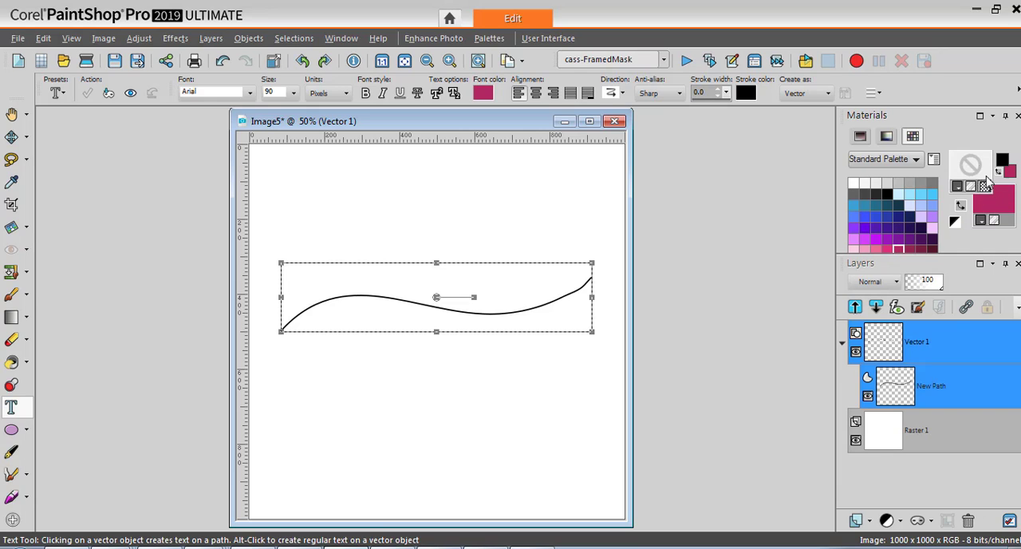
{"action": "mouse_move", "coordinate": [407, 297]}
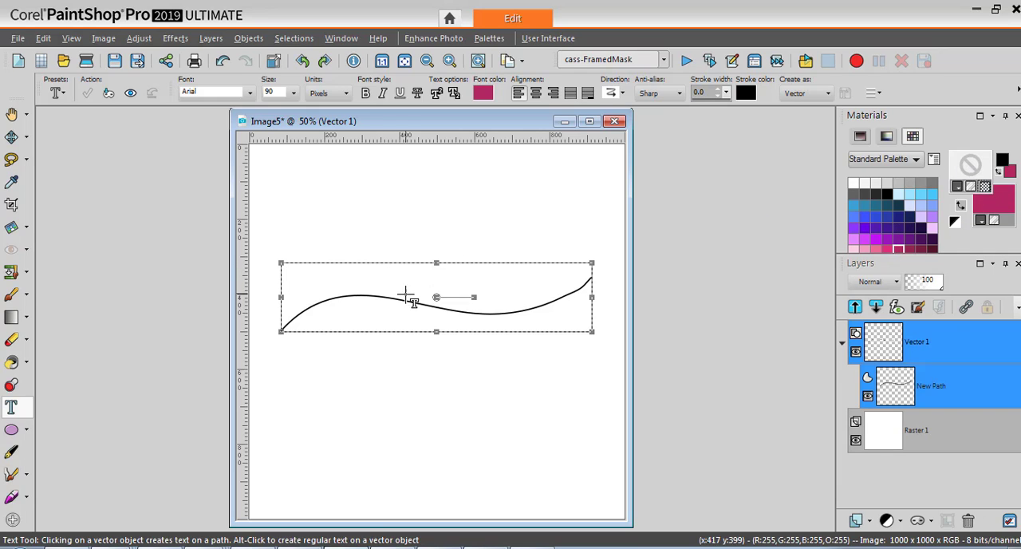
{"action": "mouse_move", "coordinate": [428, 310]}
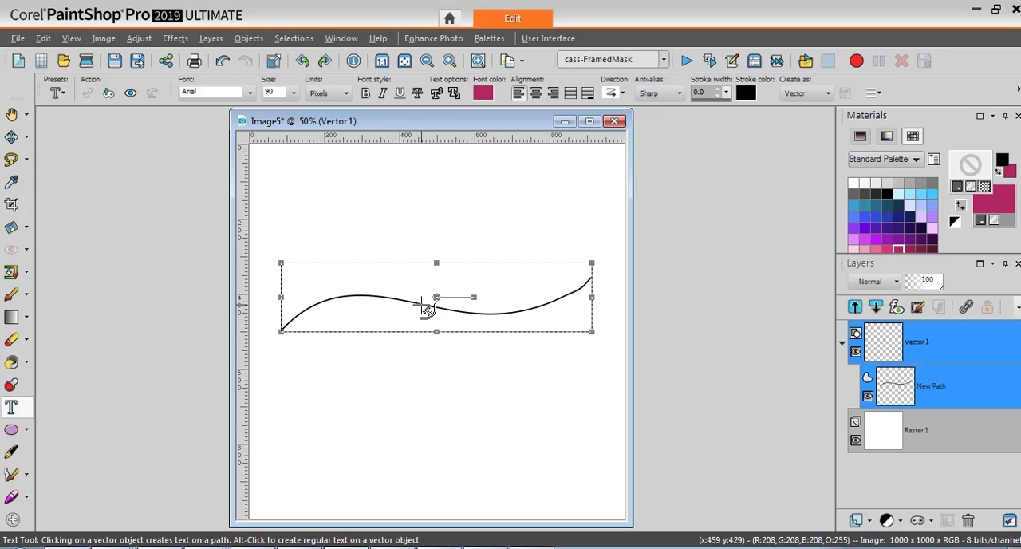
{"action": "type", "text": "This is text"}
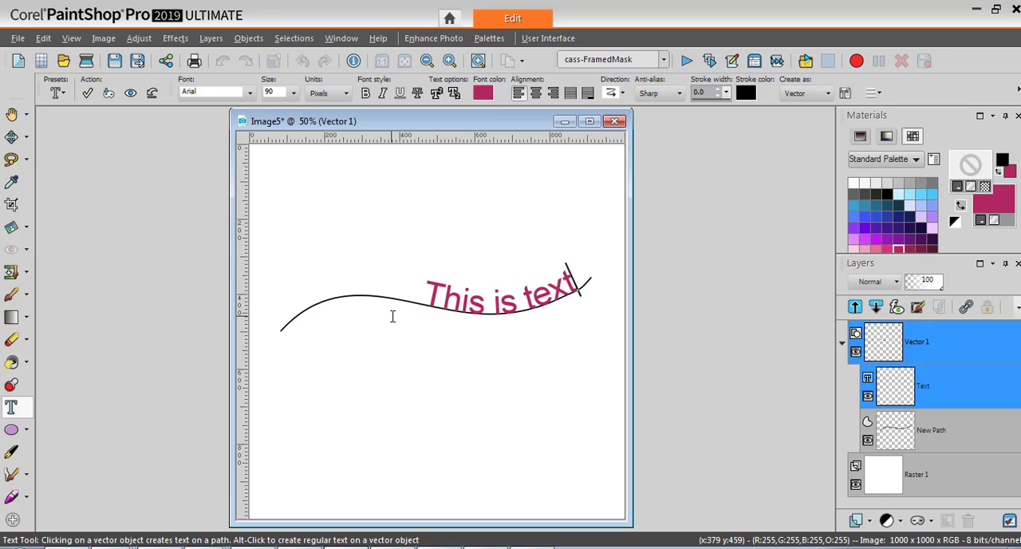
{"action": "mouse_move", "coordinate": [402, 180]}
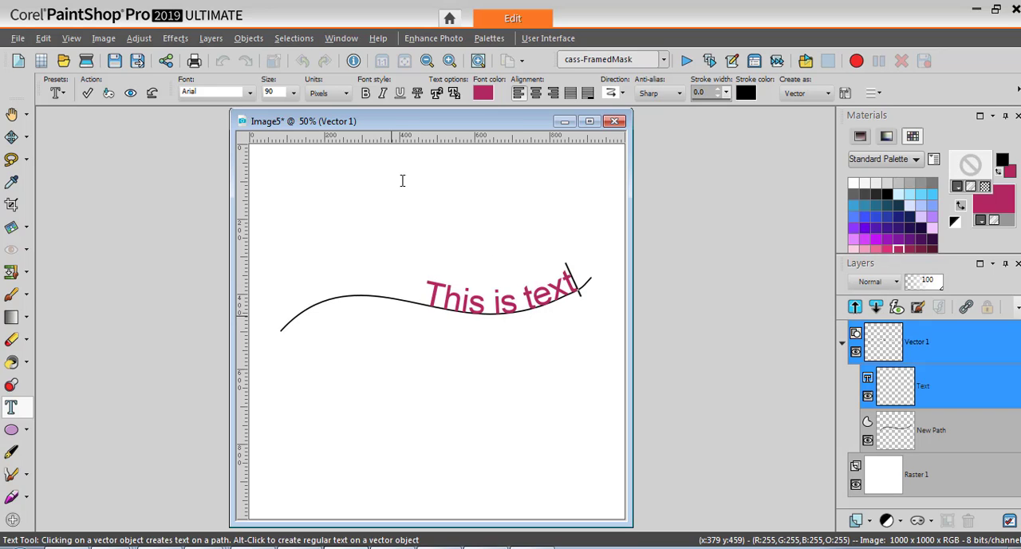
{"action": "mouse_move", "coordinate": [489, 236]}
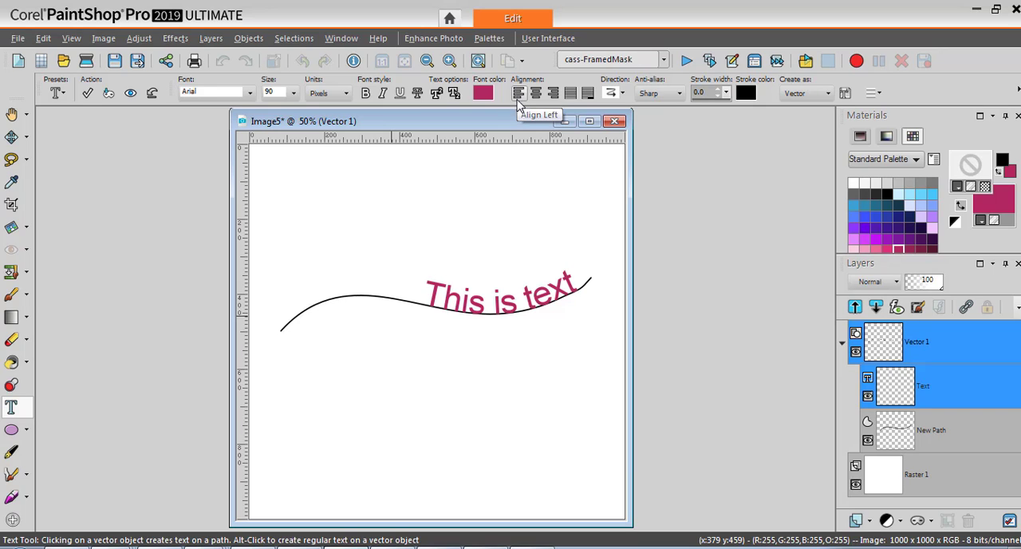
{"action": "mouse_move", "coordinate": [431, 306]}
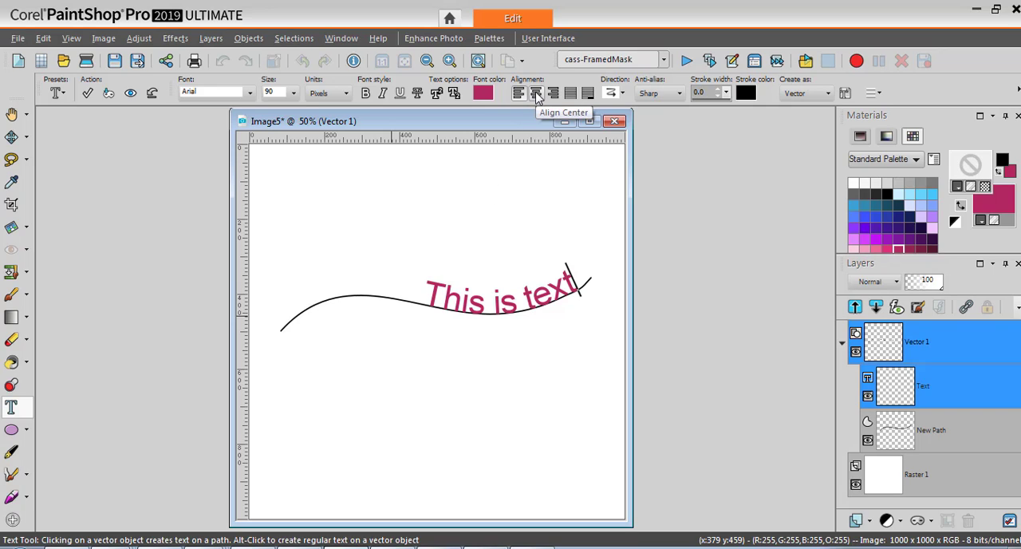
- Align the curve text to centre, then undo so only the bare curve remains
{"action": "left_click", "coordinate": [536, 93]}
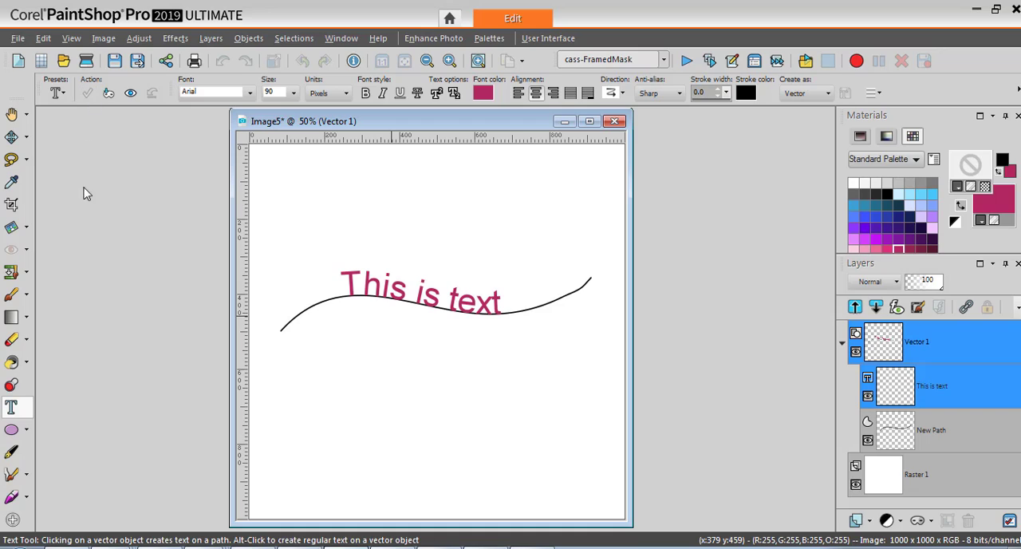
{"action": "left_click", "coordinate": [420, 292]}
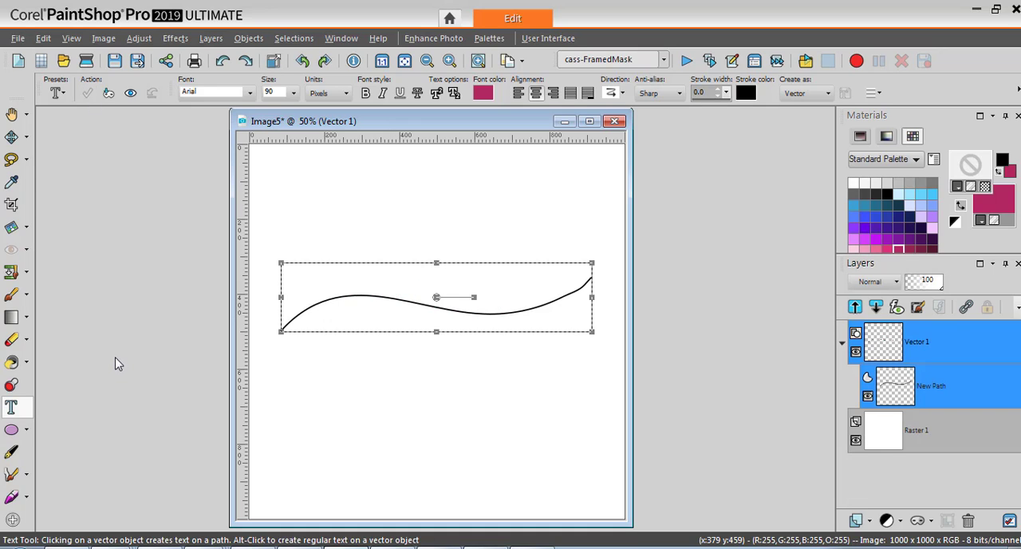
- Write 'This is text' below the curve, then apply Objects > Fit Text to Path onto the wavy curve
{"action": "left_click", "coordinate": [434, 402]}
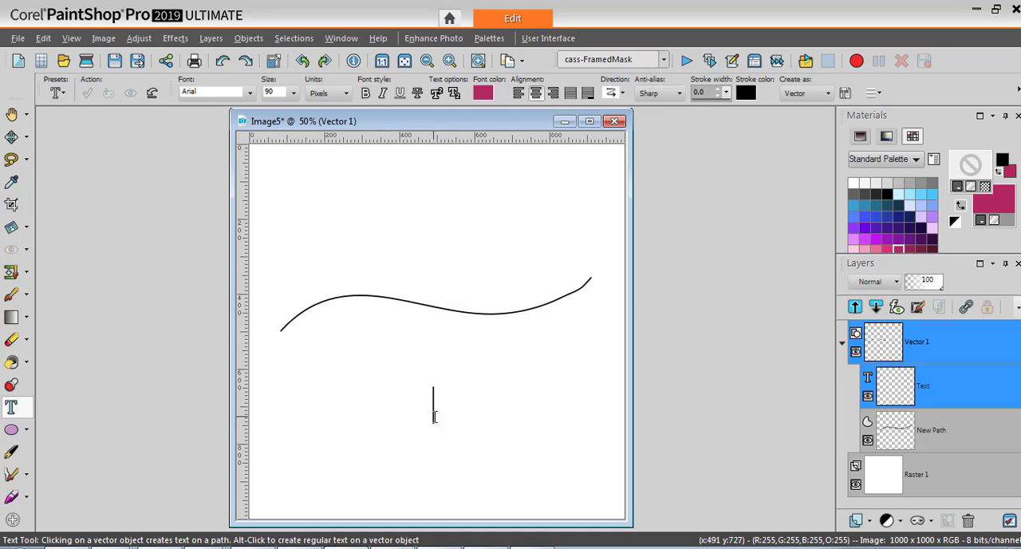
{"action": "type", "text": "This is"}
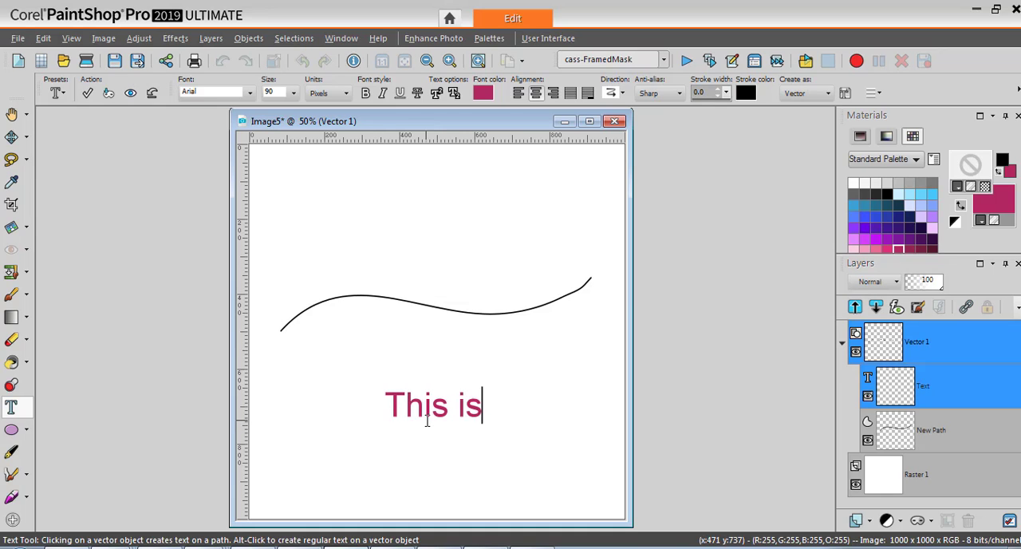
{"action": "type", "text": "text"}
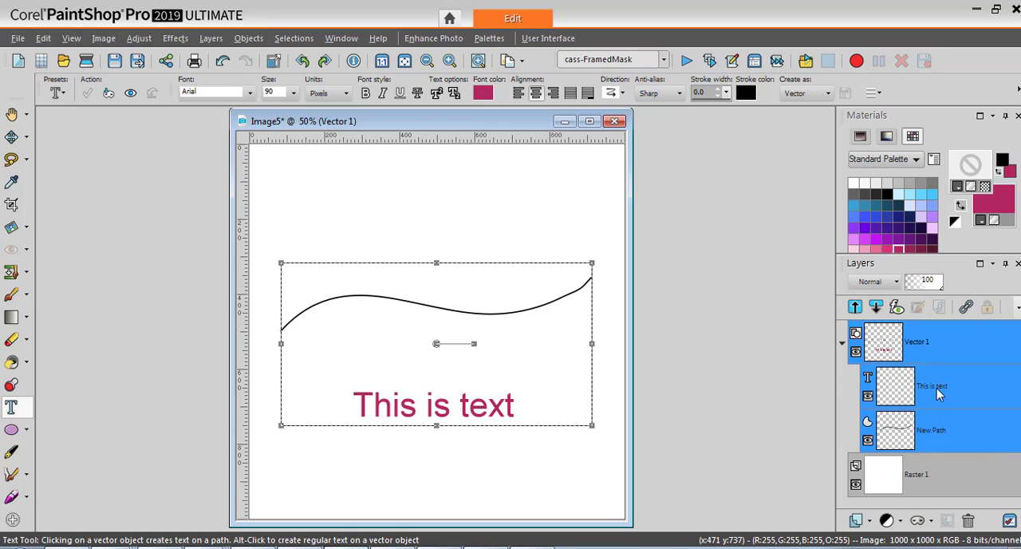
{"action": "mouse_move", "coordinate": [910, 376]}
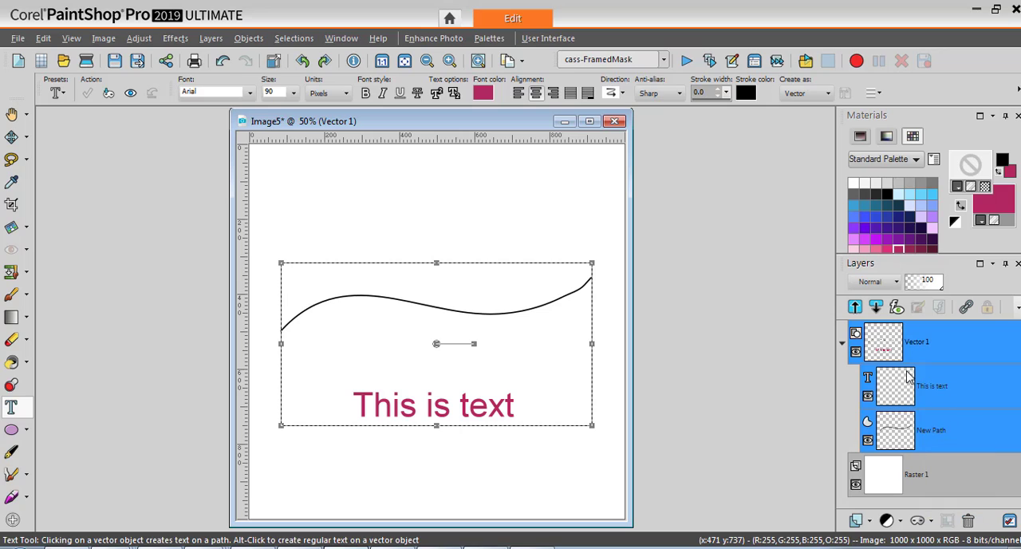
{"action": "left_click", "coordinate": [249, 38]}
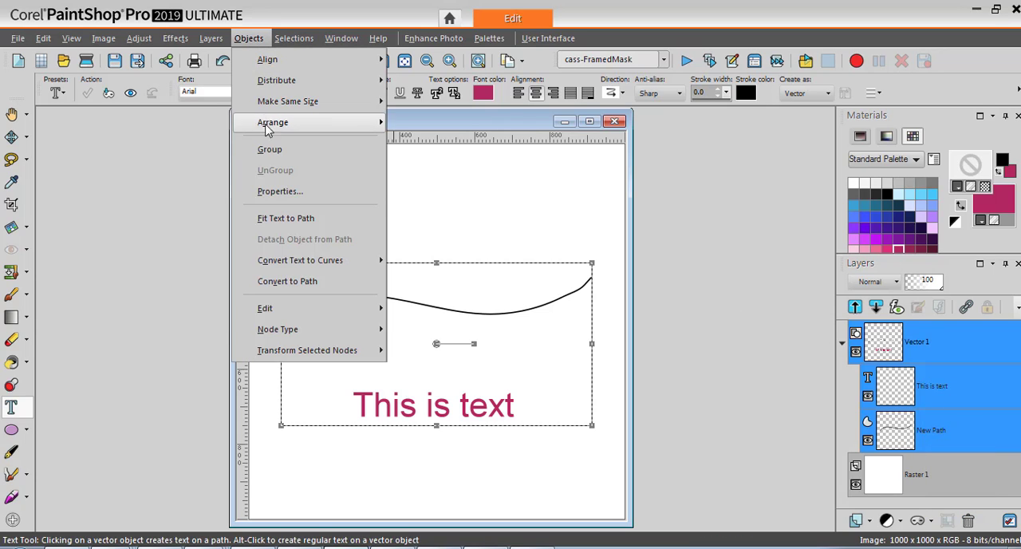
{"action": "left_click", "coordinate": [284, 216]}
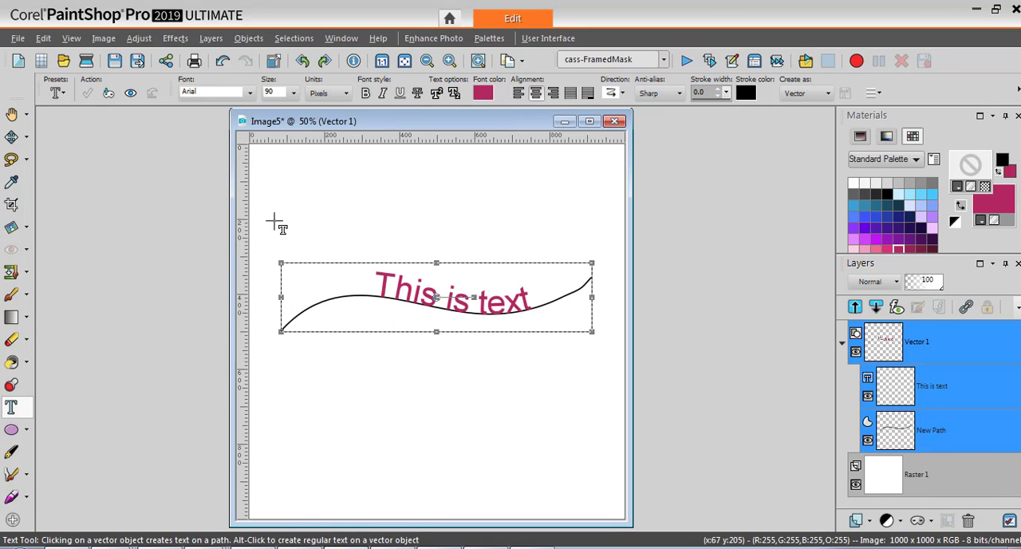
{"action": "mouse_move", "coordinate": [200, 310]}
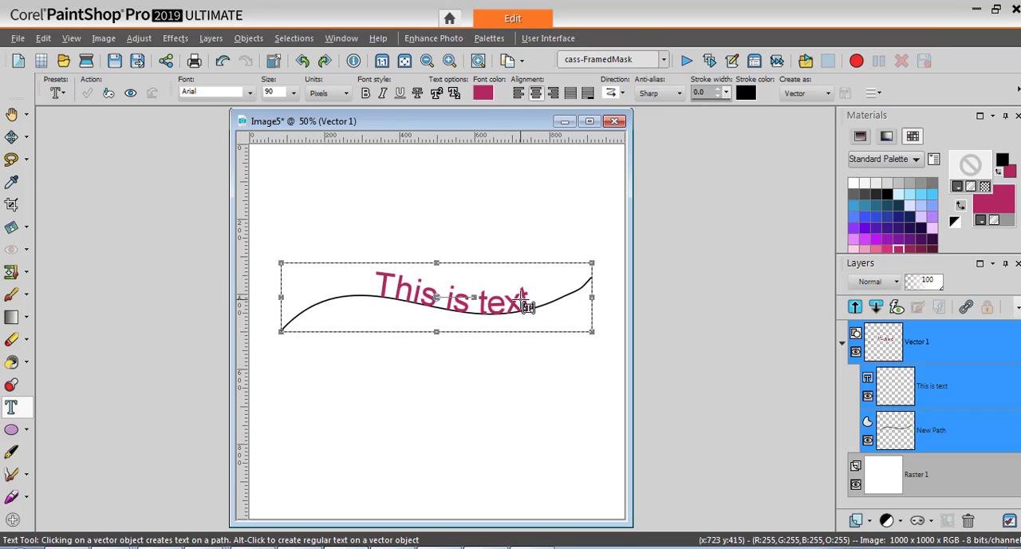
{"action": "mouse_move", "coordinate": [335, 321]}
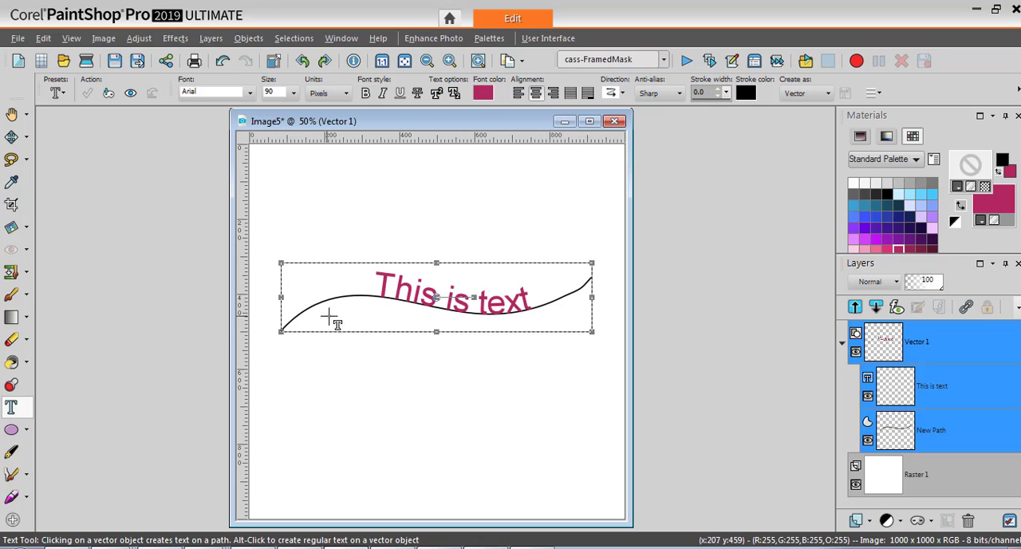
{"action": "mouse_move", "coordinate": [181, 400]}
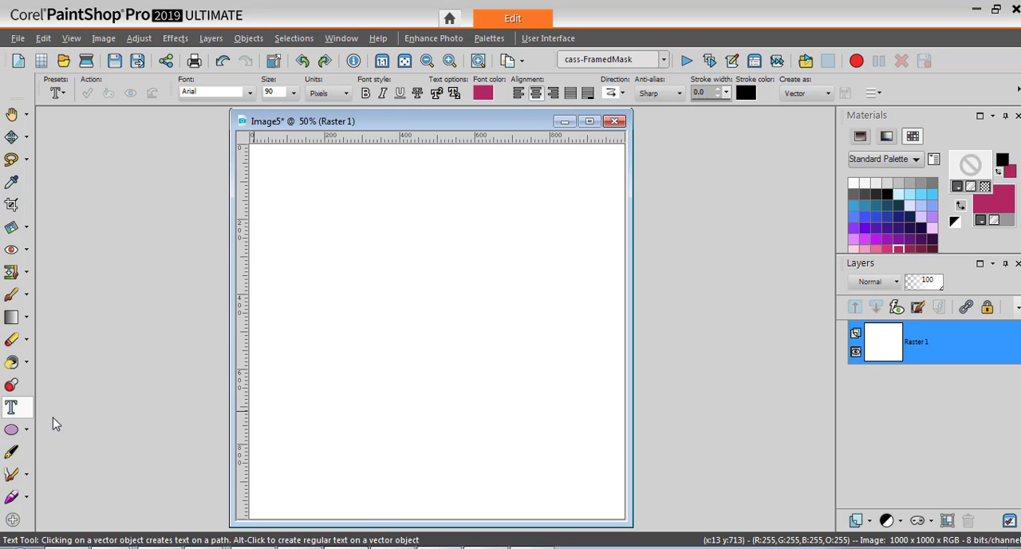
- Draw a black New Ellipse on a vector layer, expand Vector 1 and select the ellipse
{"action": "left_click", "coordinate": [13, 429]}
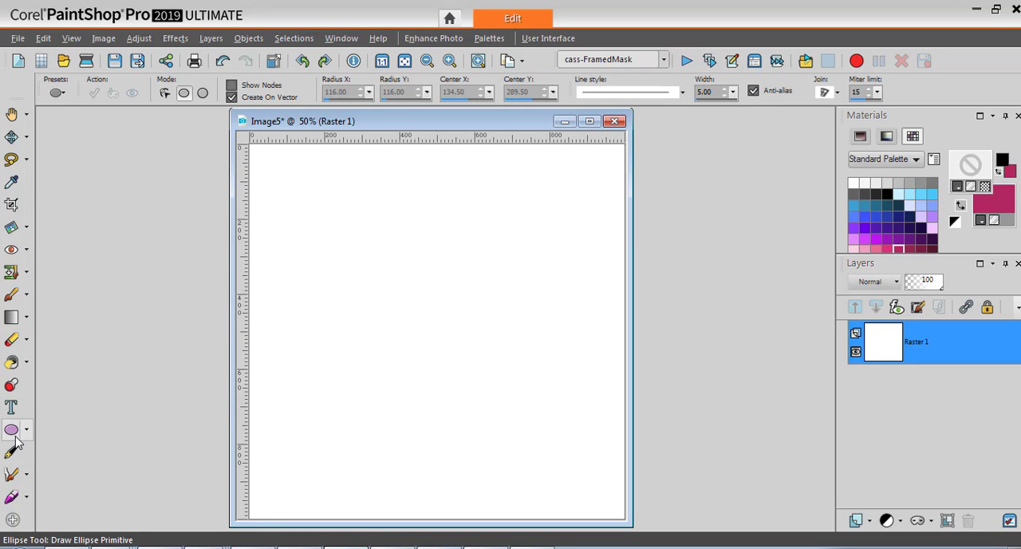
{"action": "mouse_move", "coordinate": [14, 434]}
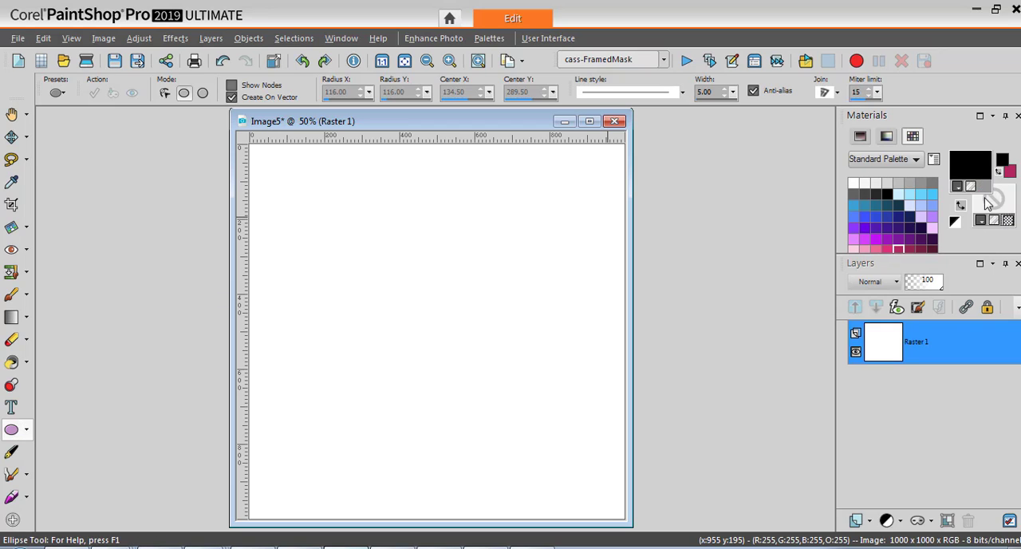
{"action": "mouse_move", "coordinate": [307, 265]}
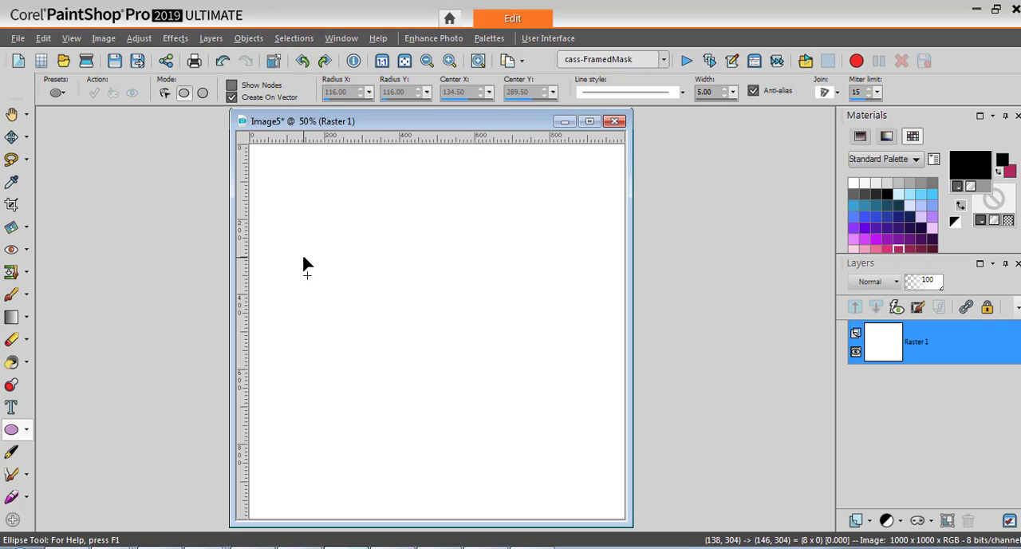
{"action": "mouse_move", "coordinate": [581, 421]}
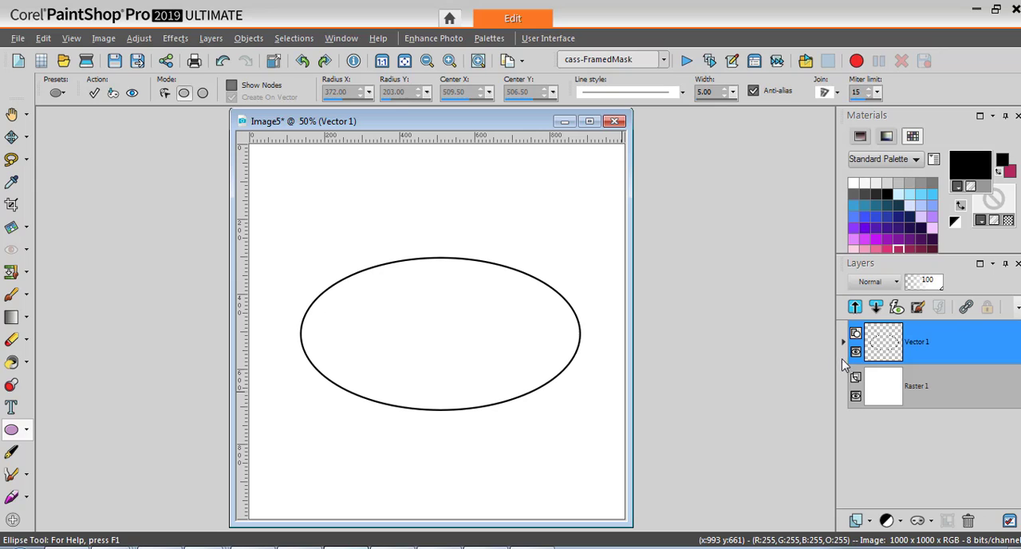
{"action": "left_click", "coordinate": [842, 341]}
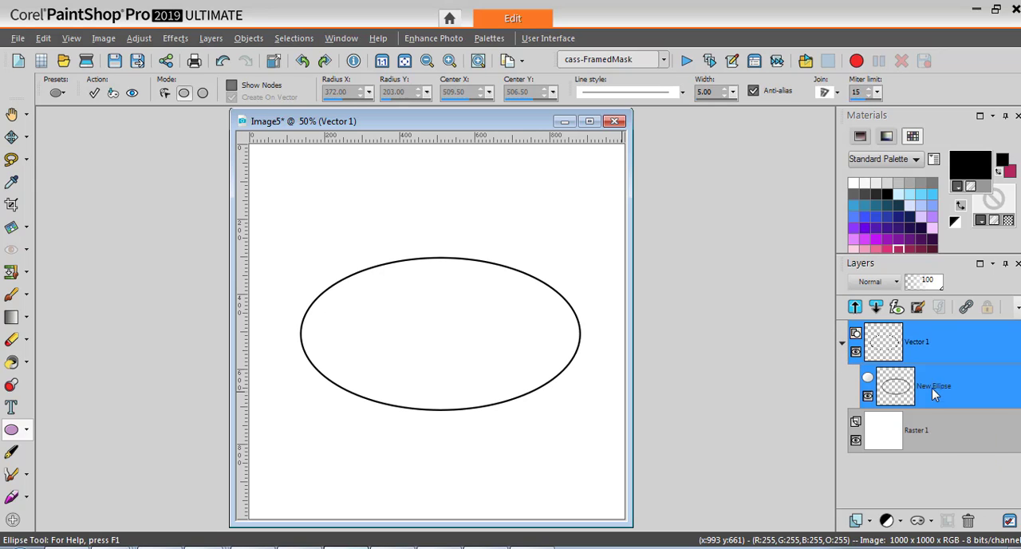
{"action": "mouse_move", "coordinate": [949, 397]}
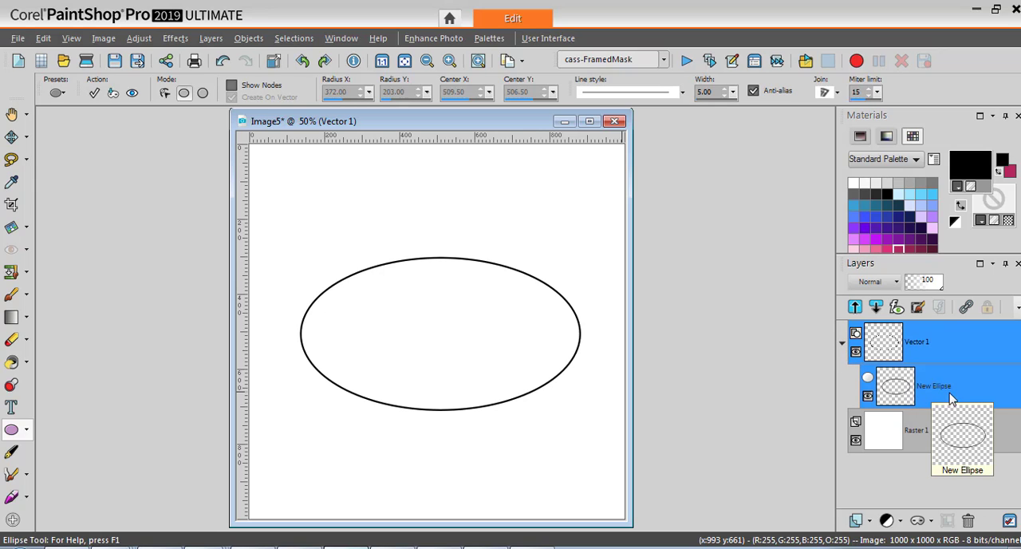
{"action": "mouse_move", "coordinate": [922, 402]}
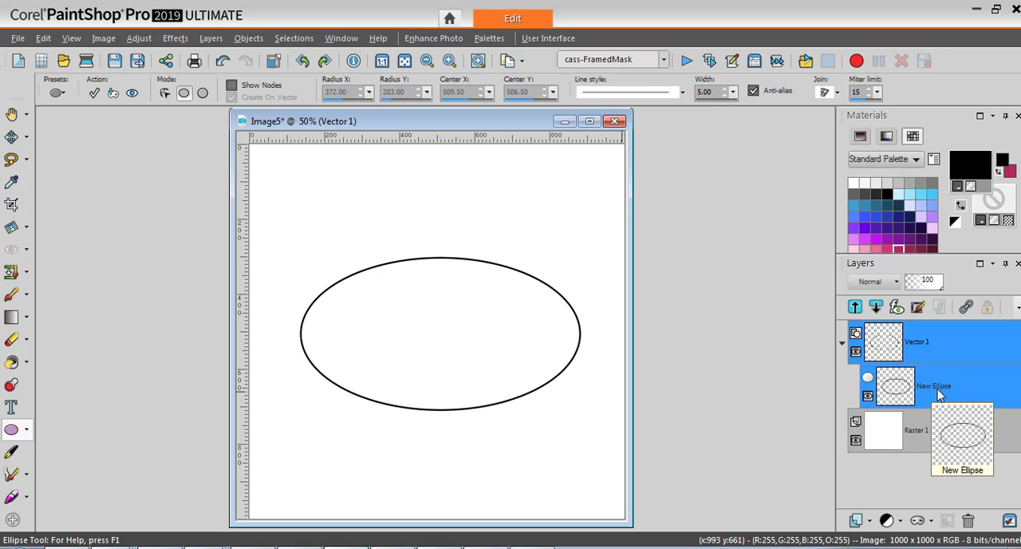
{"action": "left_click", "coordinate": [11, 406]}
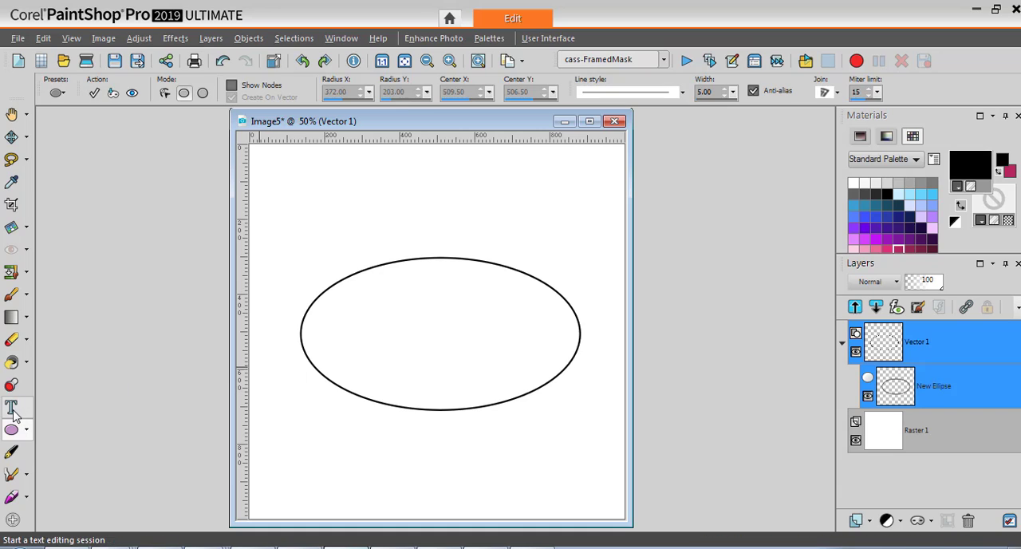
{"action": "left_click", "coordinate": [13, 408]}
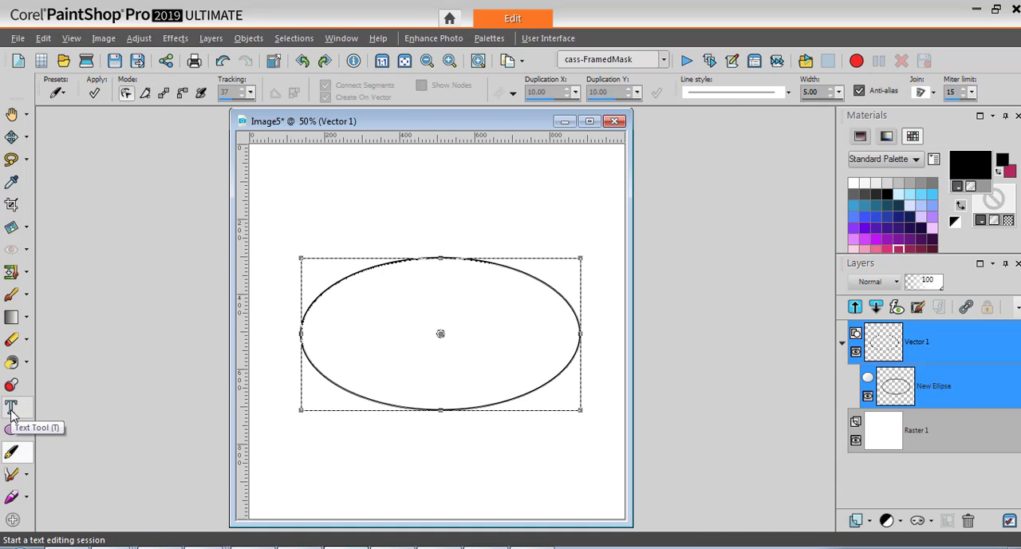
- Write pink outline-free 'This is text' arcing along the ellipse's top edge and apply it
{"action": "left_click", "coordinate": [12, 408]}
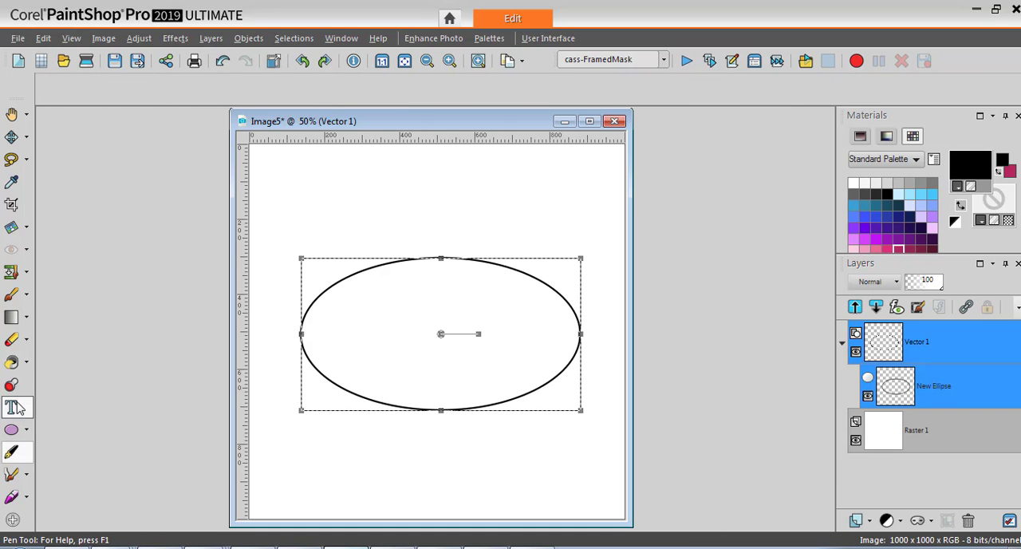
{"action": "left_click", "coordinate": [11, 407]}
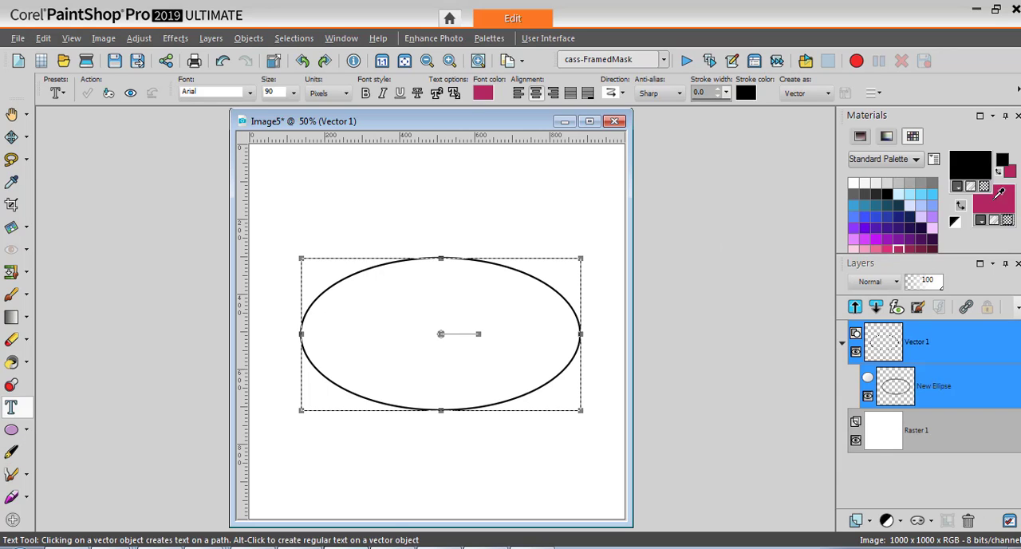
{"action": "mouse_move", "coordinate": [970, 163]}
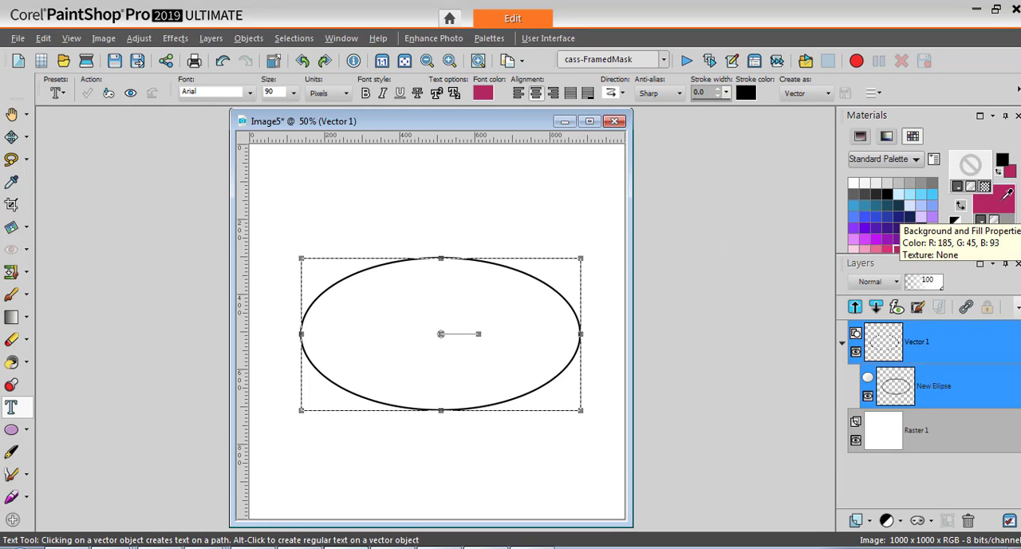
{"action": "mouse_move", "coordinate": [418, 268]}
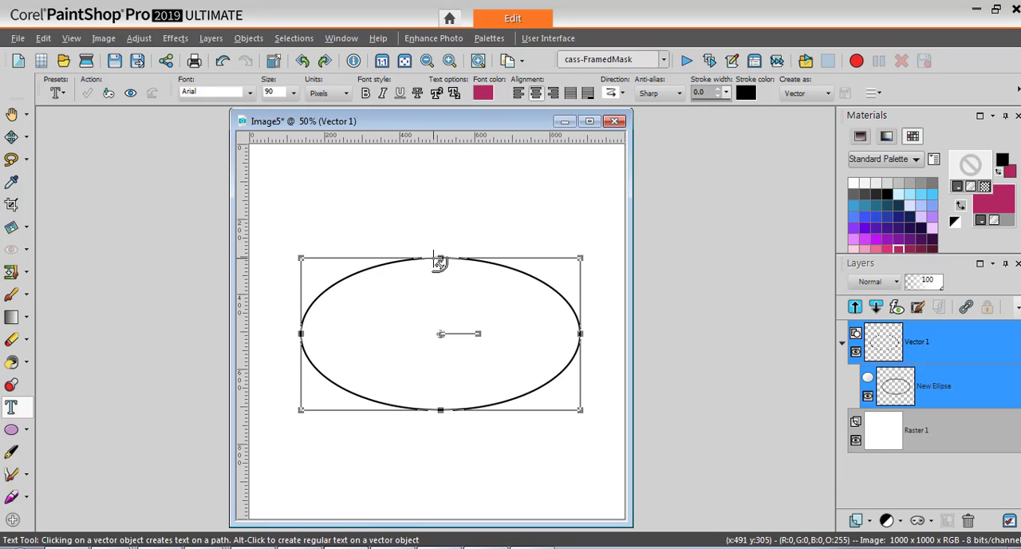
{"action": "type", "text": "Thi"}
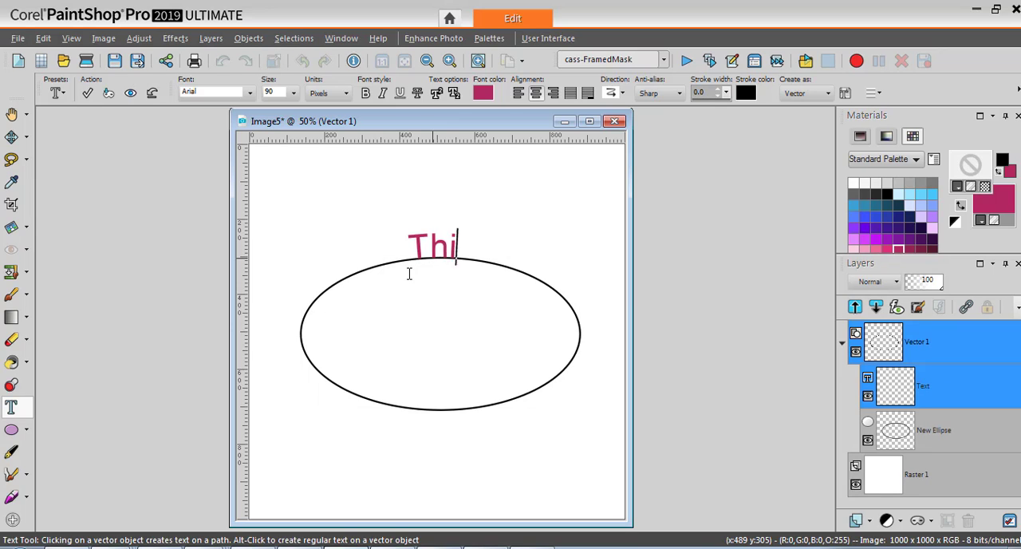
{"action": "type", "text": "s is text"}
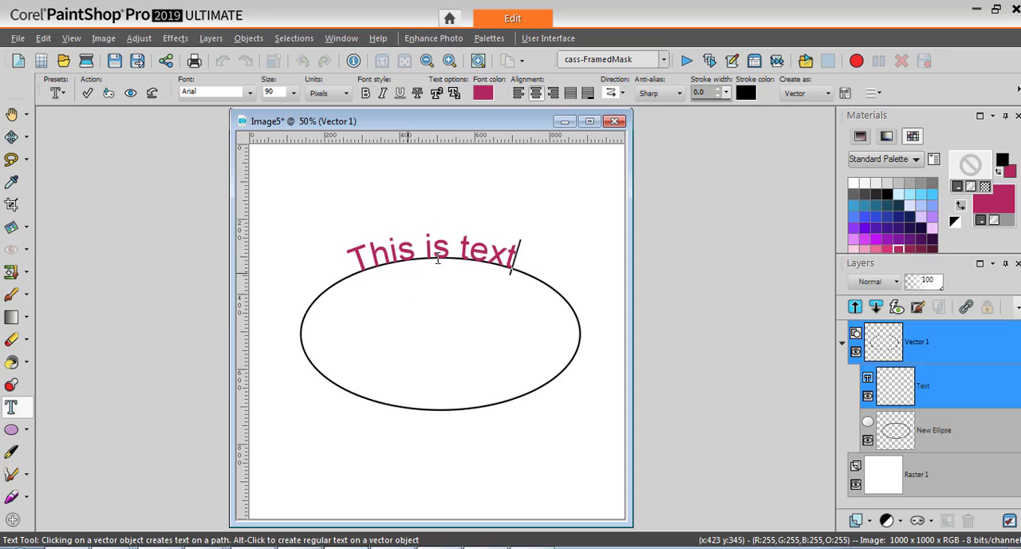
{"action": "mouse_move", "coordinate": [498, 418]}
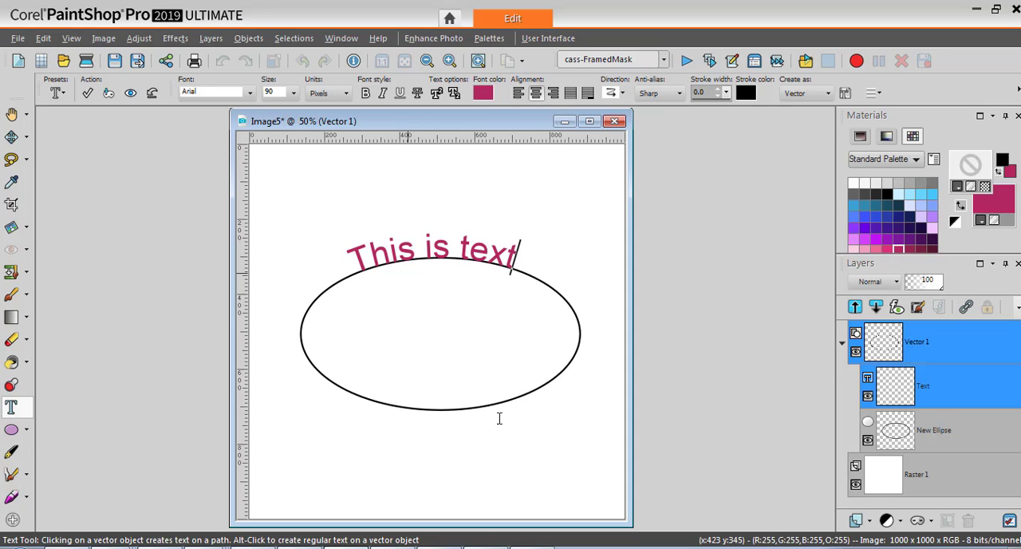
{"action": "left_click", "coordinate": [88, 93]}
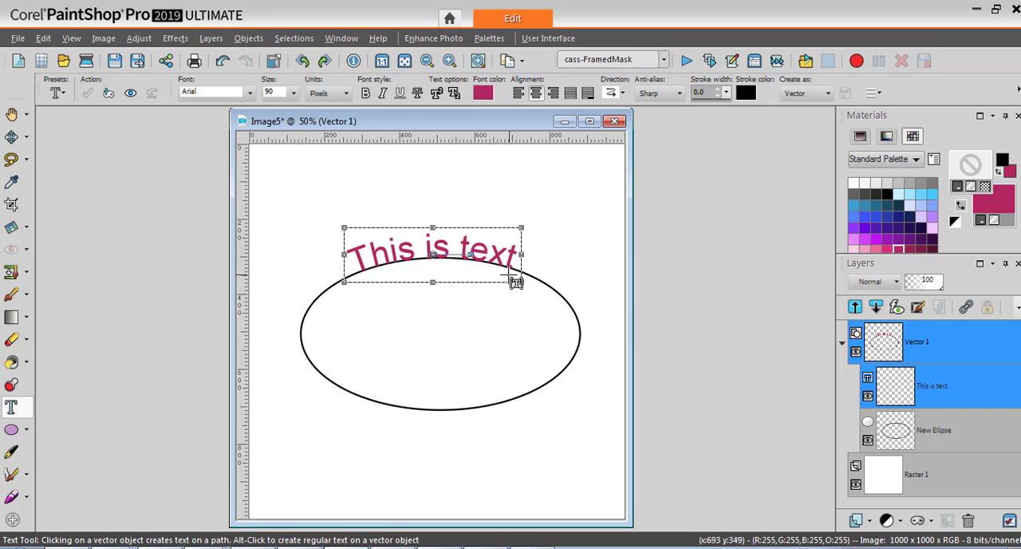
{"action": "mouse_move", "coordinate": [481, 443]}
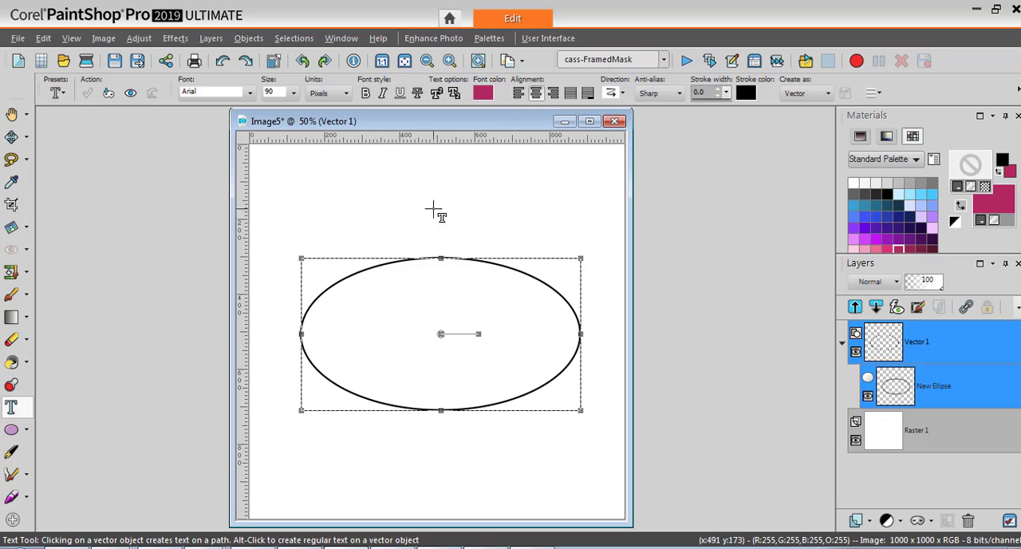
- Enter pink 'This is text' above the ellipse and select it together with the New Ellipse layer
{"action": "left_click", "coordinate": [440, 255]}
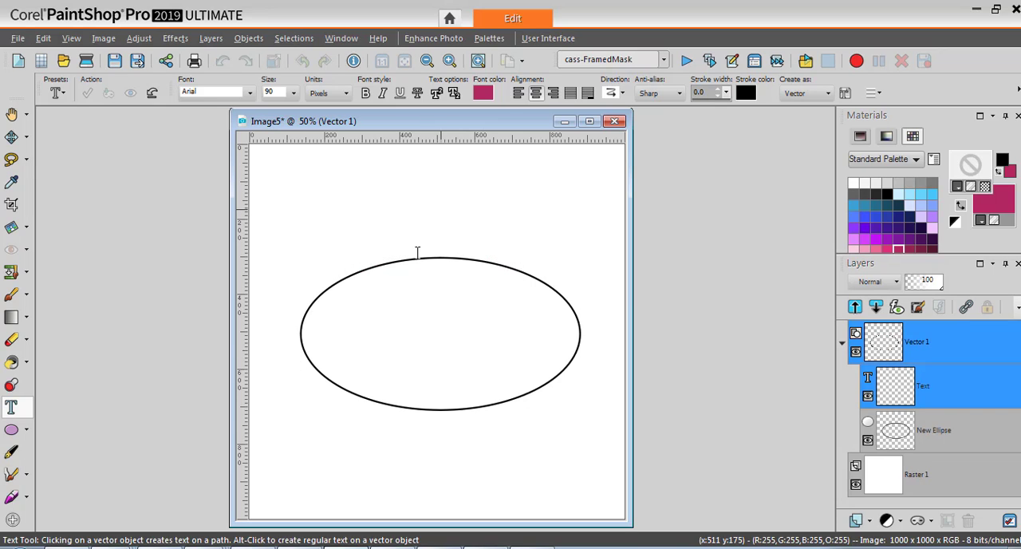
{"action": "type", "text": "This is te"}
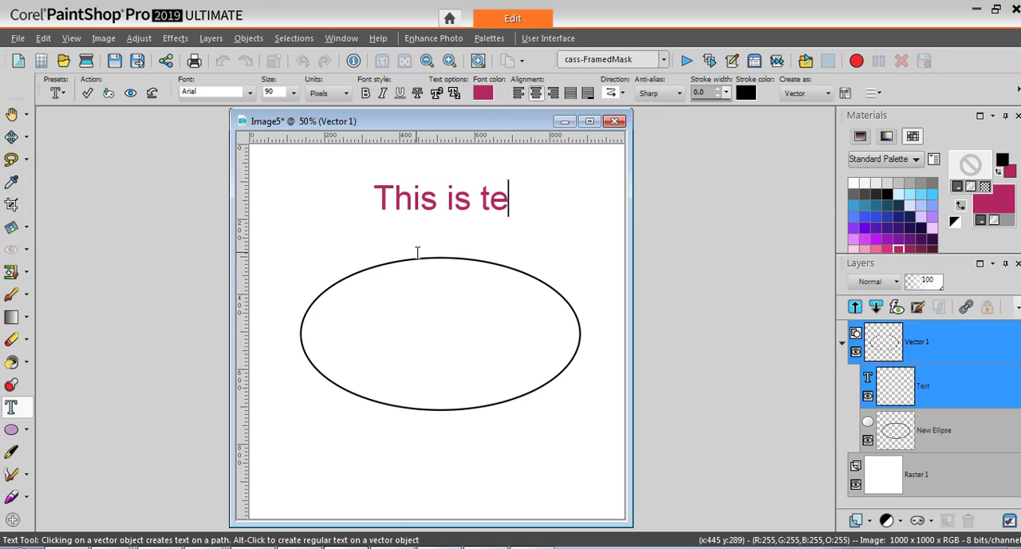
{"action": "type", "text": "xt"}
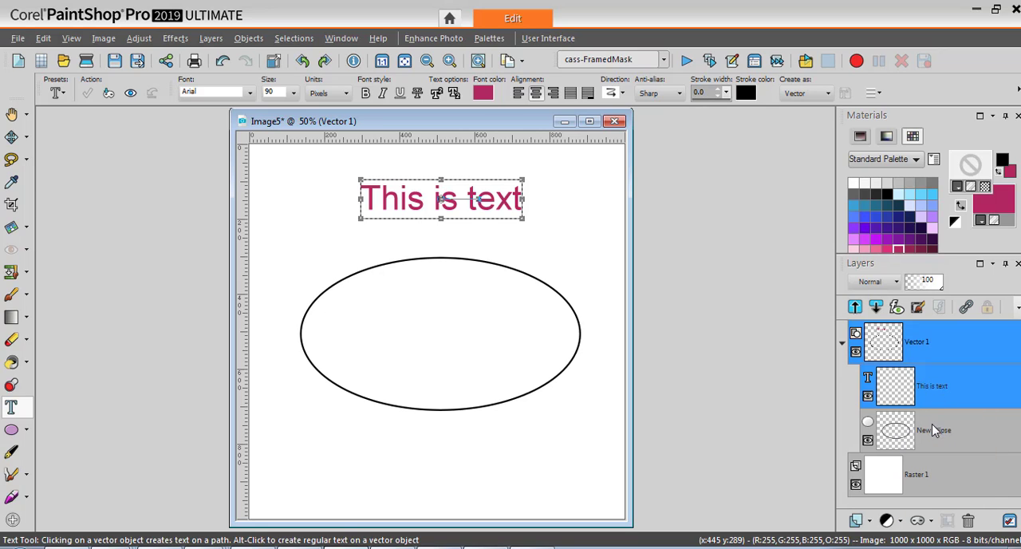
{"action": "mouse_move", "coordinate": [933, 430]}
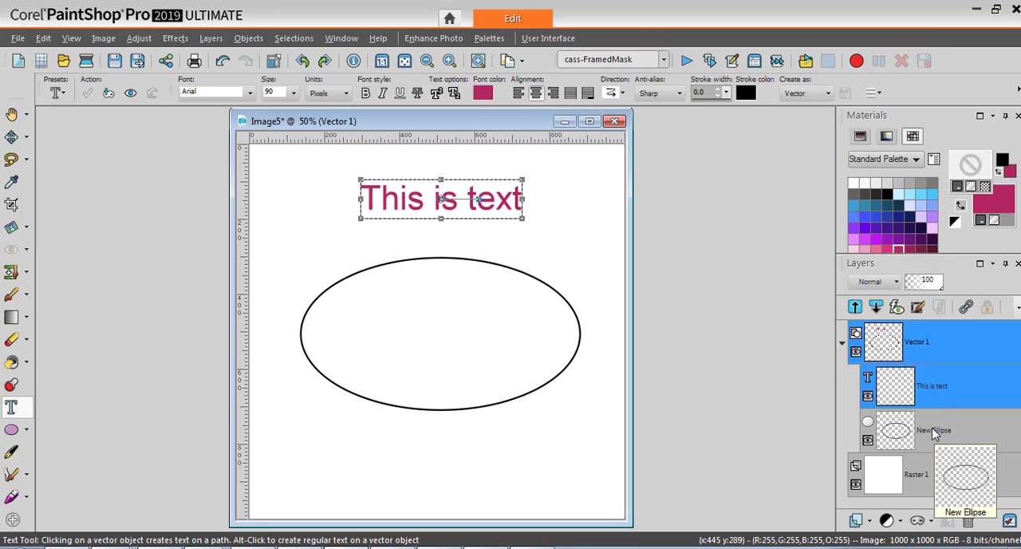
{"action": "left_click", "coordinate": [933, 431]}
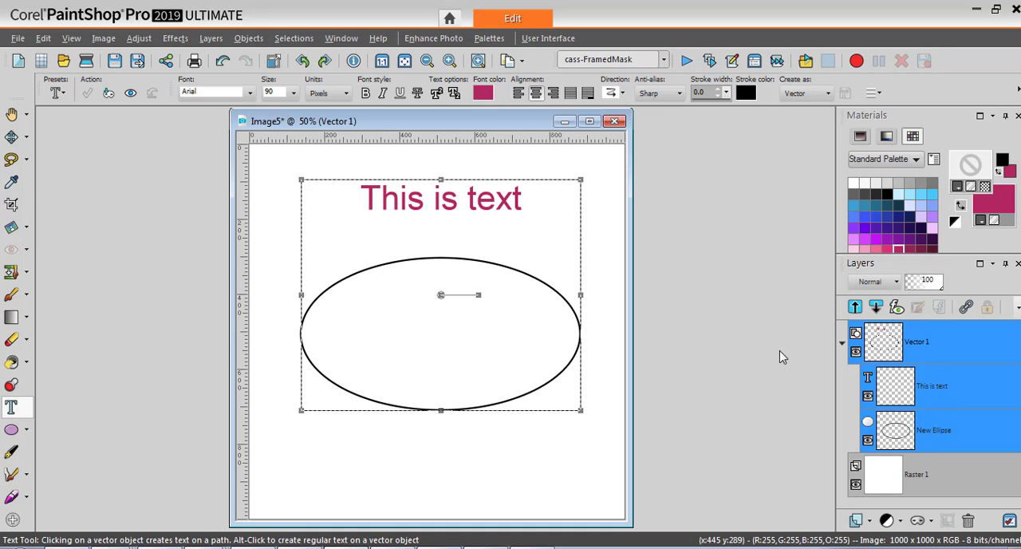
{"action": "left_click", "coordinate": [249, 38]}
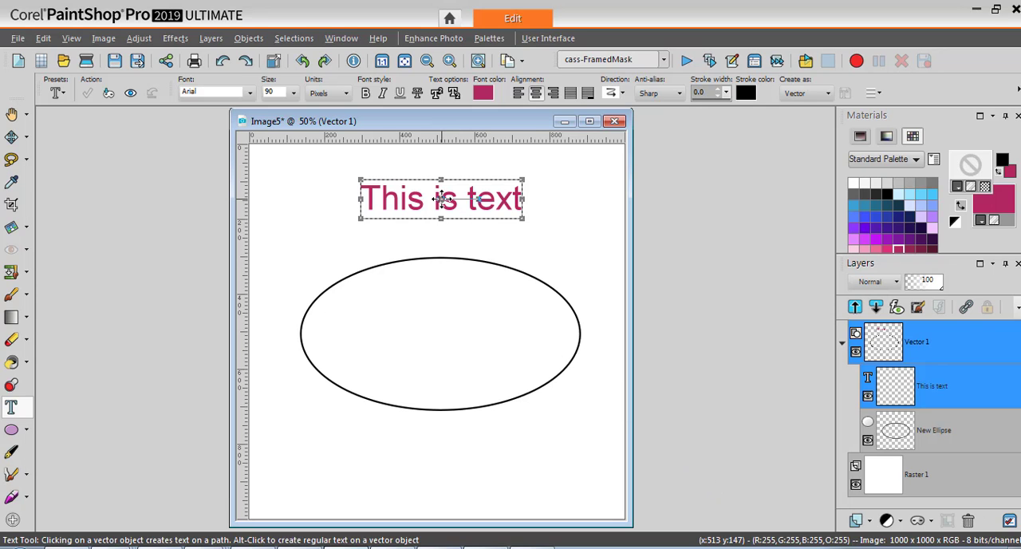
- Drag the text down onto the ellipse so it wraps along the lower edge
{"action": "left_click_drag", "start_coordinate": [440, 197], "coordinate": [447, 464]}
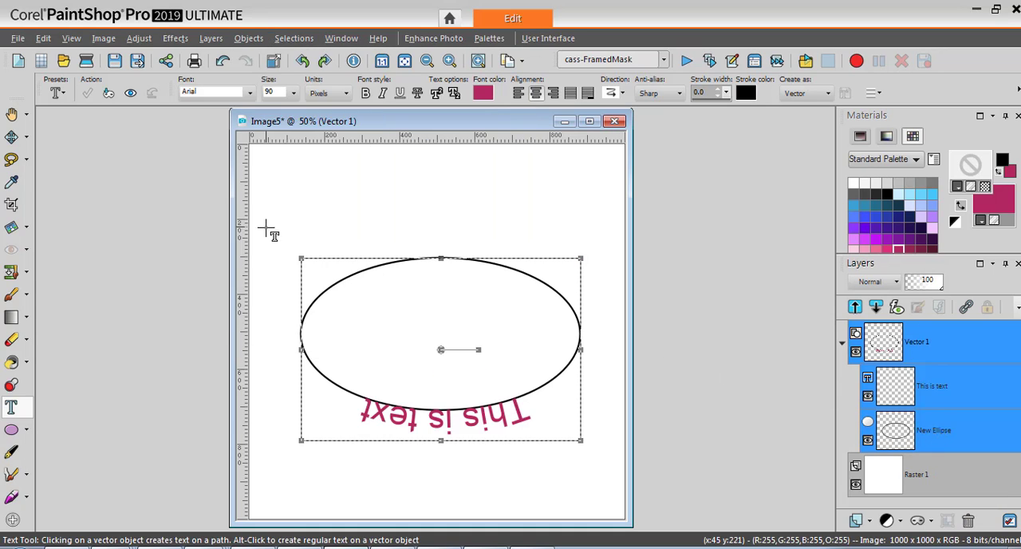
{"action": "mouse_move", "coordinate": [445, 469]}
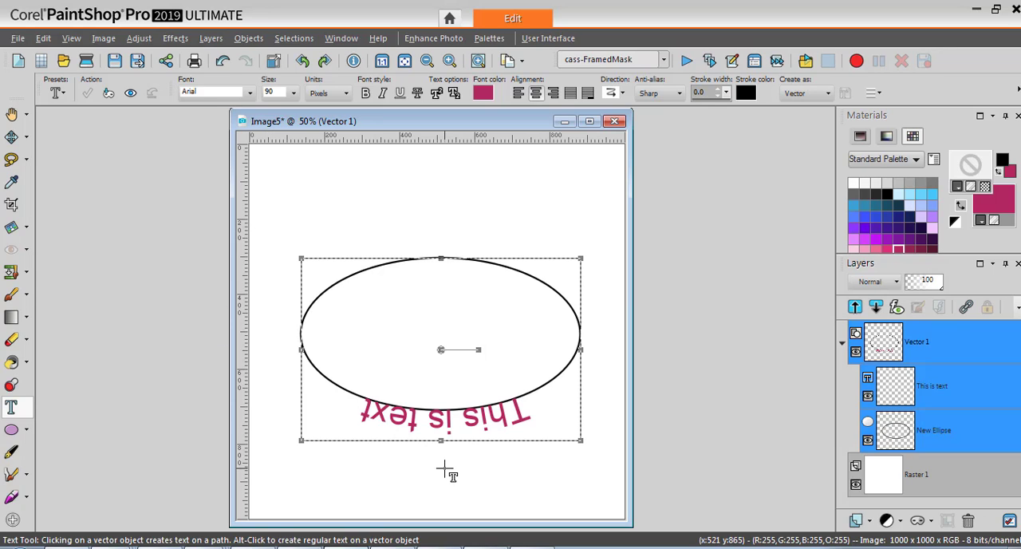
{"action": "mouse_move", "coordinate": [370, 434]}
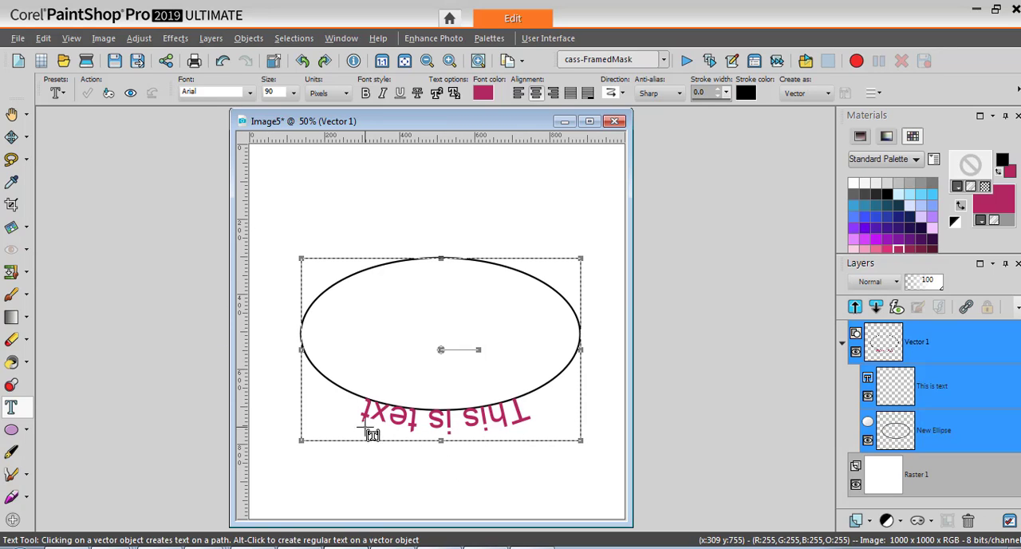
{"action": "mouse_move", "coordinate": [469, 469]}
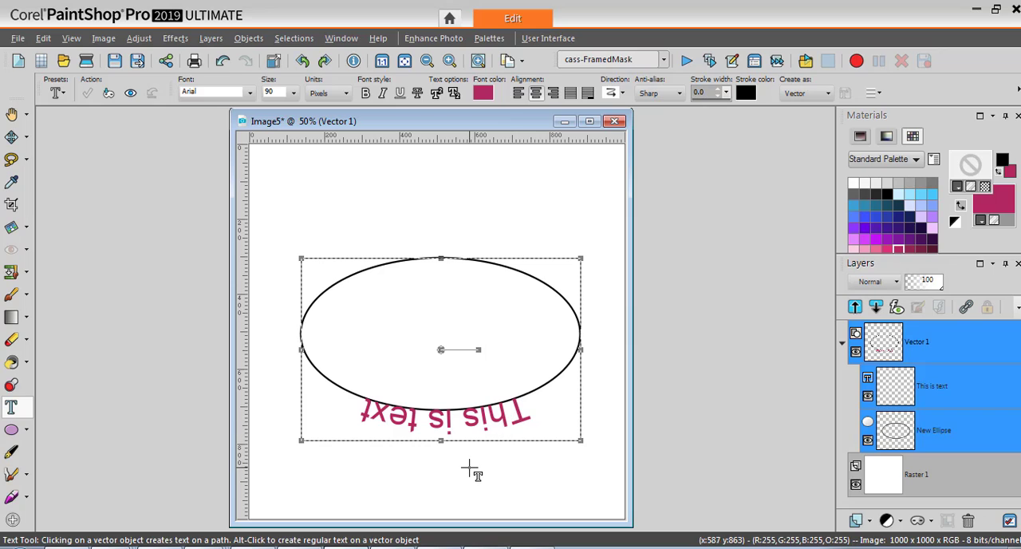
{"action": "mouse_move", "coordinate": [441, 301]}
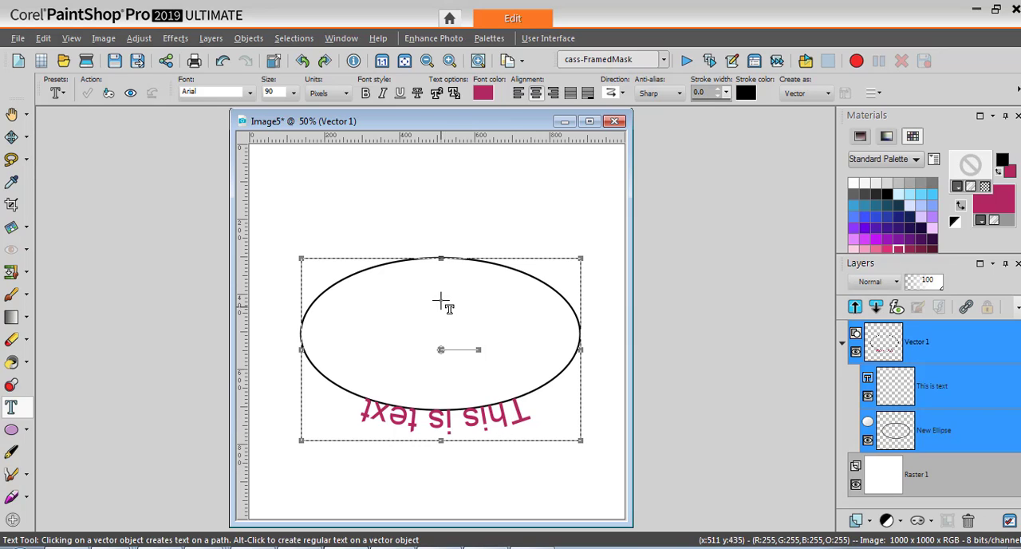
{"action": "mouse_move", "coordinate": [364, 198]}
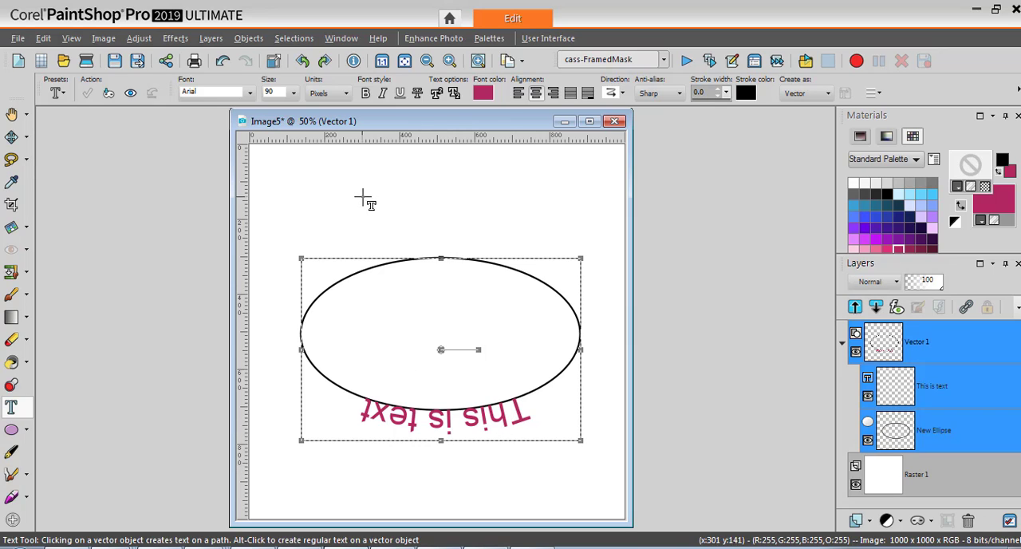
{"action": "mouse_move", "coordinate": [527, 192]}
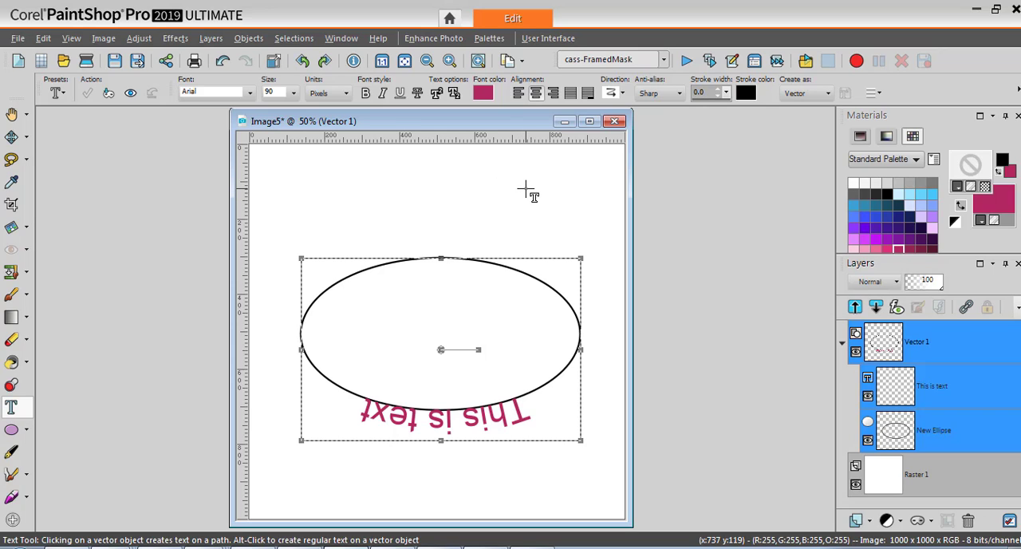
{"action": "mouse_move", "coordinate": [478, 487]}
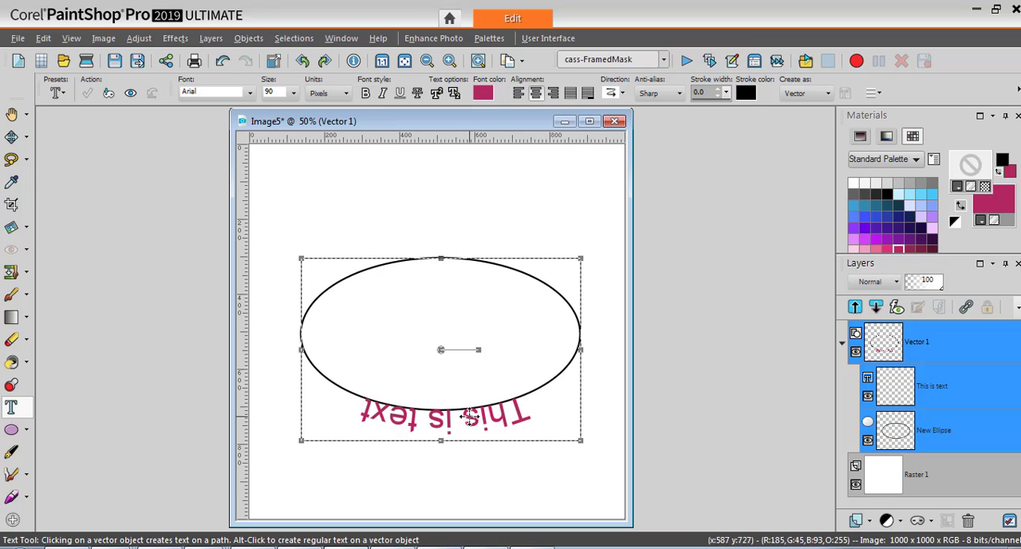
{"action": "mouse_move", "coordinate": [359, 421]}
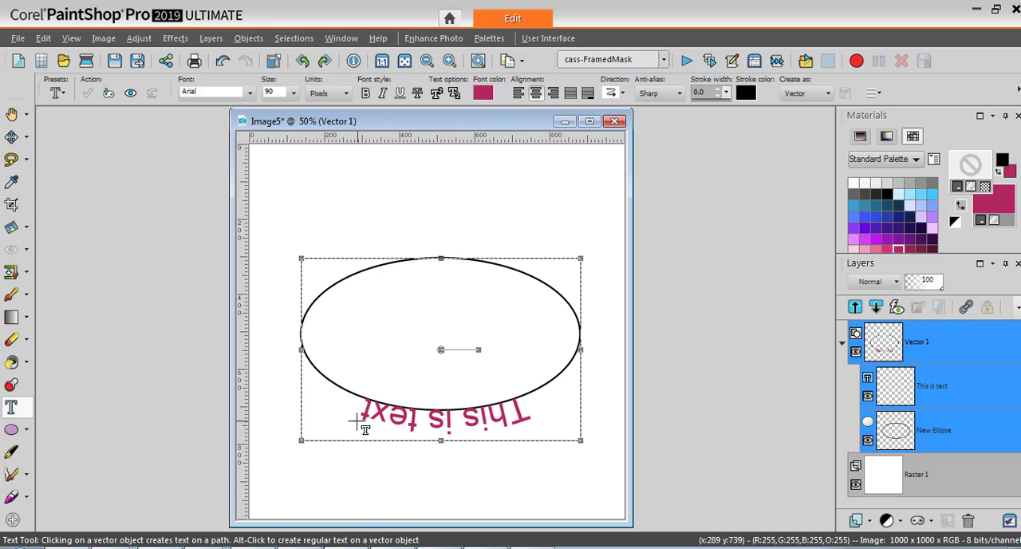
{"action": "mouse_move", "coordinate": [507, 428]}
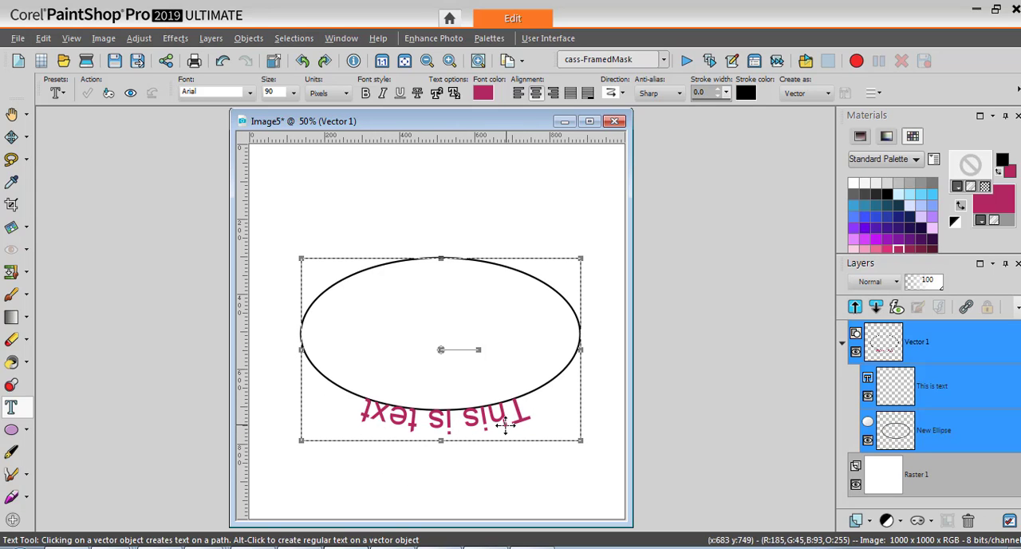
{"action": "mouse_move", "coordinate": [487, 459]}
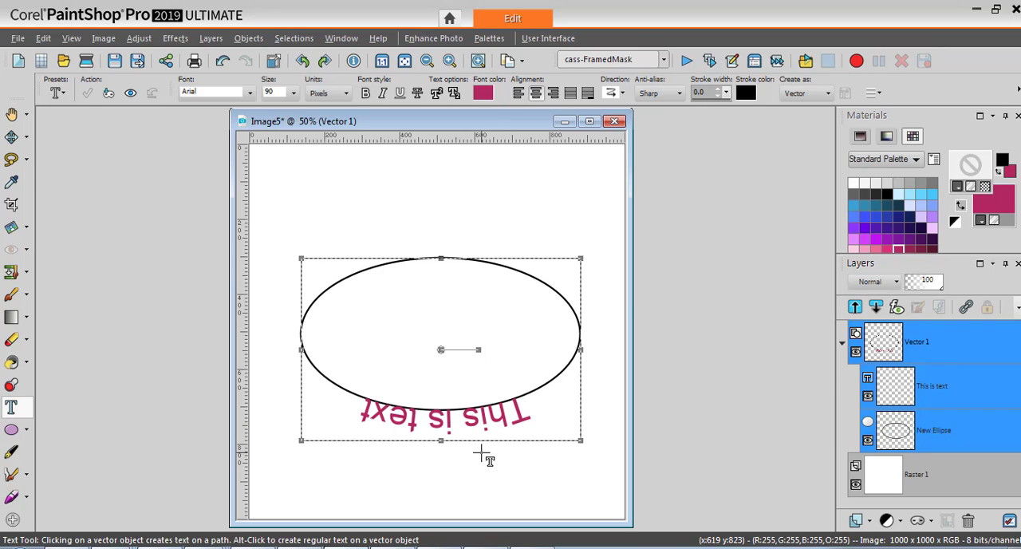
{"action": "mouse_move", "coordinate": [479, 462]}
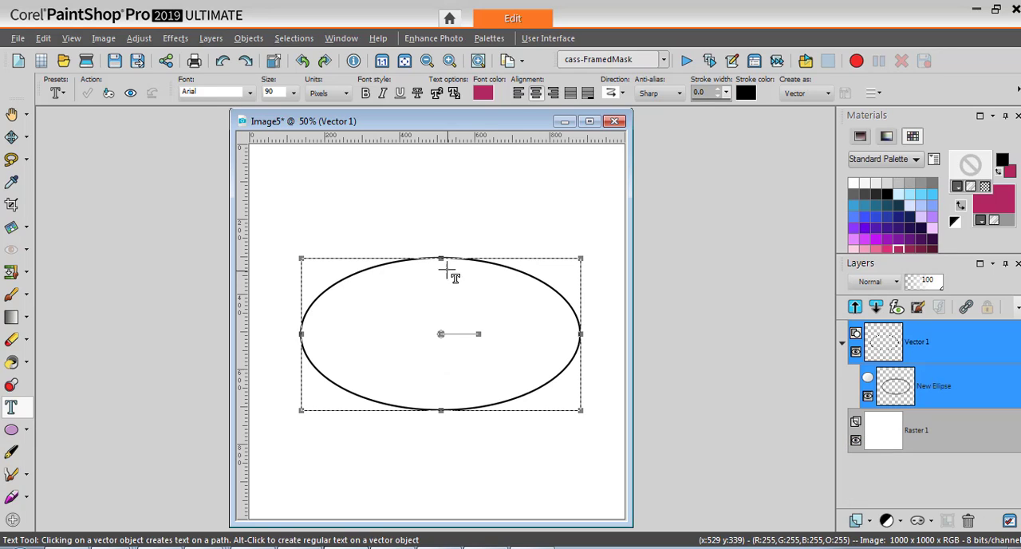
- Type 'This is the top' as curved text on the ellipse's upper edge
{"action": "left_click", "coordinate": [432, 258]}
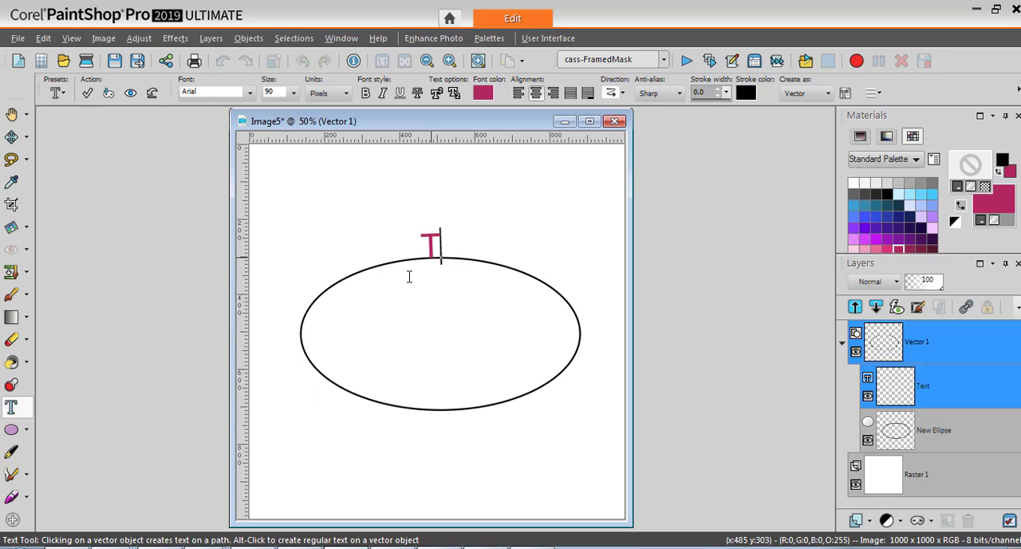
{"action": "type", "text": "This is the top"}
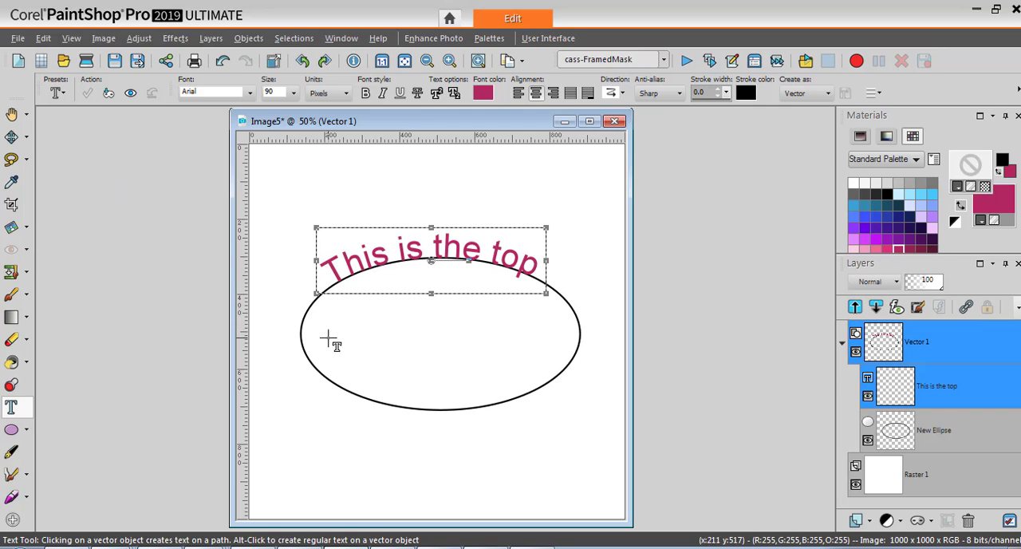
{"action": "mouse_move", "coordinate": [450, 415]}
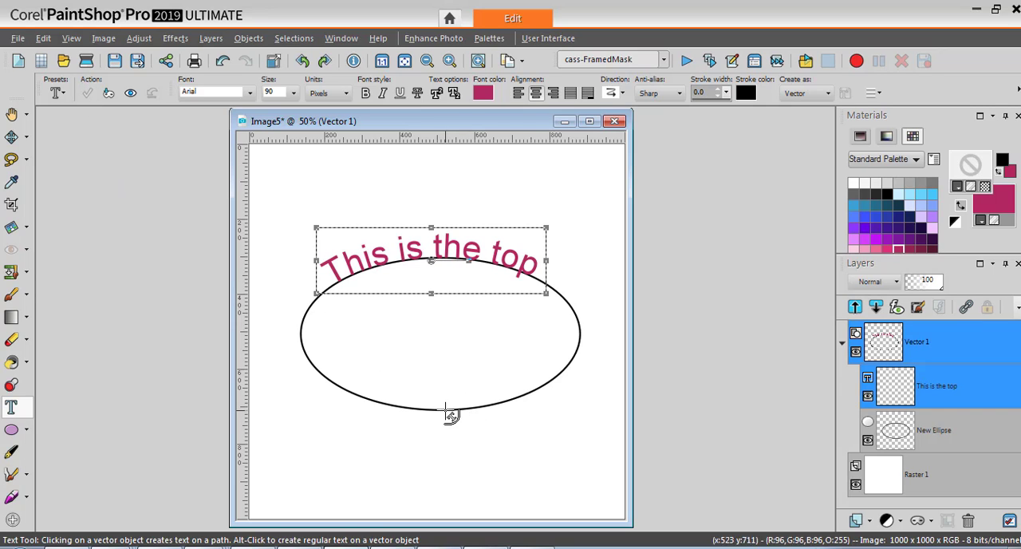
{"action": "mouse_move", "coordinate": [450, 415]}
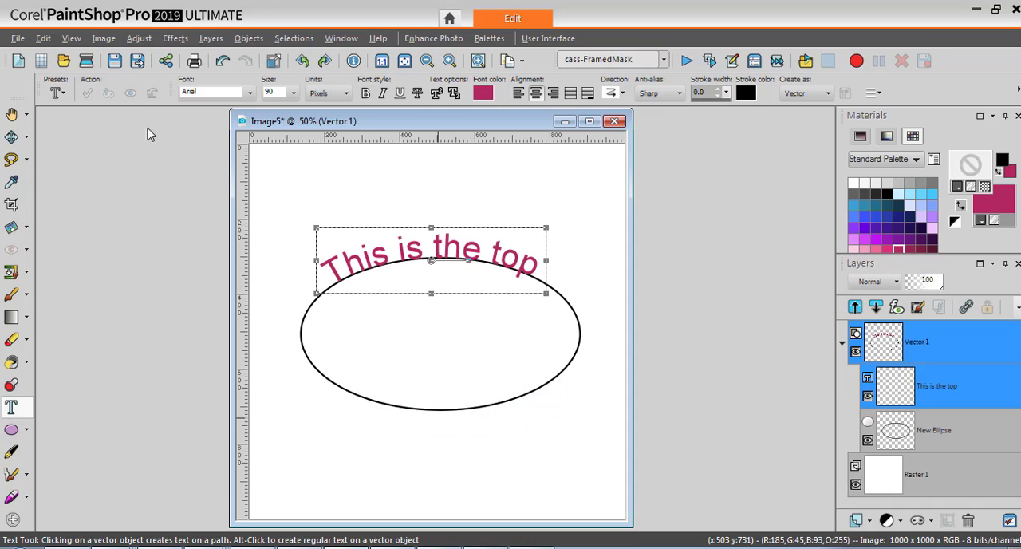
{"action": "mouse_move", "coordinate": [277, 413]}
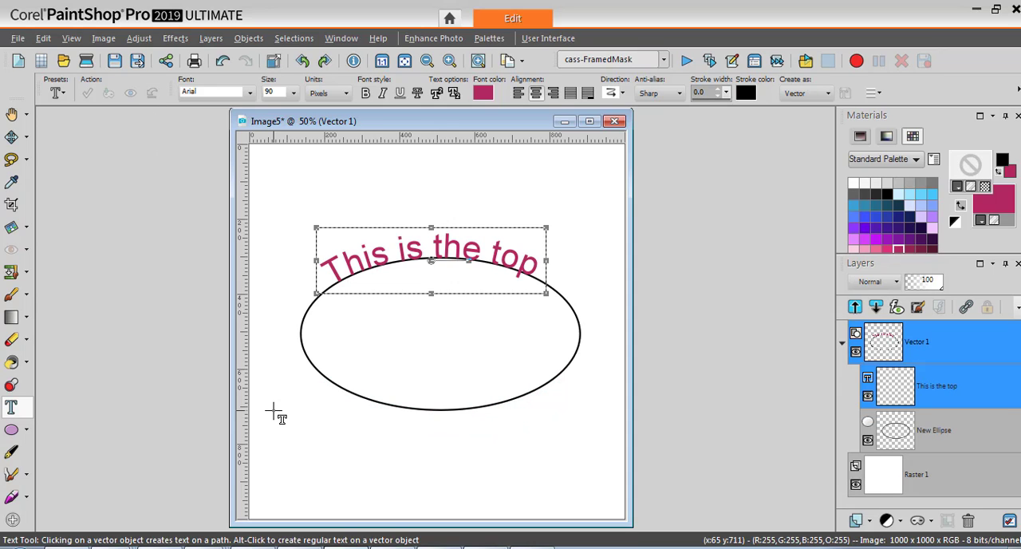
{"action": "mouse_move", "coordinate": [307, 335]}
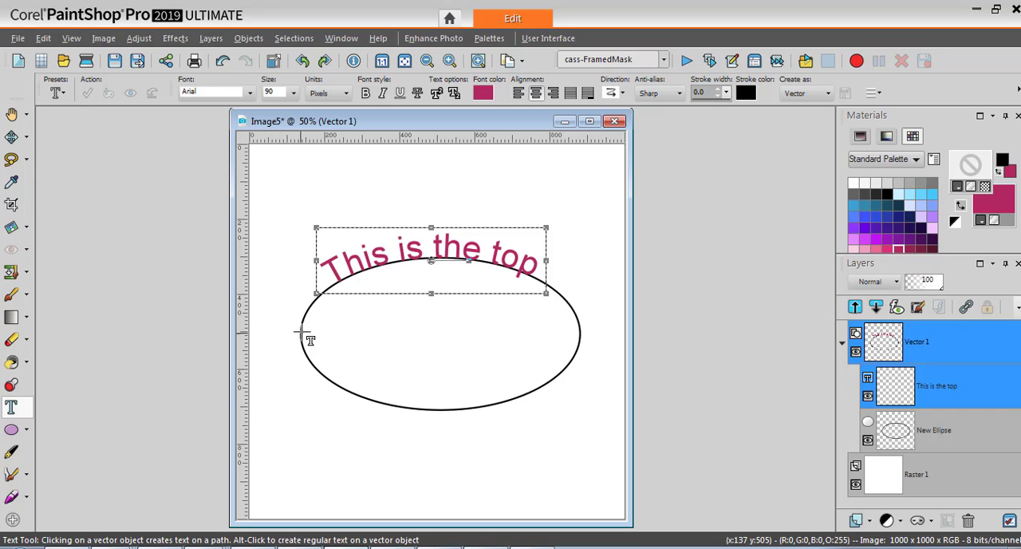
{"action": "mouse_move", "coordinate": [530, 466]}
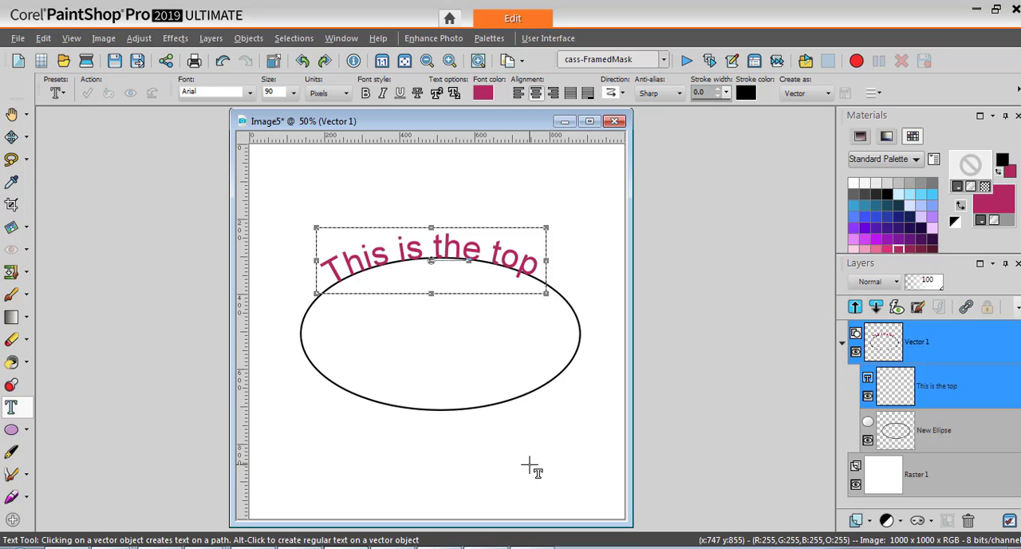
{"action": "mouse_move", "coordinate": [510, 418]}
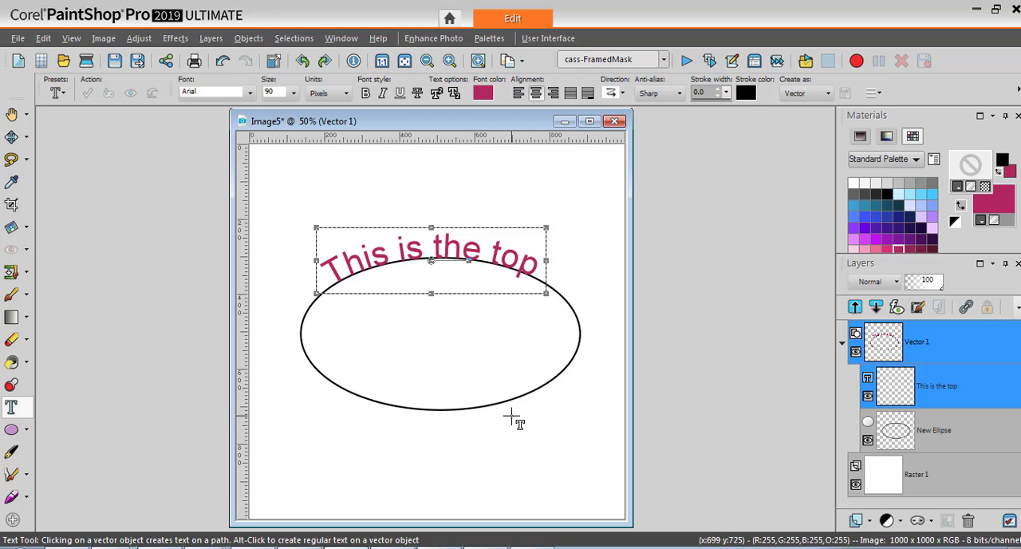
{"action": "mouse_move", "coordinate": [573, 287]}
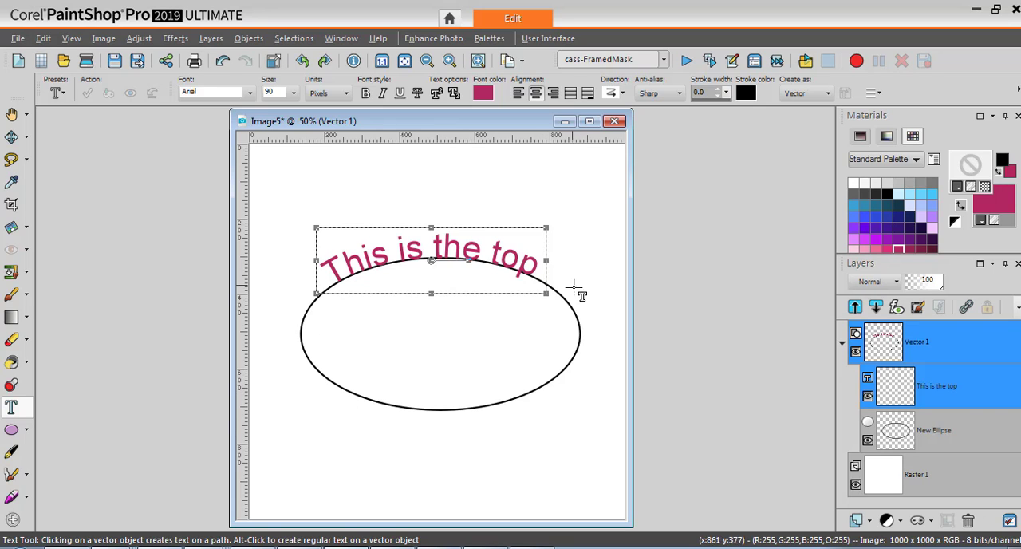
{"action": "mouse_move", "coordinate": [566, 338]}
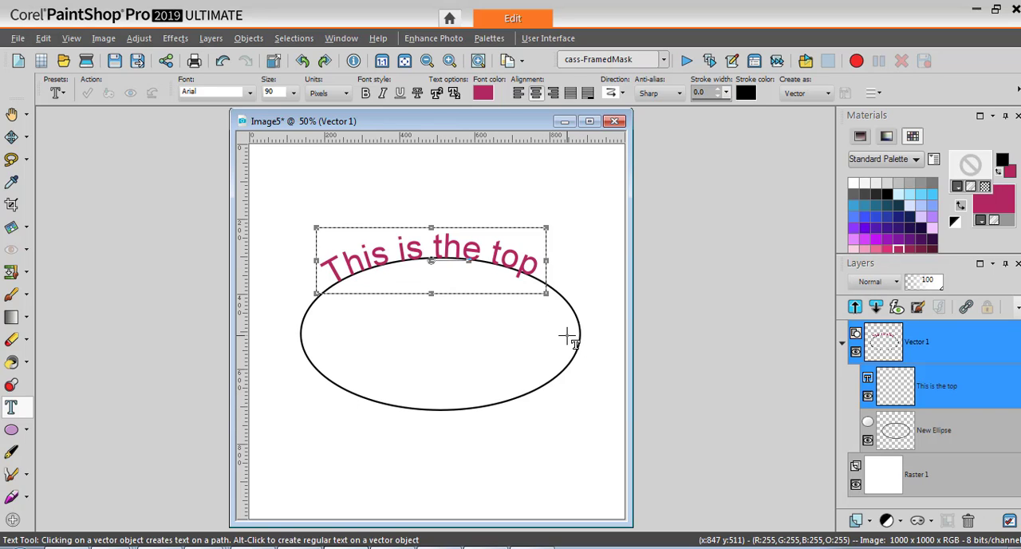
{"action": "mouse_move", "coordinate": [438, 415]}
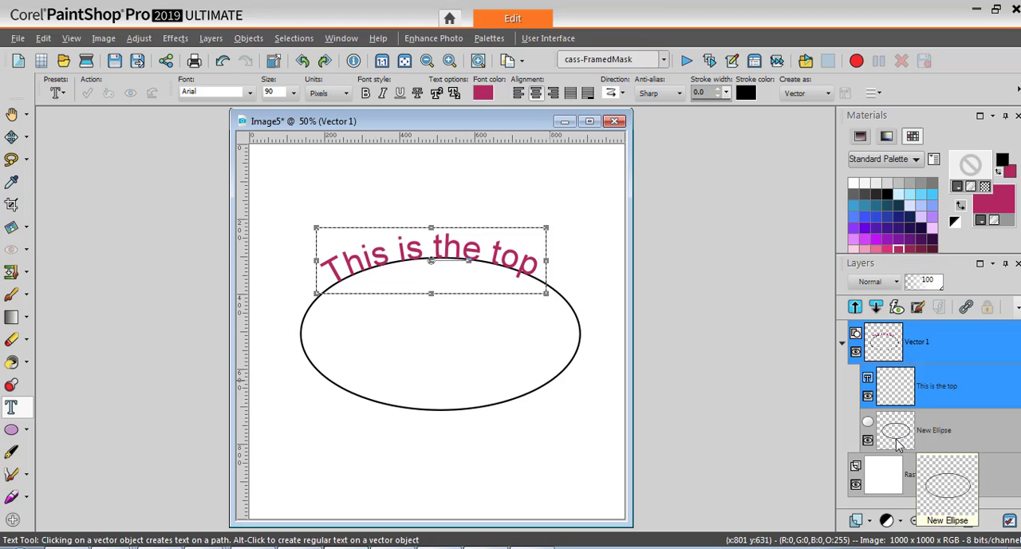
- Duplicate Vector 1 into Copy of Vector 1 and select its 'This is the top' text
{"action": "left_click", "coordinate": [933, 431]}
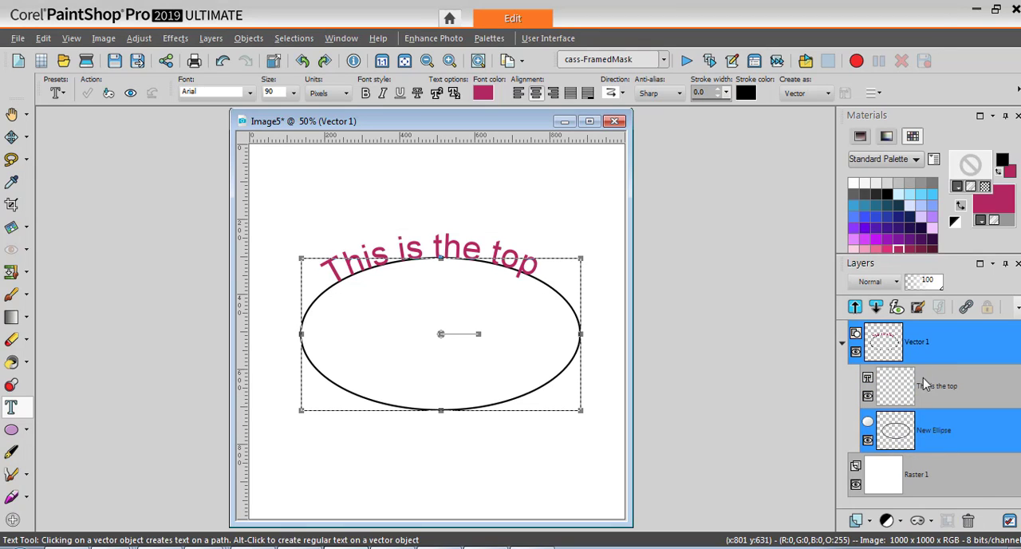
{"action": "mouse_move", "coordinate": [912, 347]}
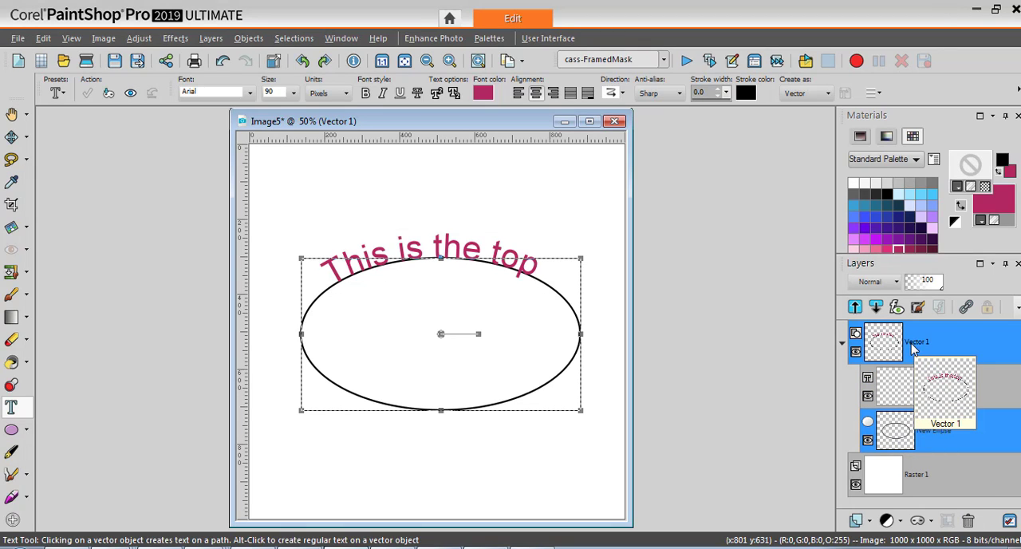
{"action": "right_click", "coordinate": [916, 342]}
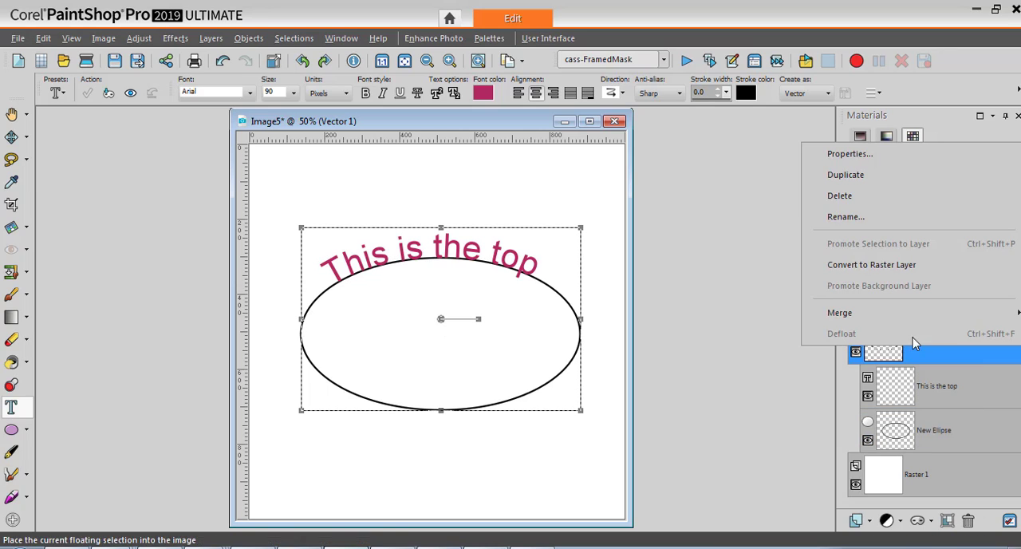
{"action": "left_click", "coordinate": [845, 174]}
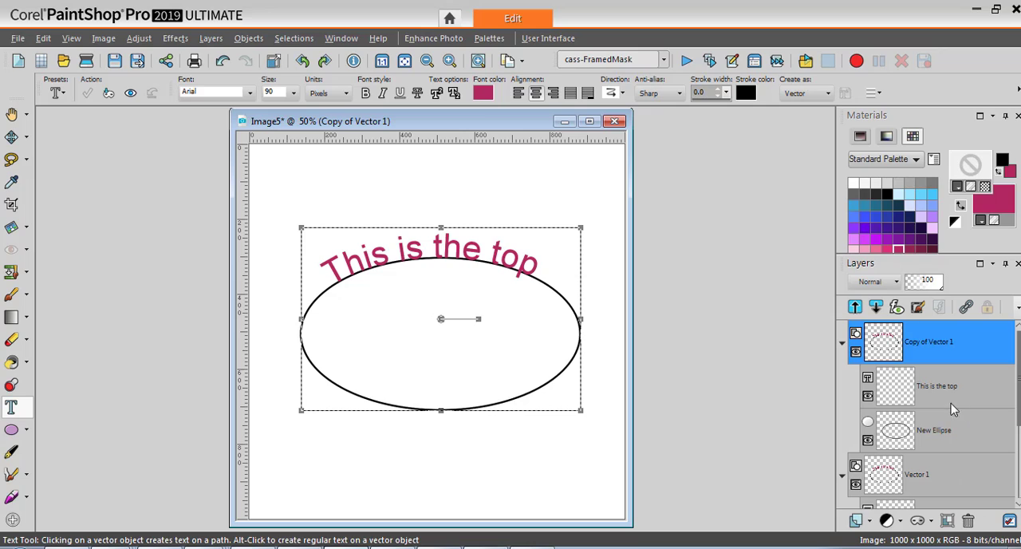
{"action": "mouse_move", "coordinate": [846, 262]}
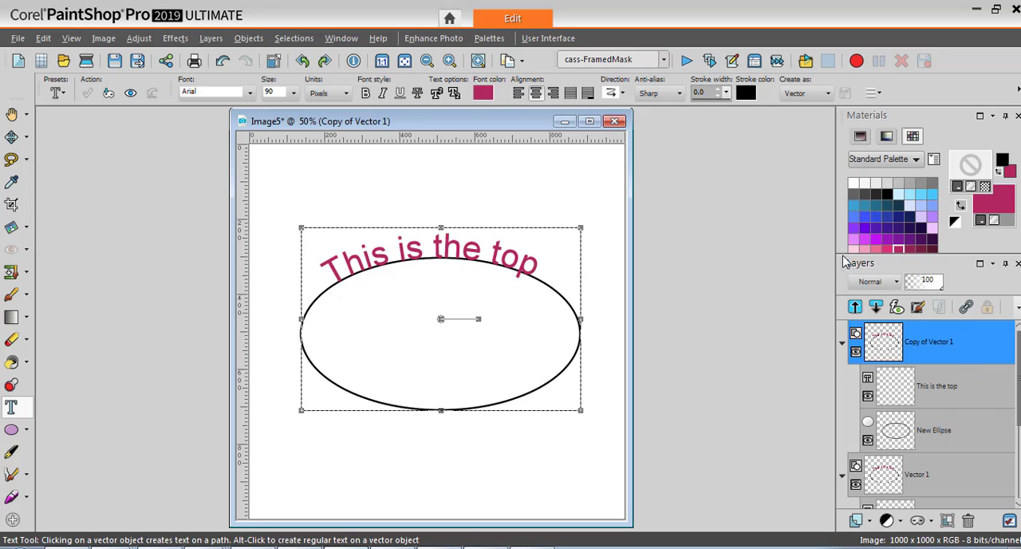
{"action": "mouse_move", "coordinate": [916, 456]}
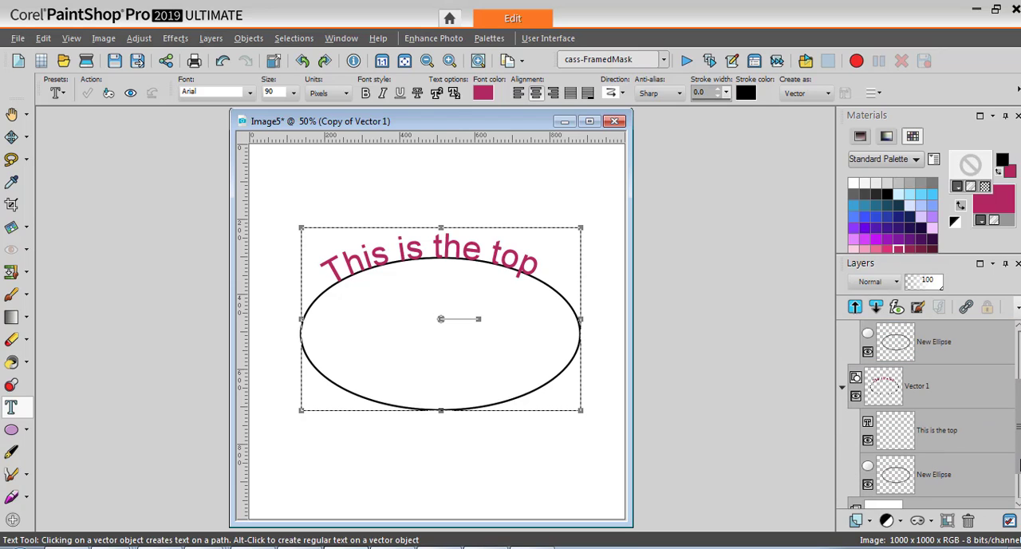
{"action": "left_click", "coordinate": [928, 342]}
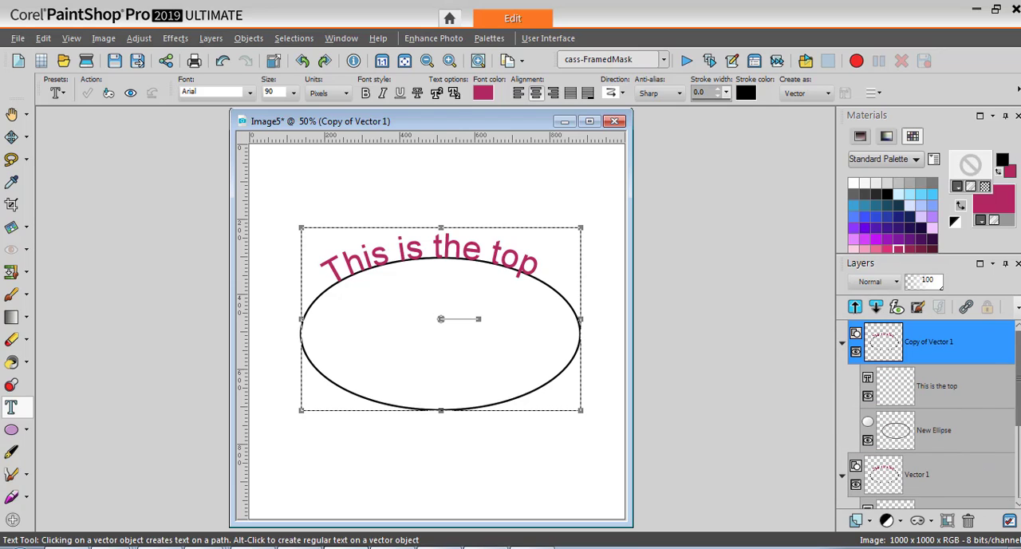
{"action": "mouse_move", "coordinate": [938, 399]}
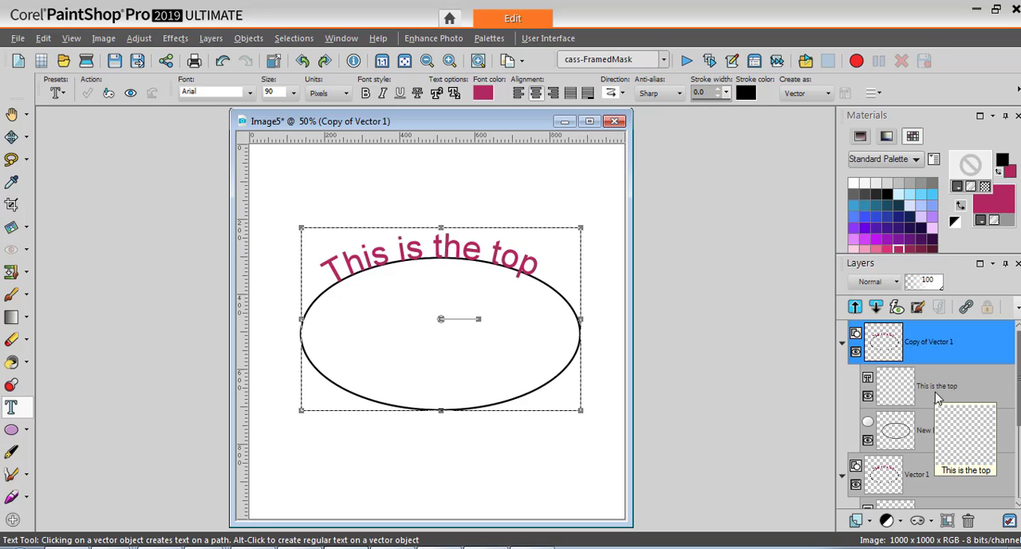
{"action": "mouse_move", "coordinate": [891, 405]}
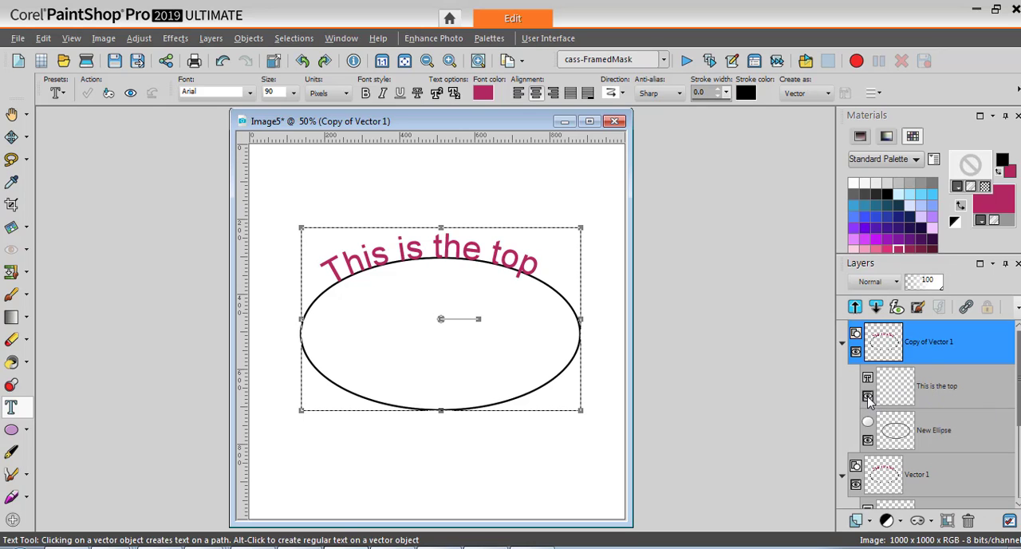
{"action": "left_click", "coordinate": [938, 386]}
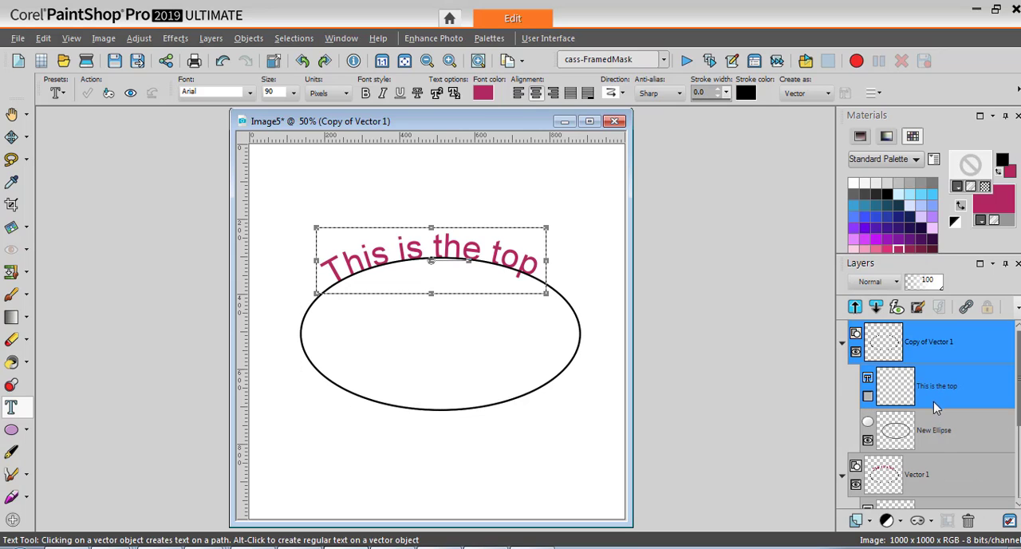
{"action": "mouse_move", "coordinate": [954, 469]}
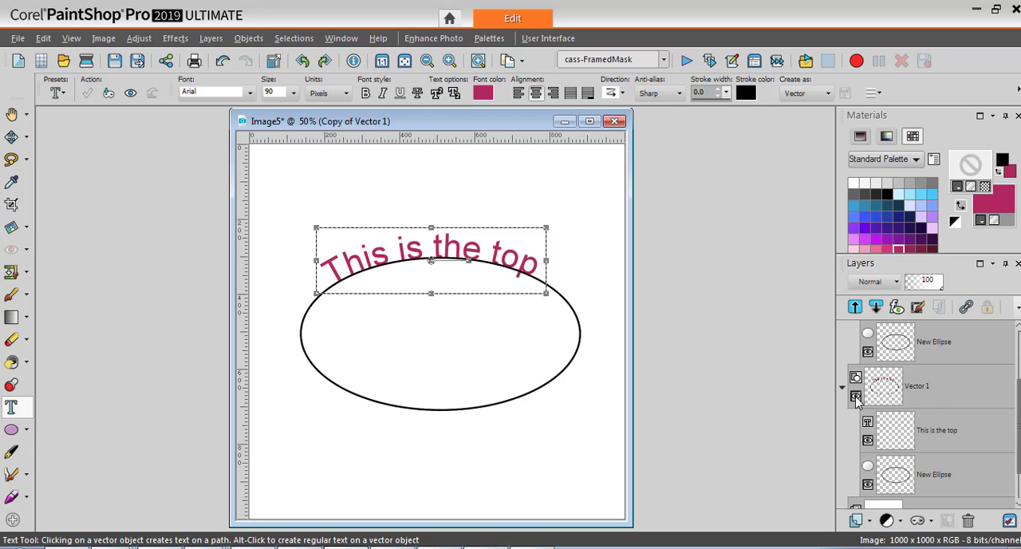
- Hide the copy's top text and select its New Ellipse object for editing
{"action": "left_click", "coordinate": [855, 395]}
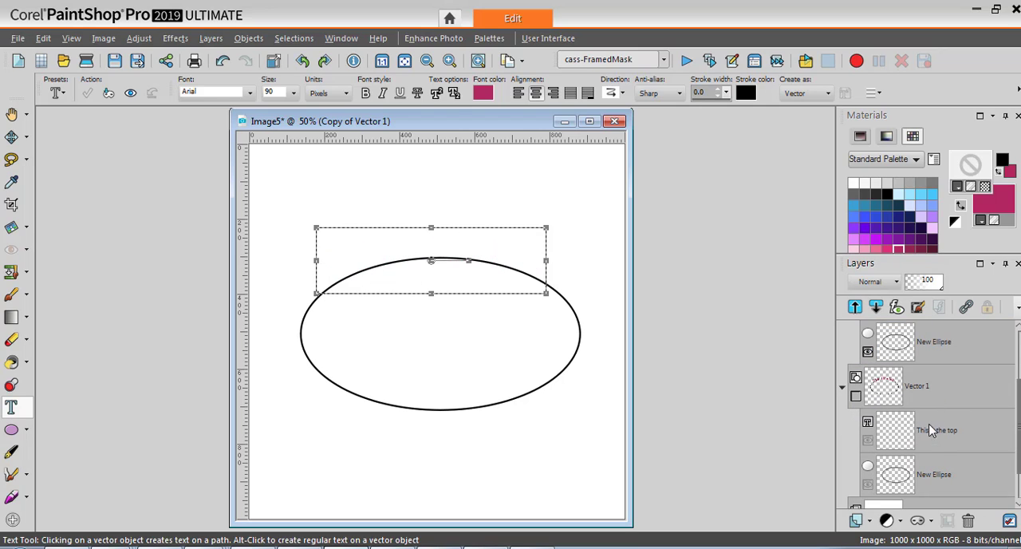
{"action": "mouse_move", "coordinate": [390, 411]}
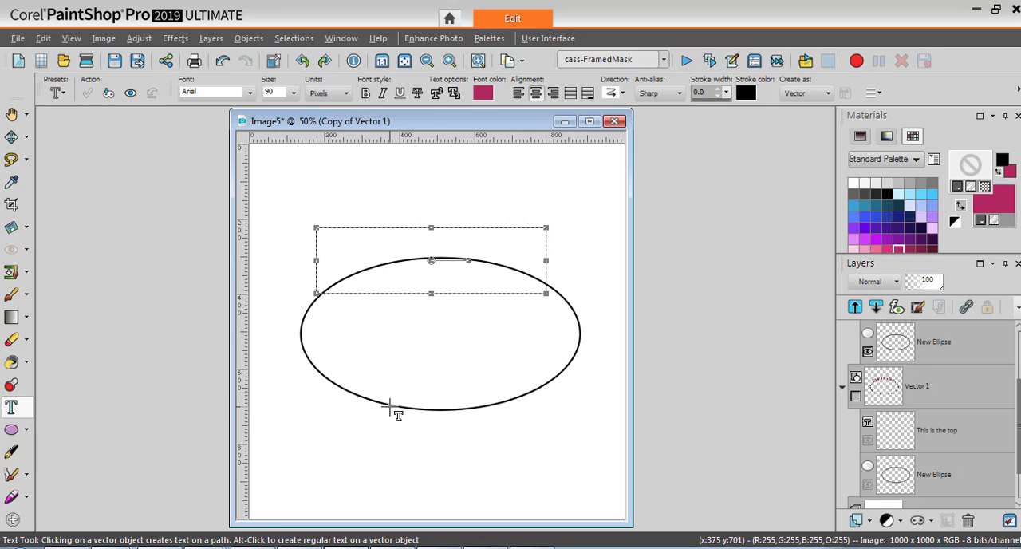
{"action": "mouse_move", "coordinate": [592, 309]}
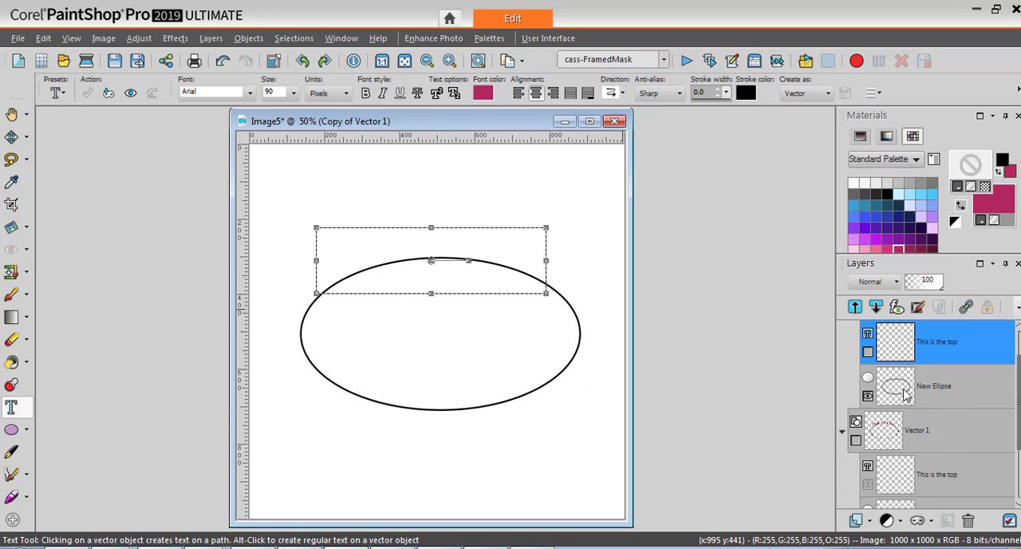
{"action": "left_click", "coordinate": [933, 386]}
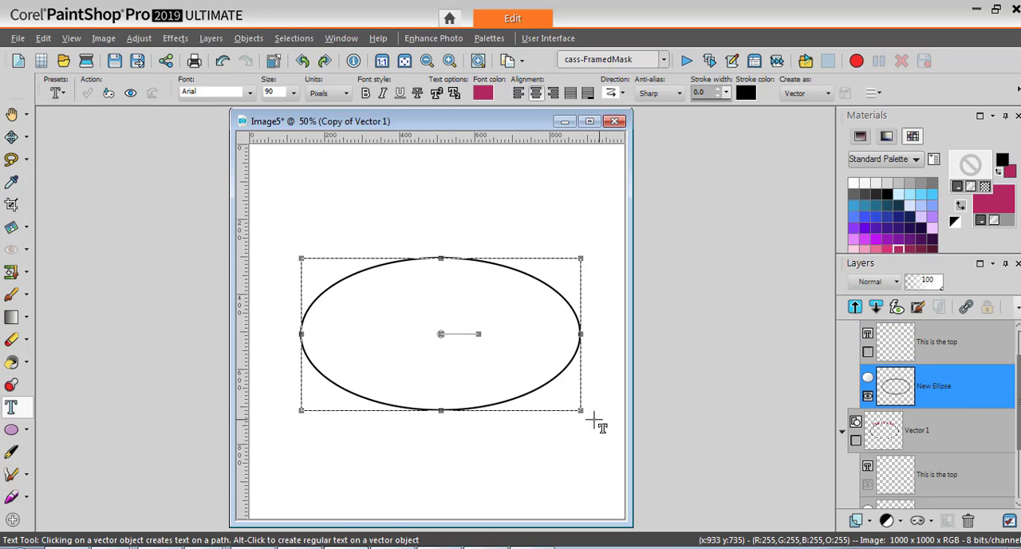
{"action": "mouse_move", "coordinate": [465, 423]}
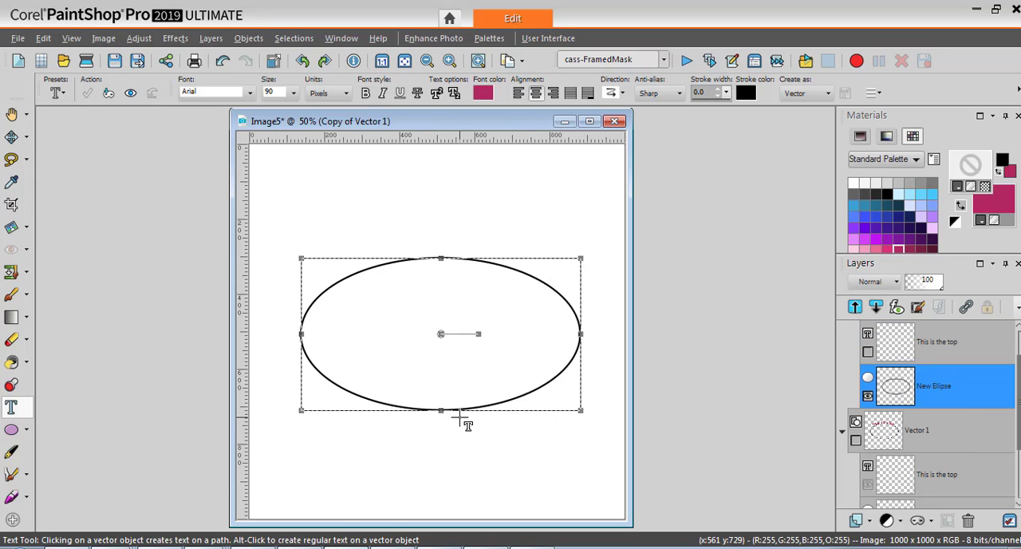
{"action": "mouse_move", "coordinate": [466, 439]}
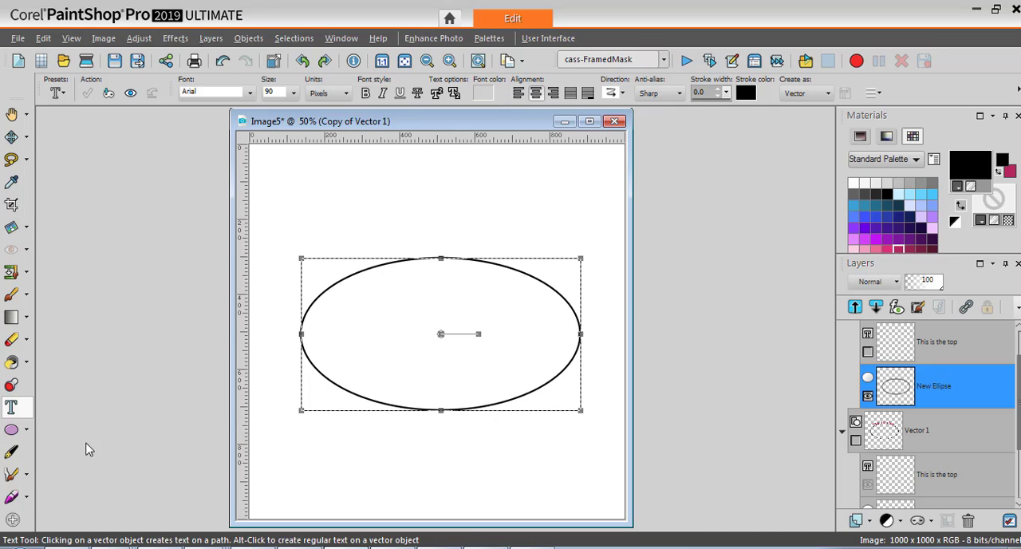
{"action": "mouse_move", "coordinate": [12, 453]}
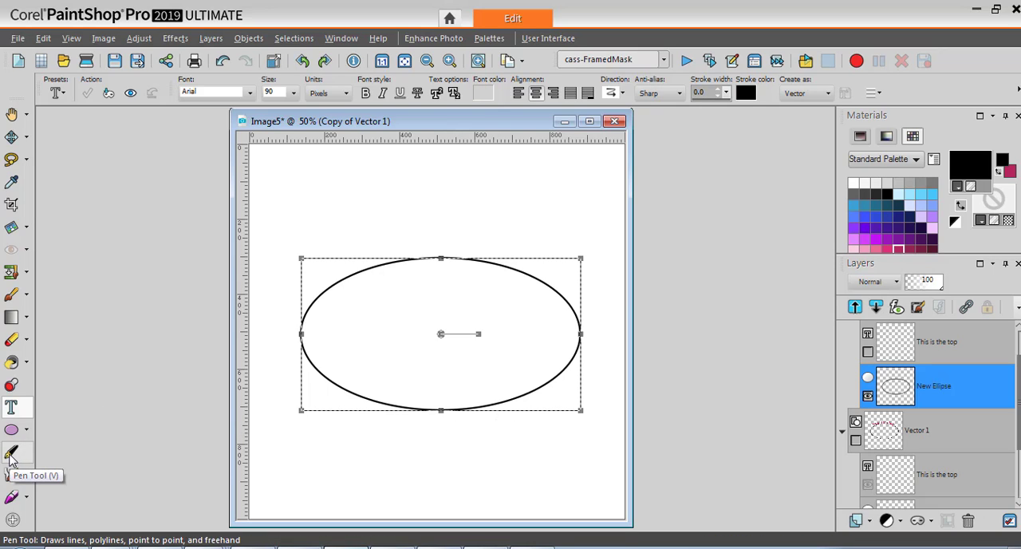
- With the Pen tool, convert the ellipse to a path and reverse the path direction
{"action": "left_click", "coordinate": [11, 453]}
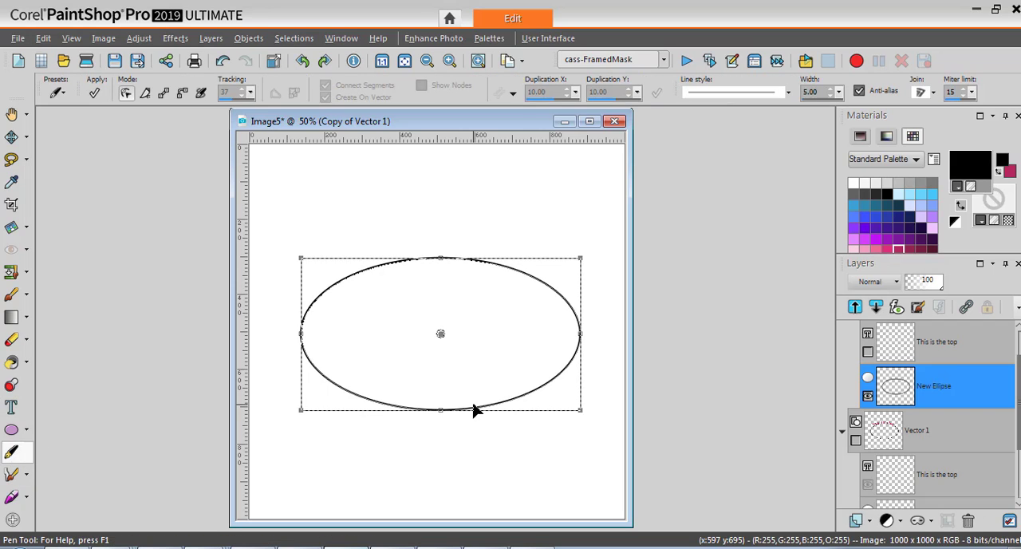
{"action": "mouse_move", "coordinate": [502, 408]}
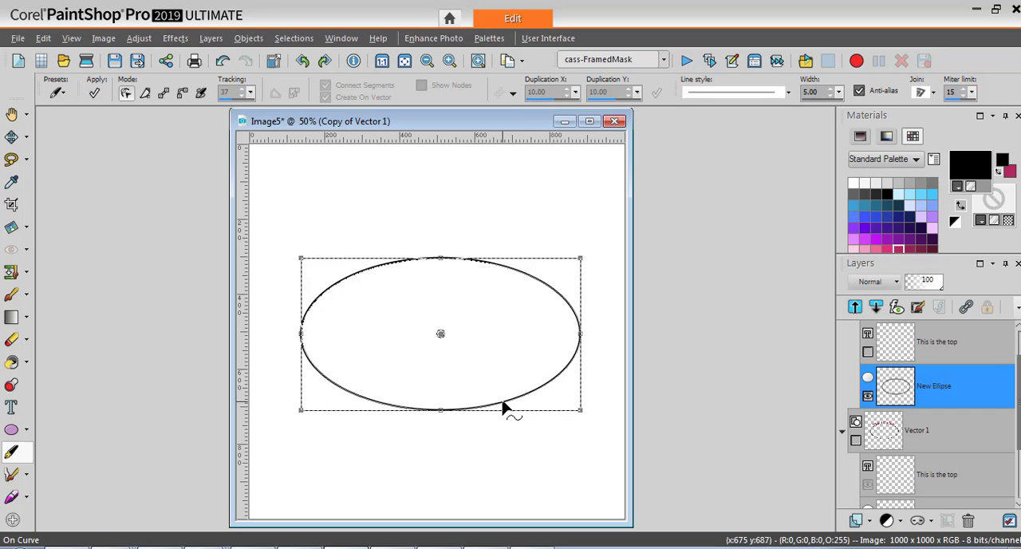
{"action": "right_click", "coordinate": [504, 402]}
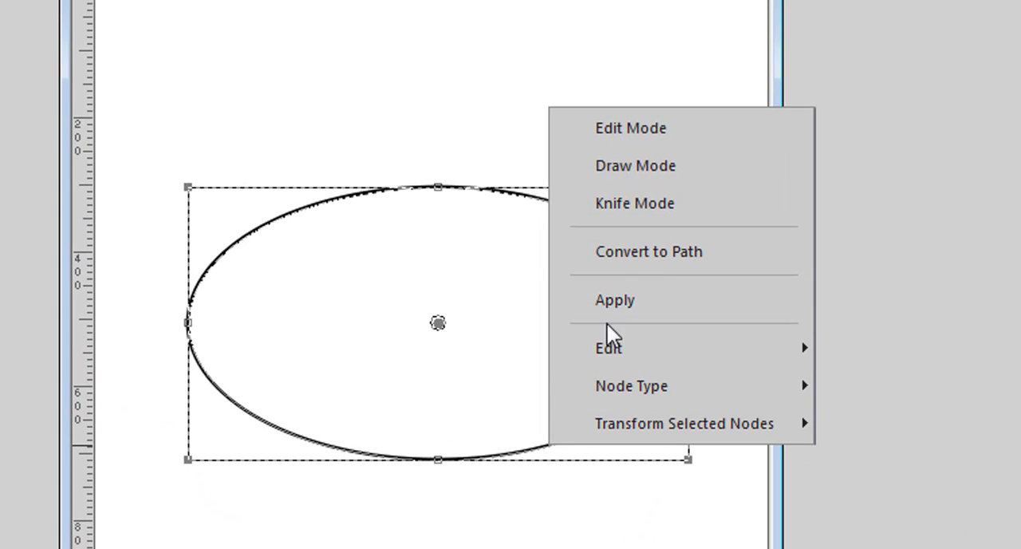
{"action": "mouse_move", "coordinate": [694, 268]}
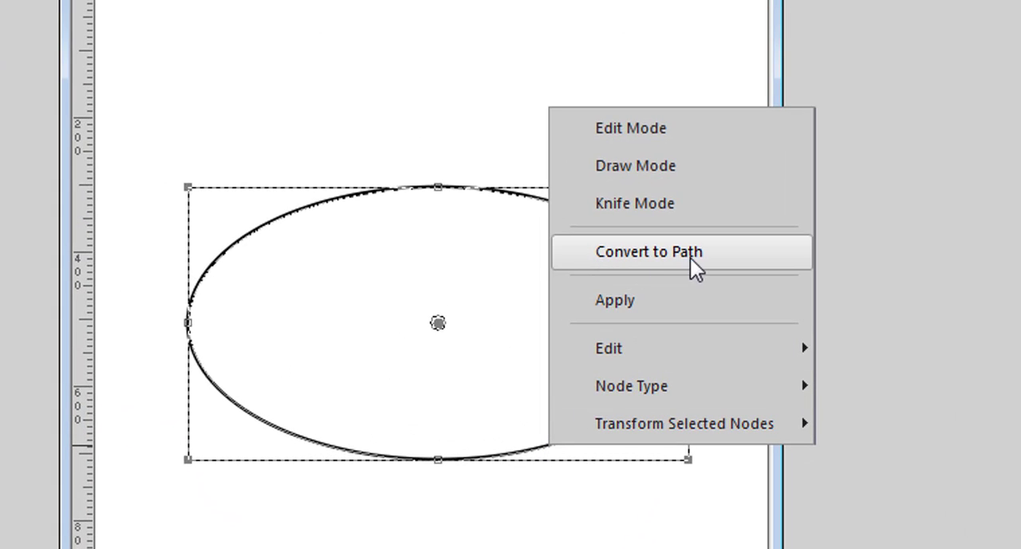
{"action": "mouse_move", "coordinate": [674, 284]}
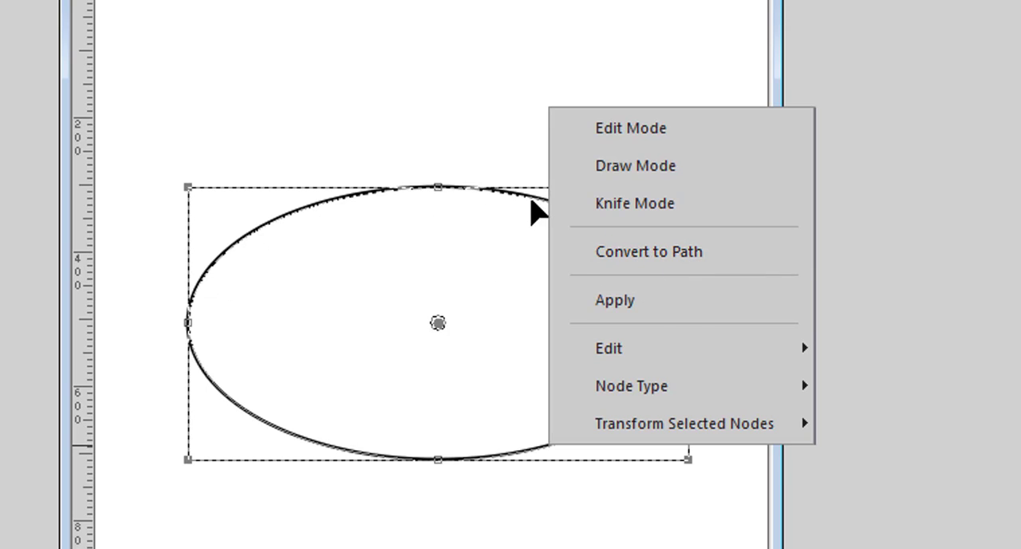
{"action": "mouse_move", "coordinate": [440, 185]}
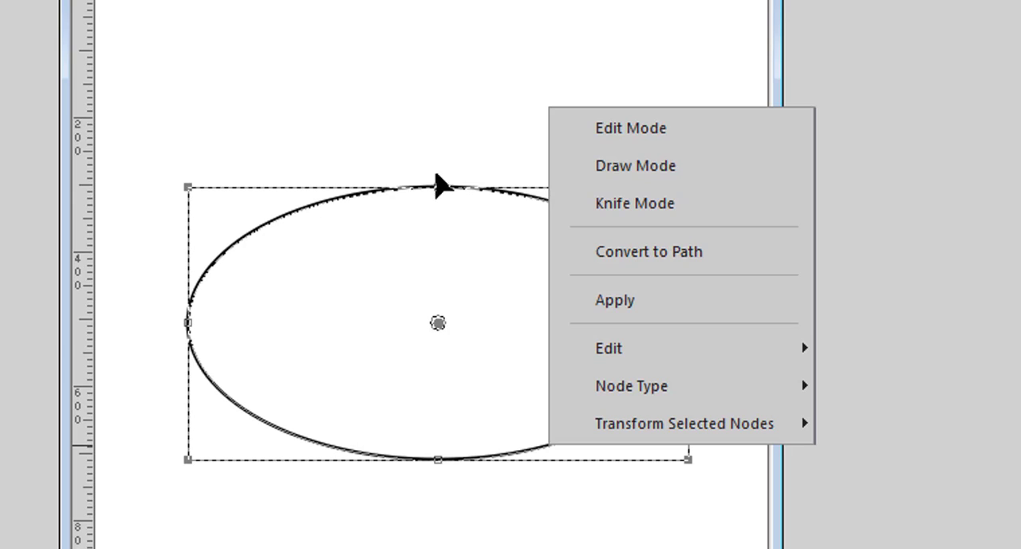
{"action": "mouse_move", "coordinate": [536, 209]}
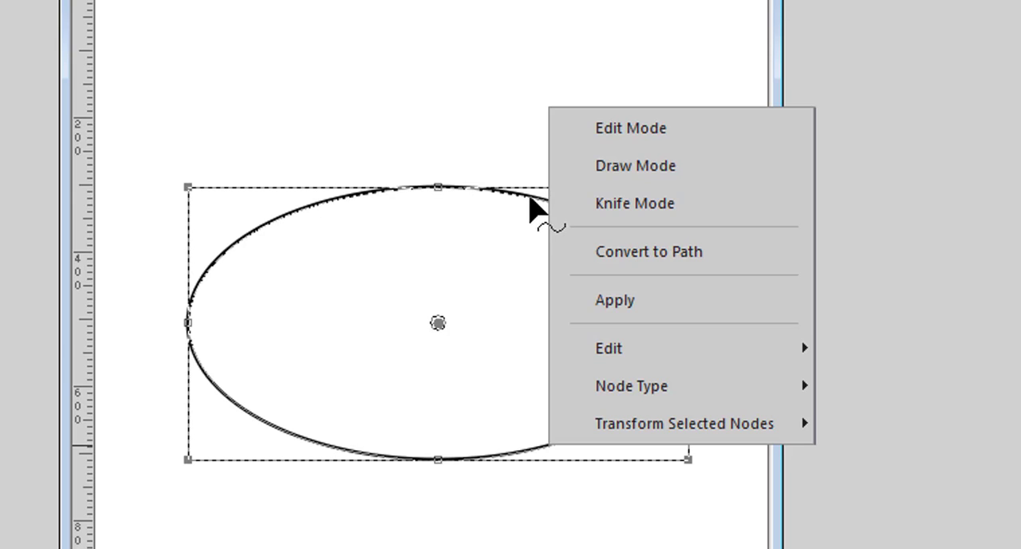
{"action": "mouse_move", "coordinate": [647, 270]}
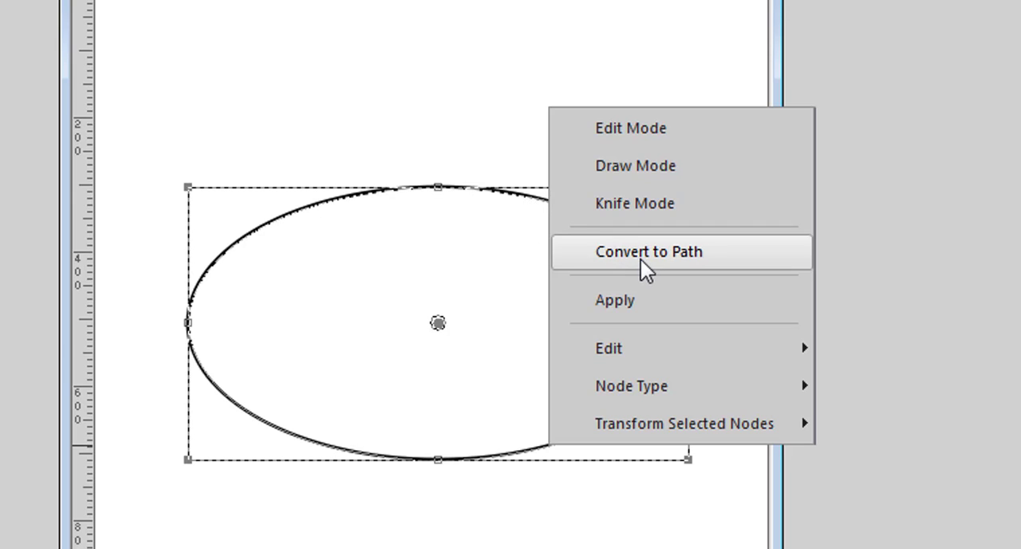
{"action": "mouse_move", "coordinate": [686, 263]}
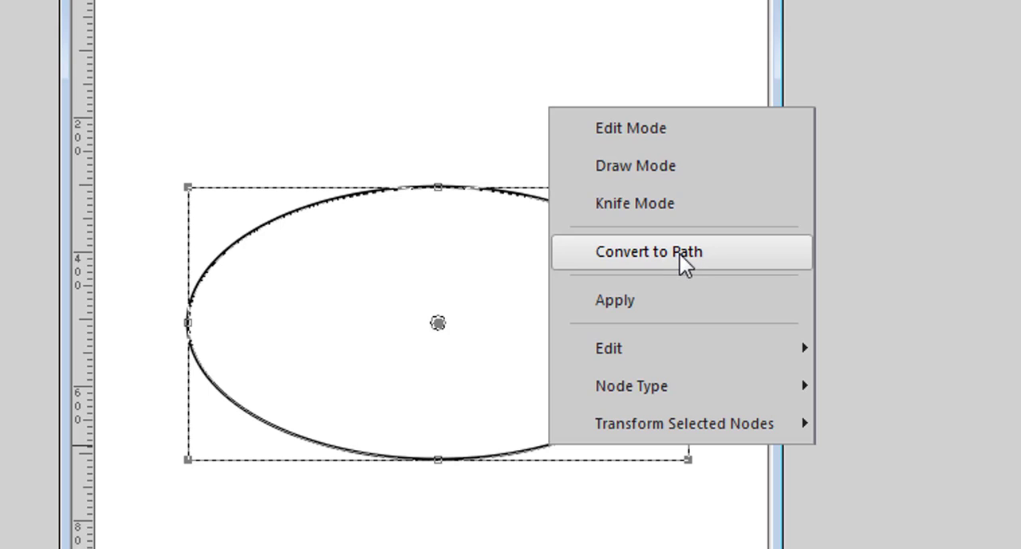
{"action": "left_click", "coordinate": [649, 252]}
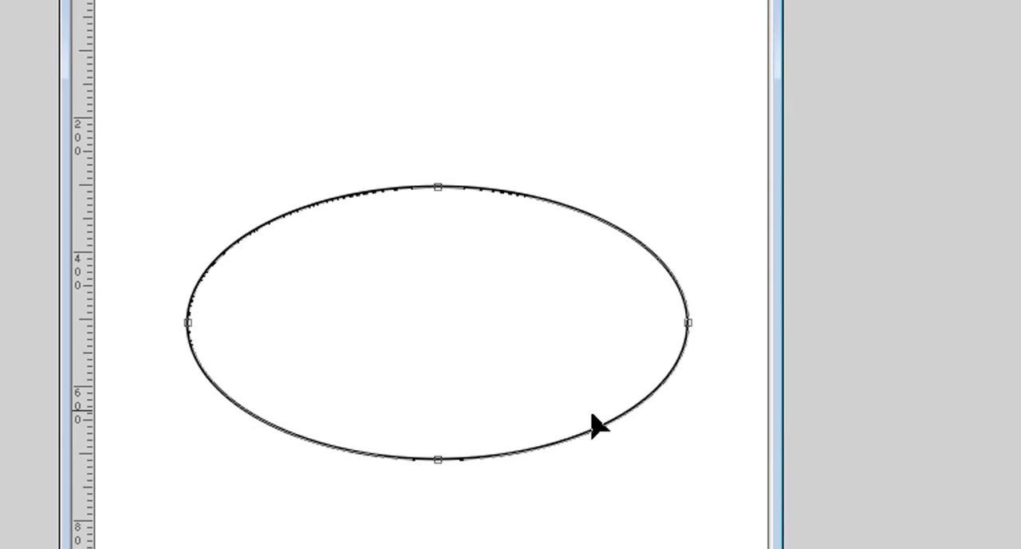
{"action": "right_click", "coordinate": [596, 424]}
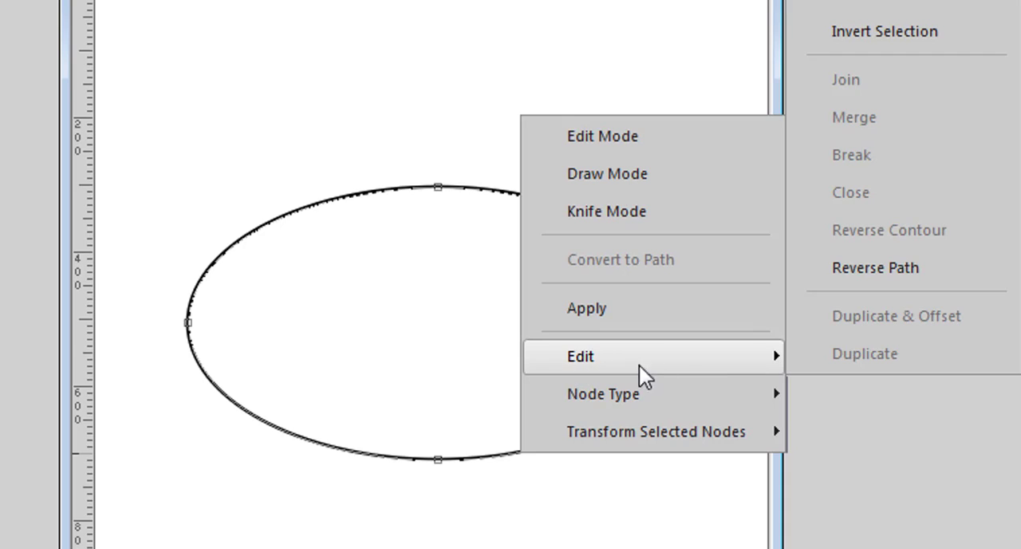
{"action": "mouse_move", "coordinate": [875, 268]}
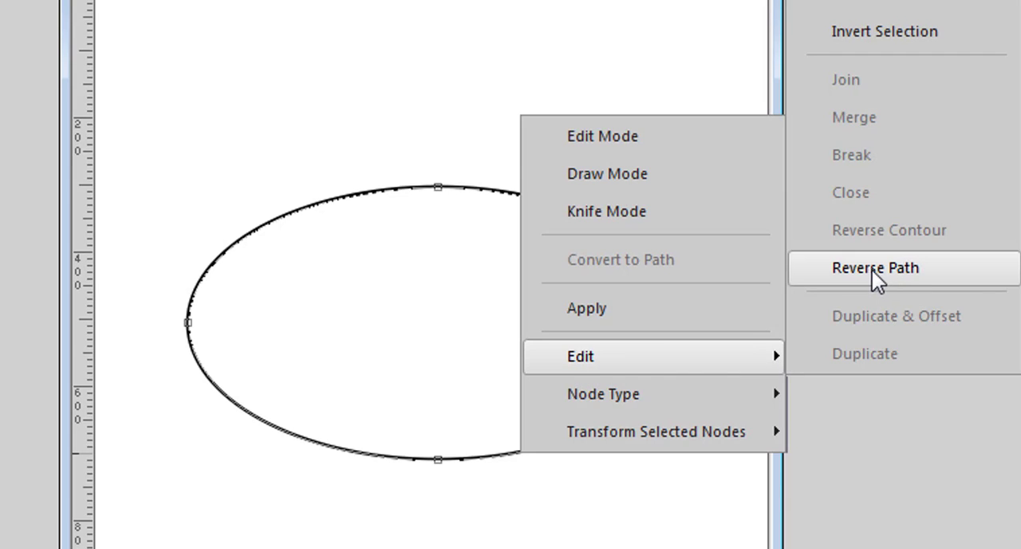
{"action": "left_click", "coordinate": [874, 268]}
{"action": "type", "text": "thi"}
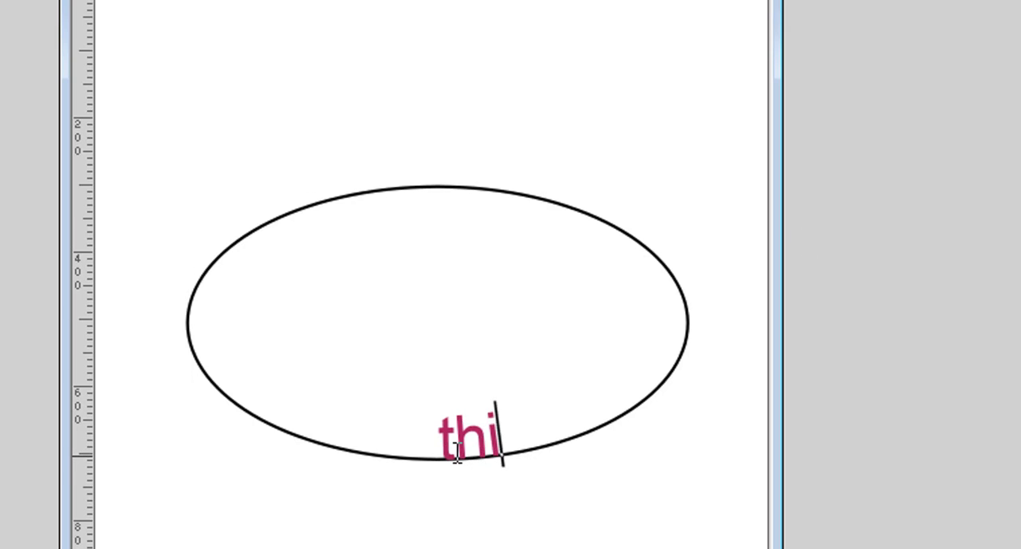
- Finish typing 'this is the bottom' along the ellipse's lower edge and apply it
{"action": "type", "text": "s is the bottom"}
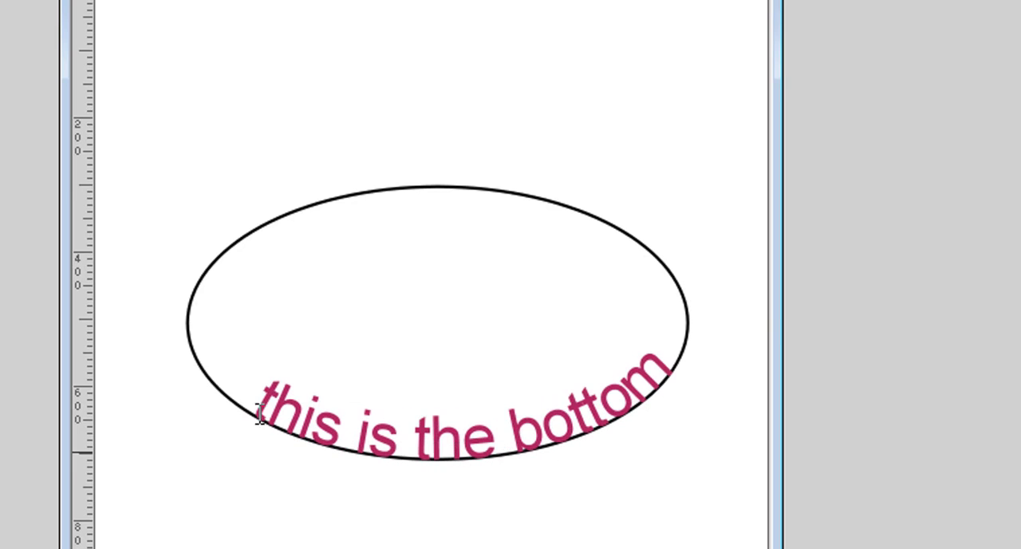
{"action": "mouse_move", "coordinate": [638, 233]}
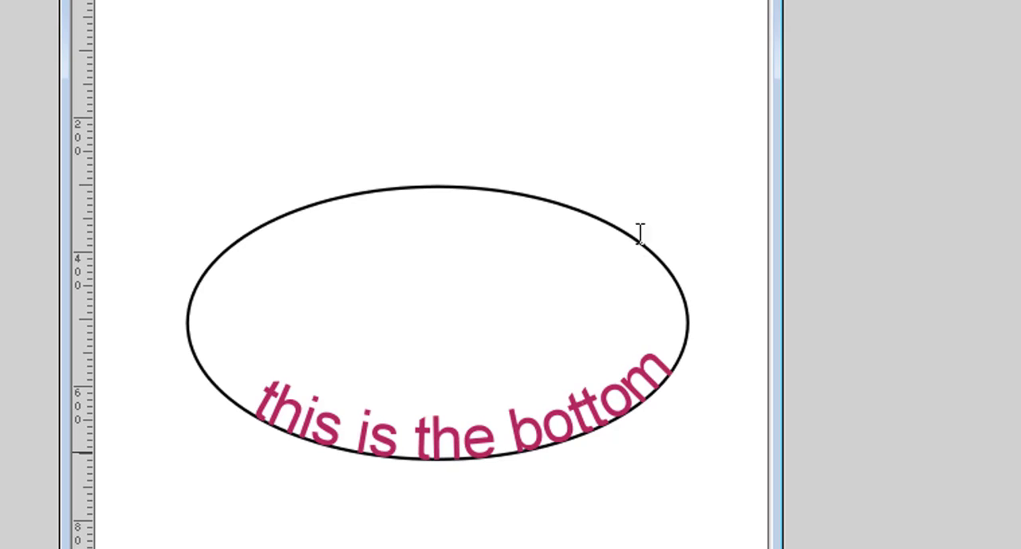
{"action": "mouse_move", "coordinate": [77, 40]}
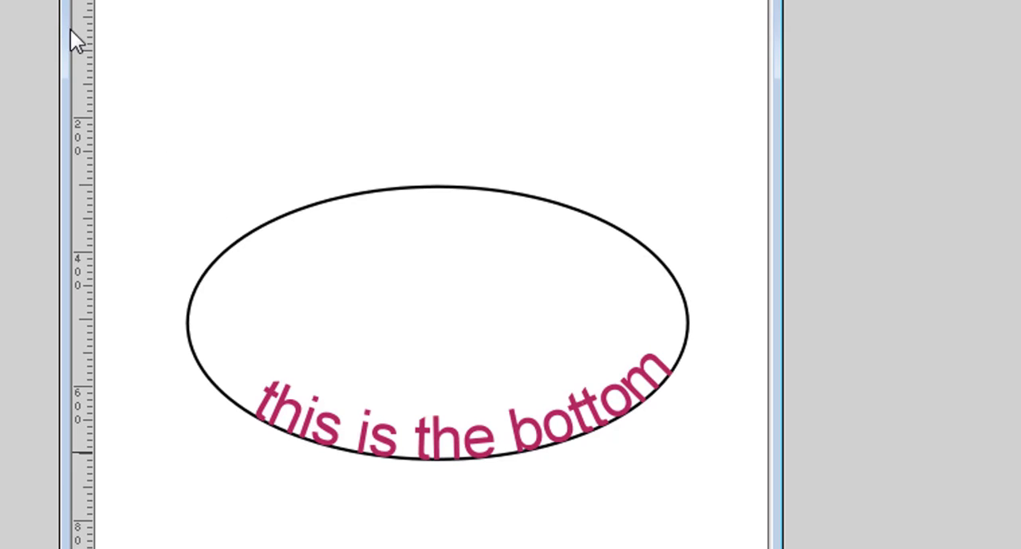
{"action": "left_click", "coordinate": [463, 423]}
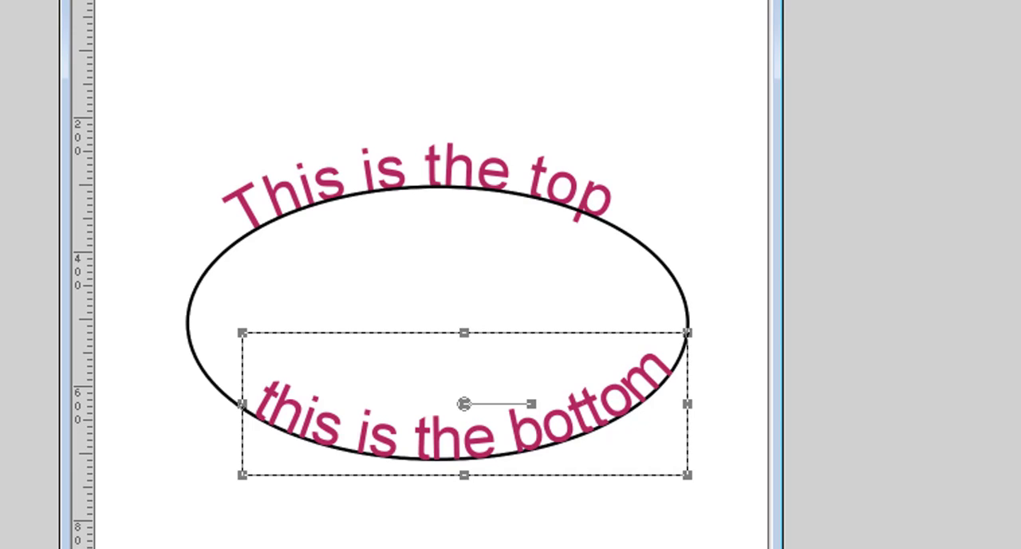
{"action": "mouse_move", "coordinate": [383, 271]}
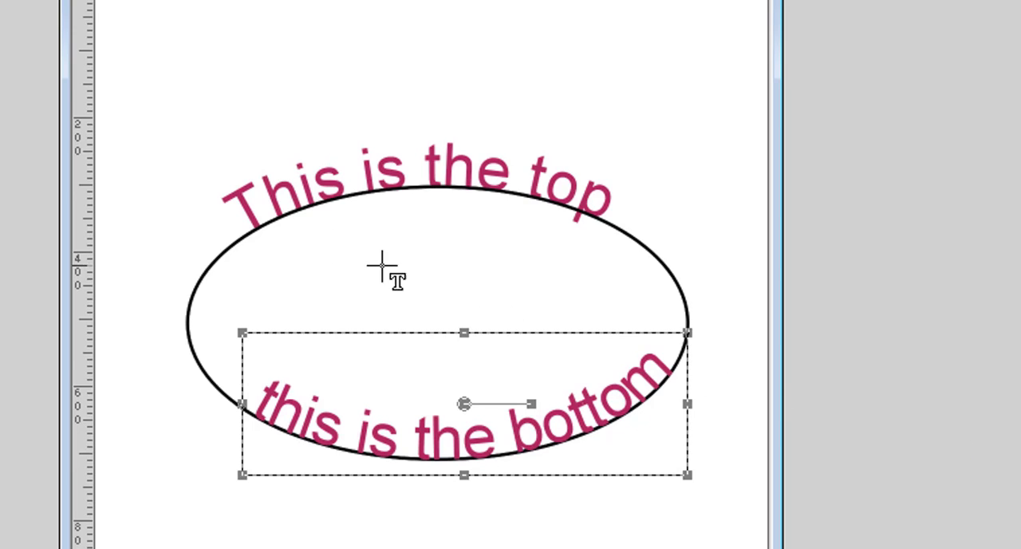
{"action": "mouse_move", "coordinate": [309, 265]}
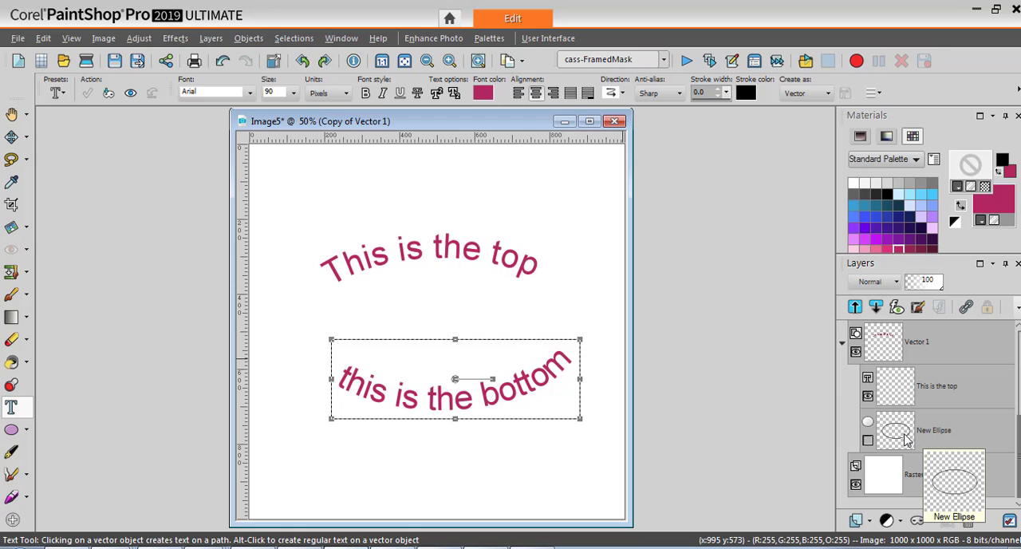
- Select the ellipse within the text group so its outline can be hidden
{"action": "left_click", "coordinate": [916, 341]}
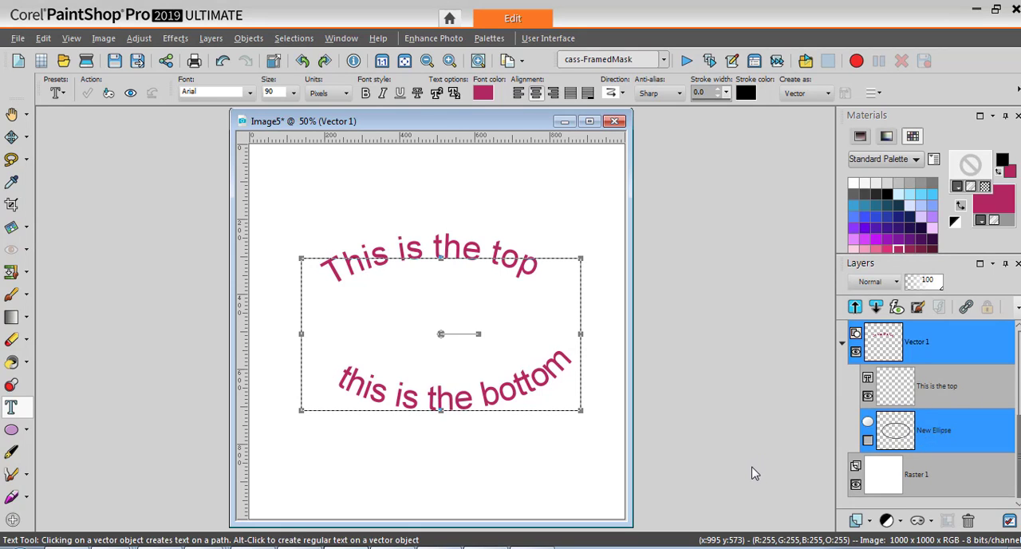
{"action": "mouse_move", "coordinate": [341, 306]}
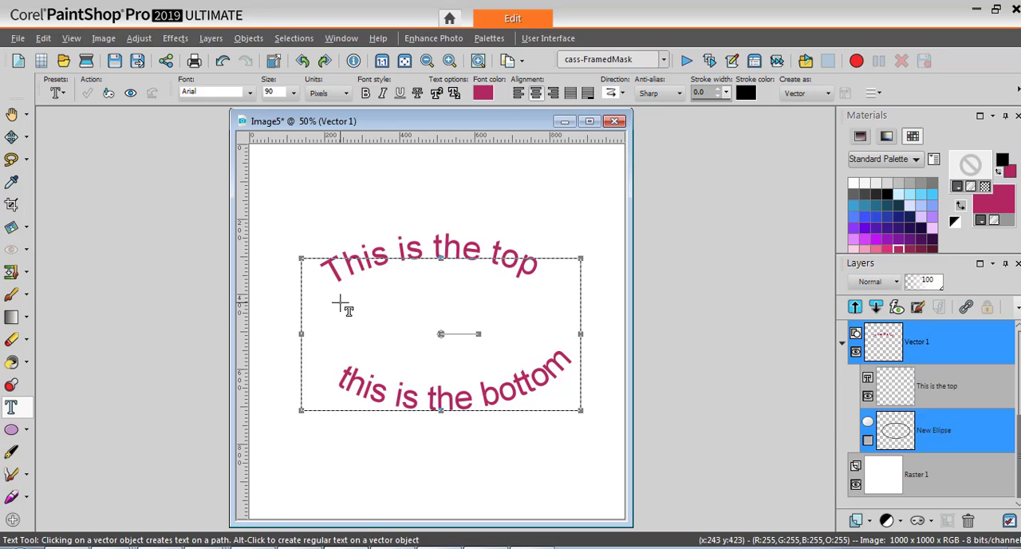
{"action": "mouse_move", "coordinate": [119, 462]}
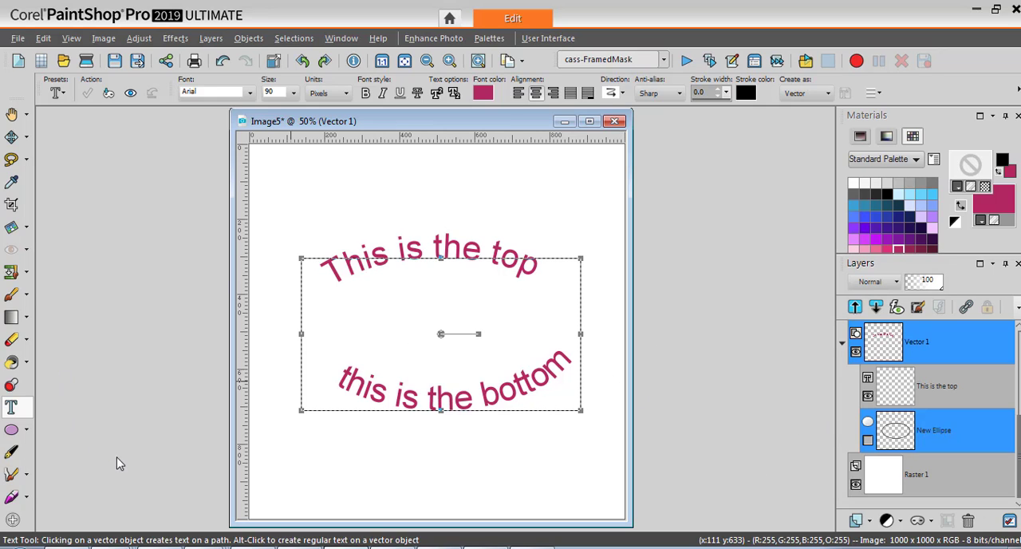
{"action": "mouse_move", "coordinate": [386, 359]}
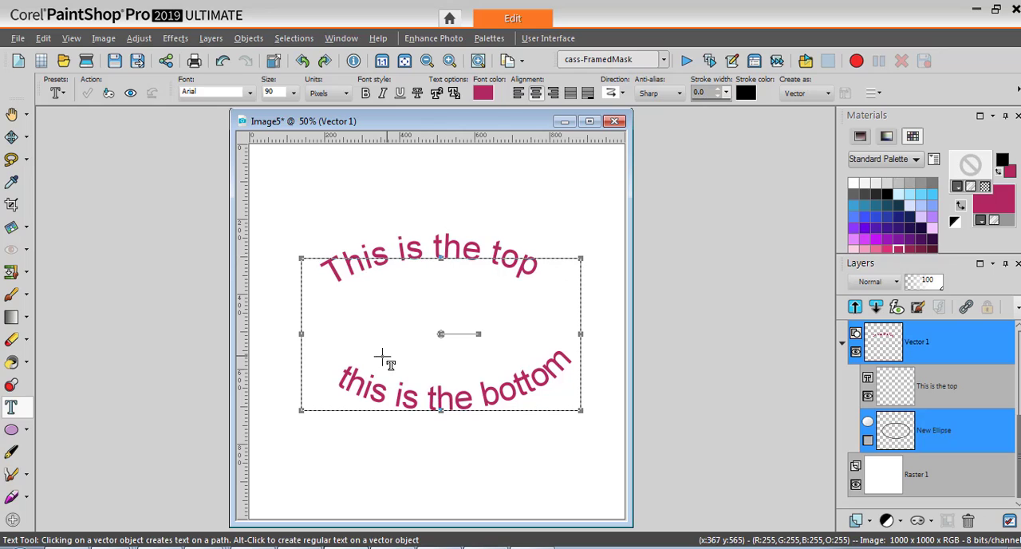
{"action": "mouse_move", "coordinate": [603, 383]}
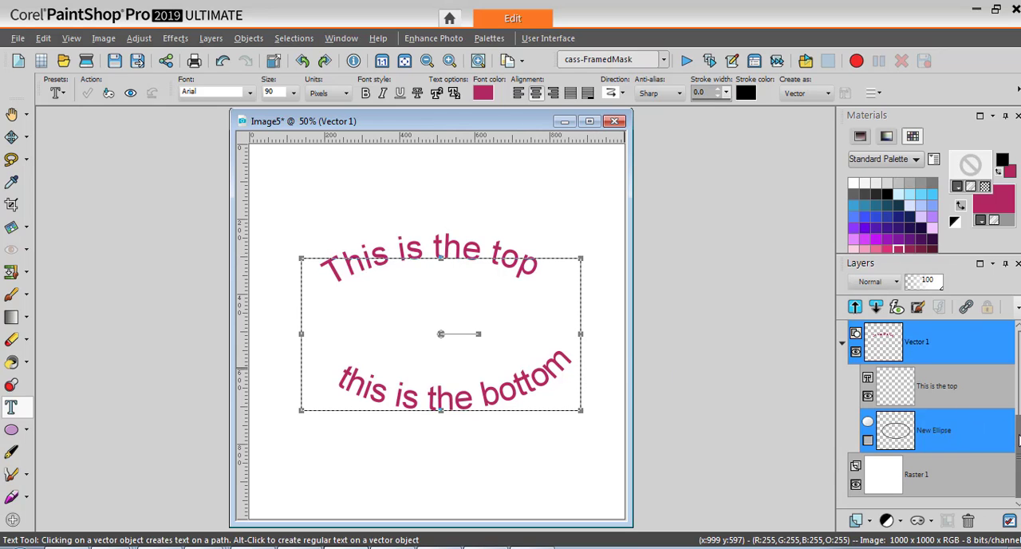
{"action": "mouse_move", "coordinate": [714, 454]}
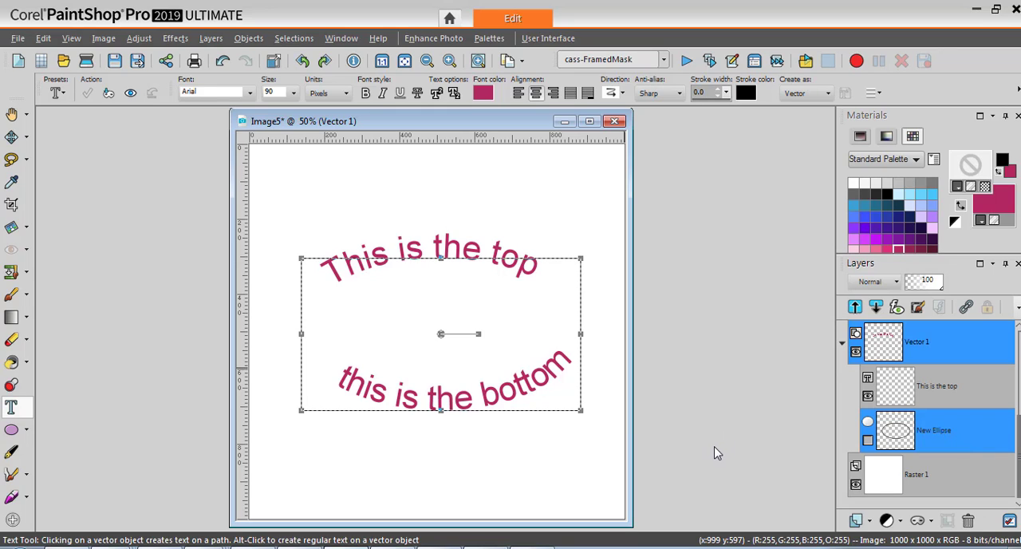
{"action": "mouse_move", "coordinate": [705, 456]}
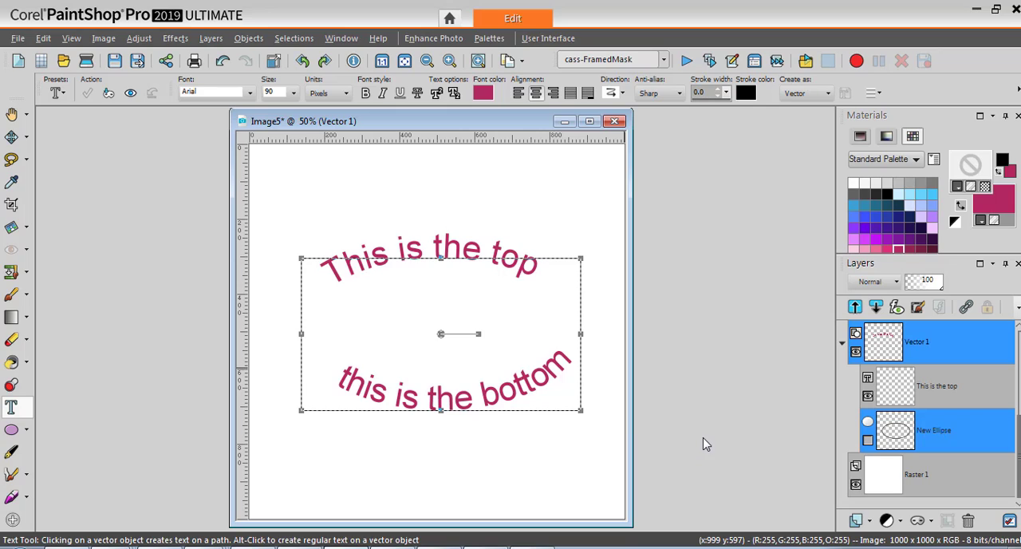
{"action": "mouse_move", "coordinate": [701, 450]}
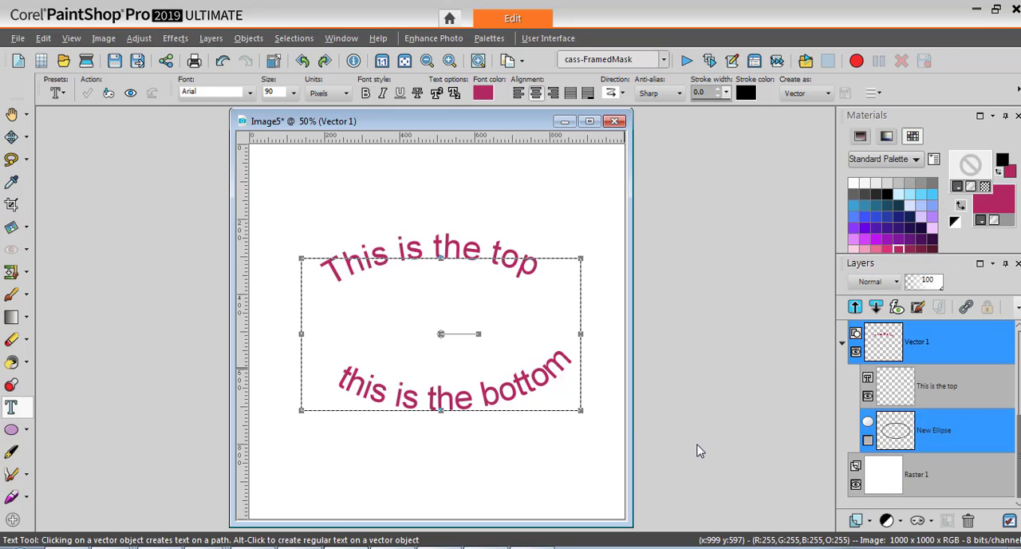
{"action": "mouse_move", "coordinate": [689, 462]}
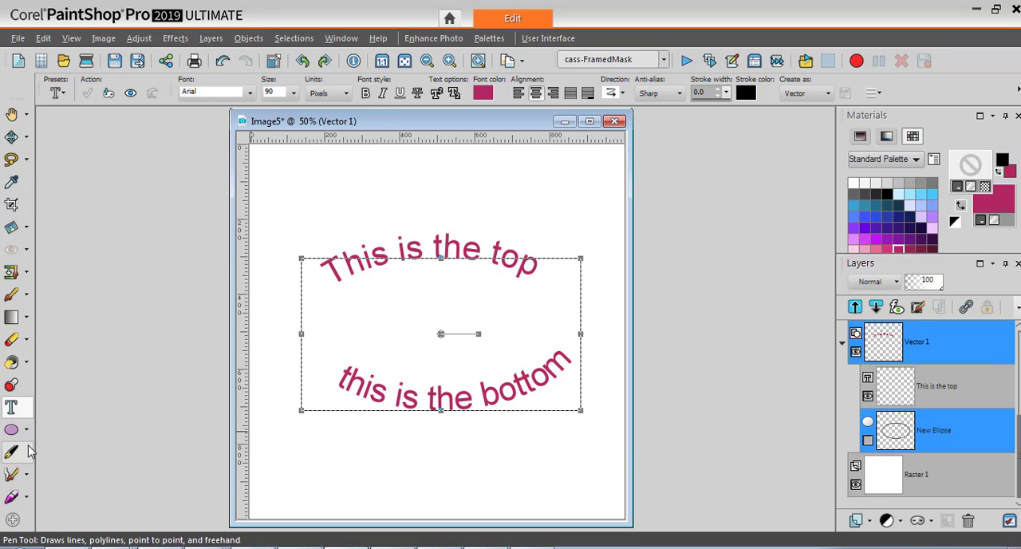
{"action": "mouse_move", "coordinate": [13, 454]}
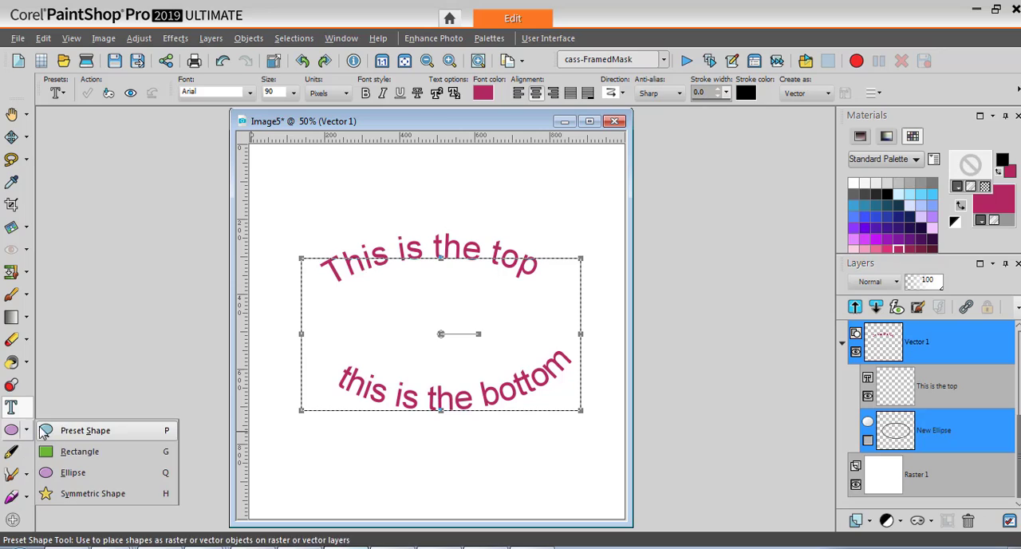
{"action": "mouse_move", "coordinate": [79, 451]}
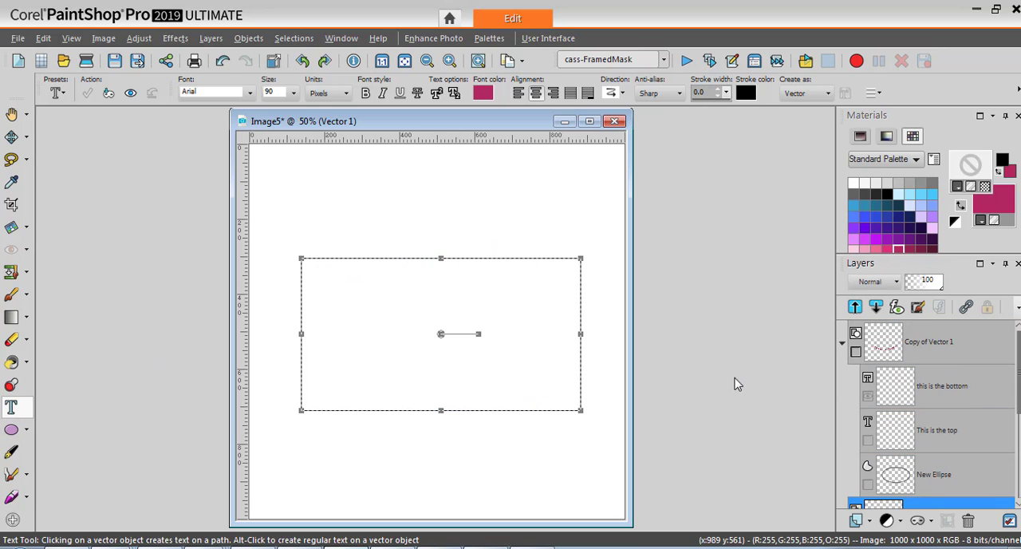
{"action": "mouse_move", "coordinate": [13, 430]}
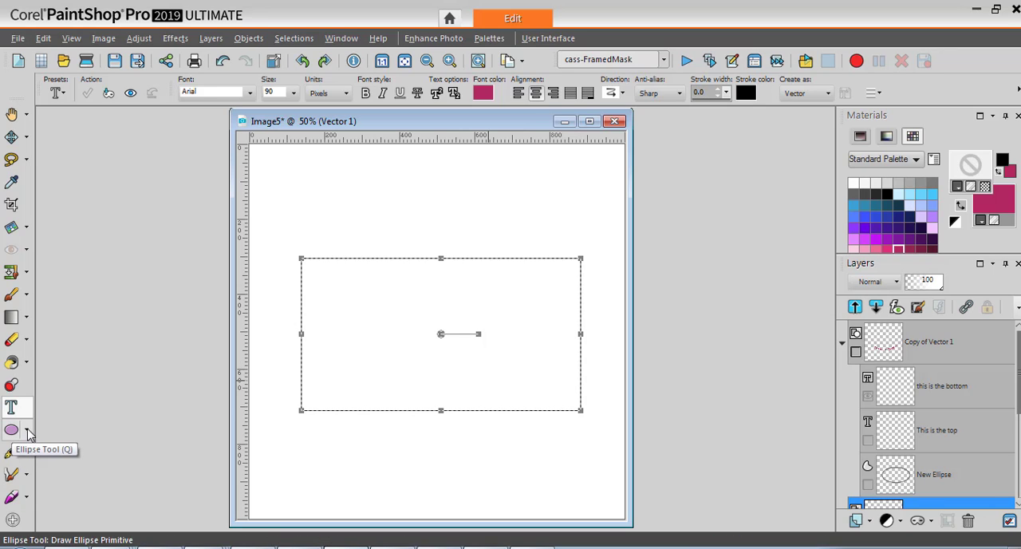
- Draw a square with the Rectangle tool and bring up its Convert to Path option
{"action": "left_click", "coordinate": [22, 429]}
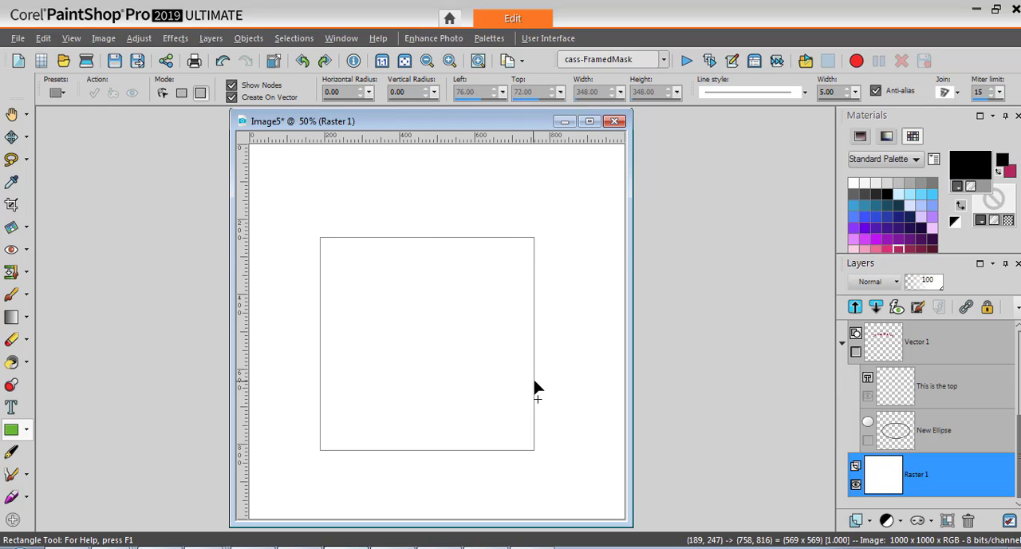
{"action": "left_click_drag", "start_coordinate": [321, 236], "coordinate": [533, 449]}
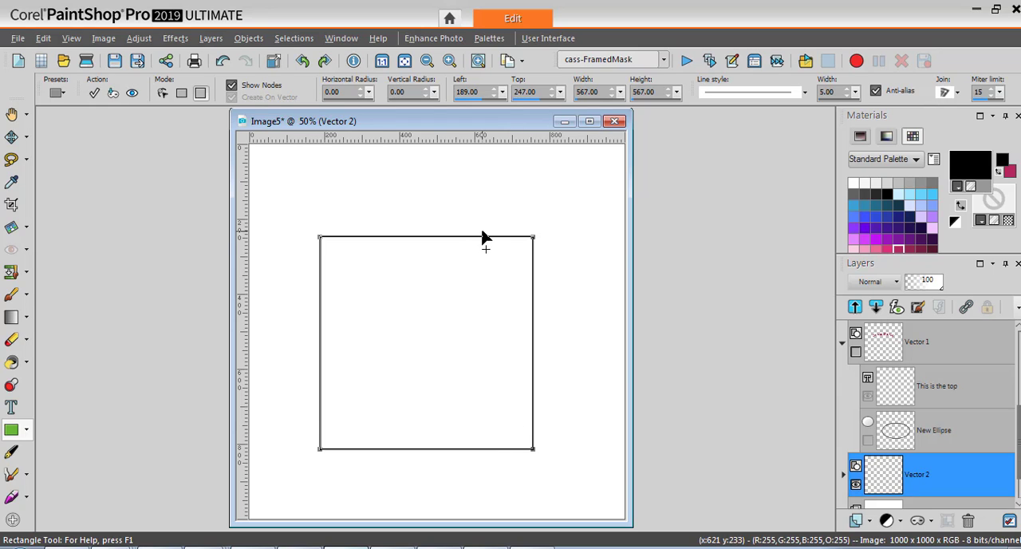
{"action": "mouse_move", "coordinate": [830, 477]}
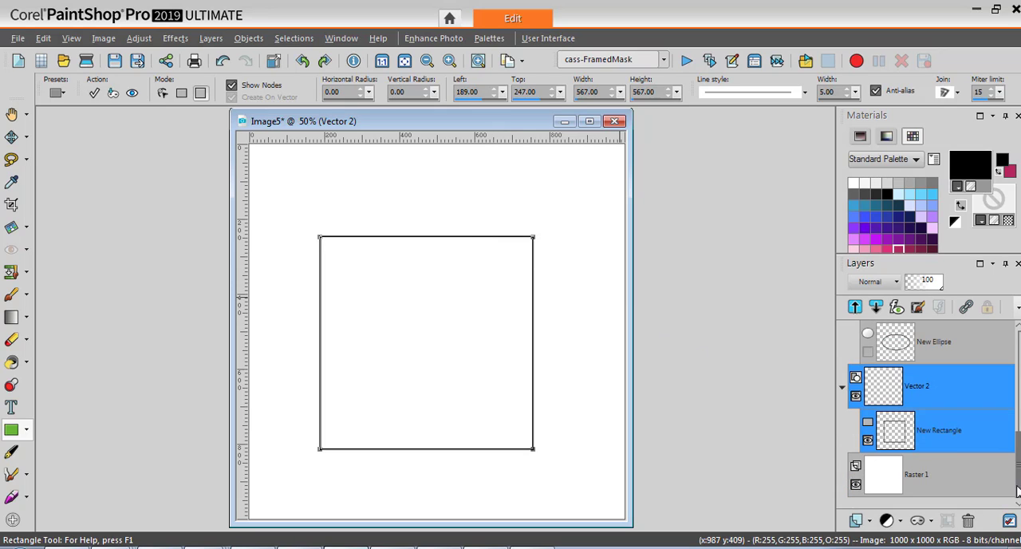
{"action": "mouse_move", "coordinate": [491, 242]}
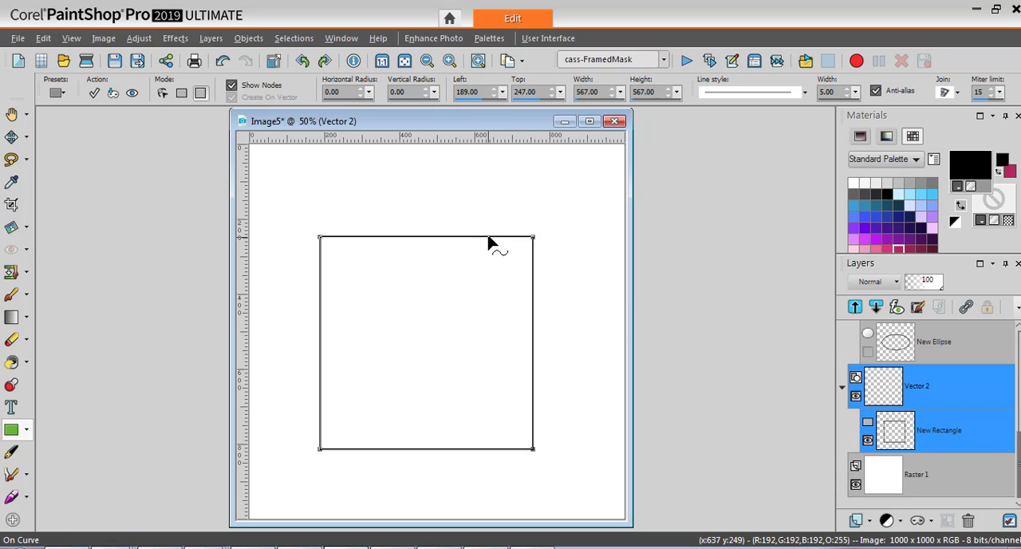
{"action": "right_click", "coordinate": [488, 243]}
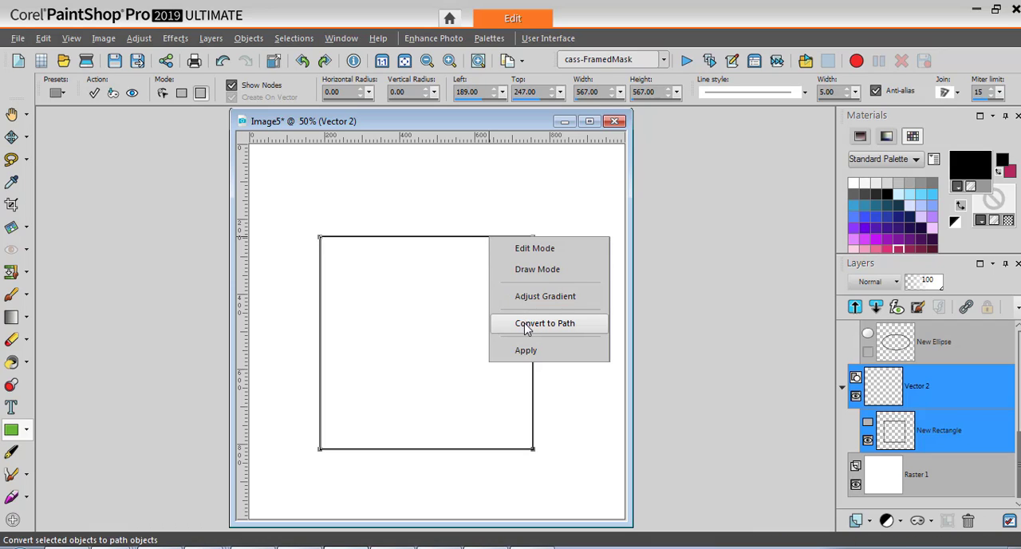
{"action": "mouse_move", "coordinate": [539, 329]}
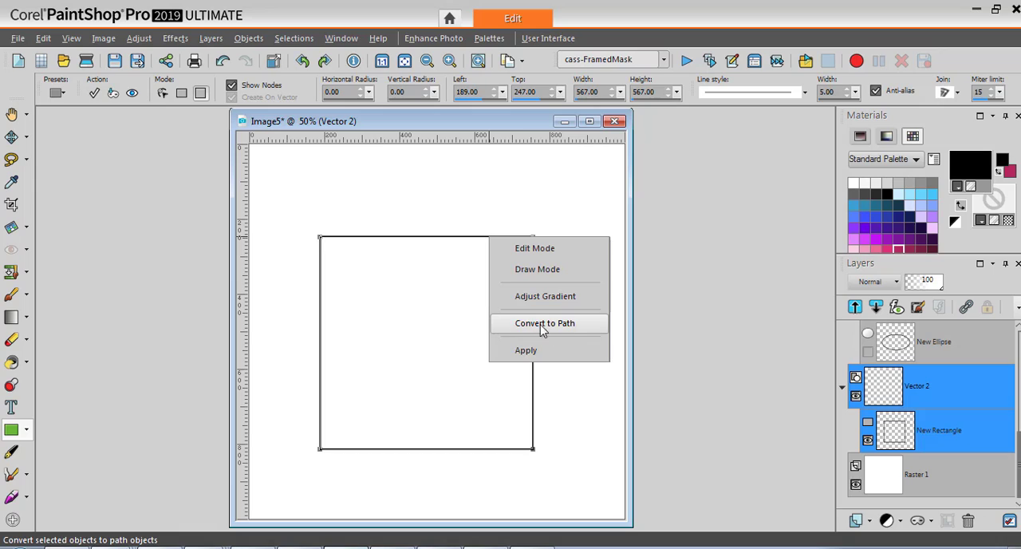
{"action": "mouse_move", "coordinate": [517, 131]}
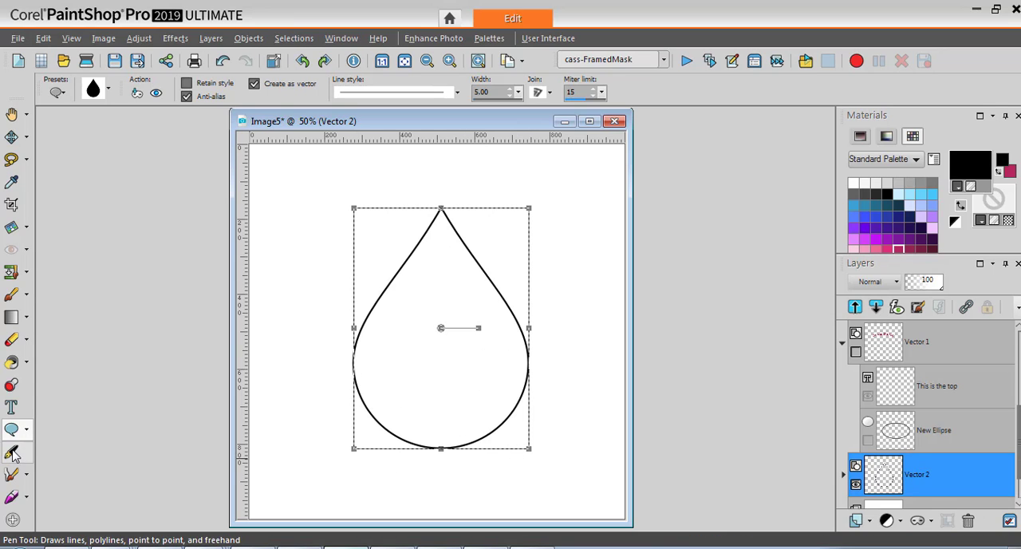
- Right-click the teardrop to check that Convert to Path is greyed out
{"action": "right_click", "coordinate": [469, 450]}
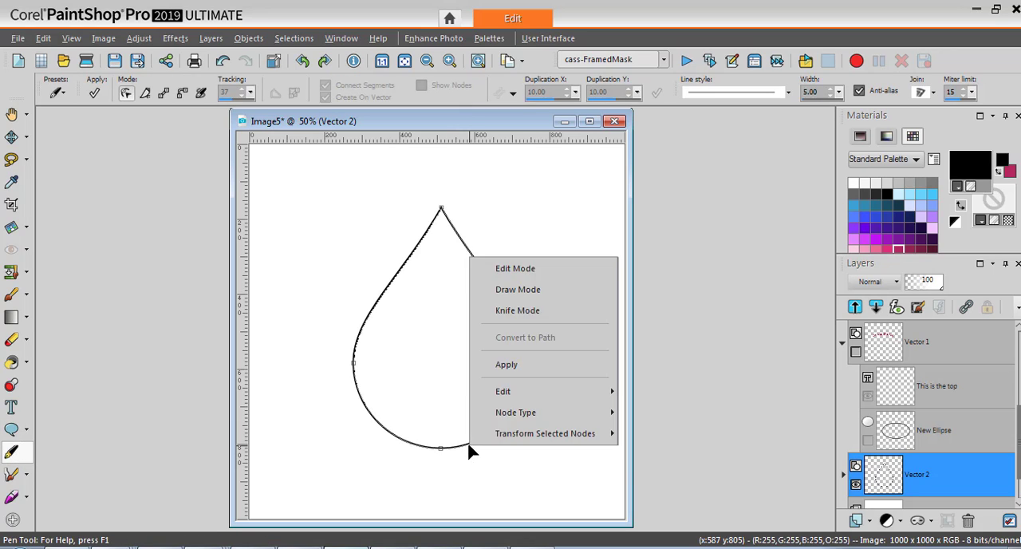
{"action": "mouse_move", "coordinate": [503, 343]}
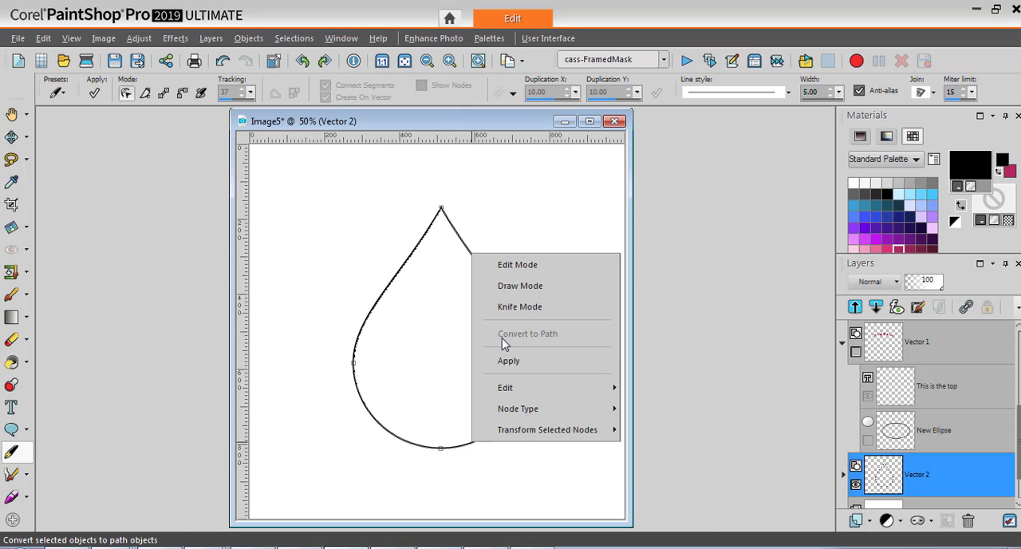
{"action": "mouse_move", "coordinate": [558, 341]}
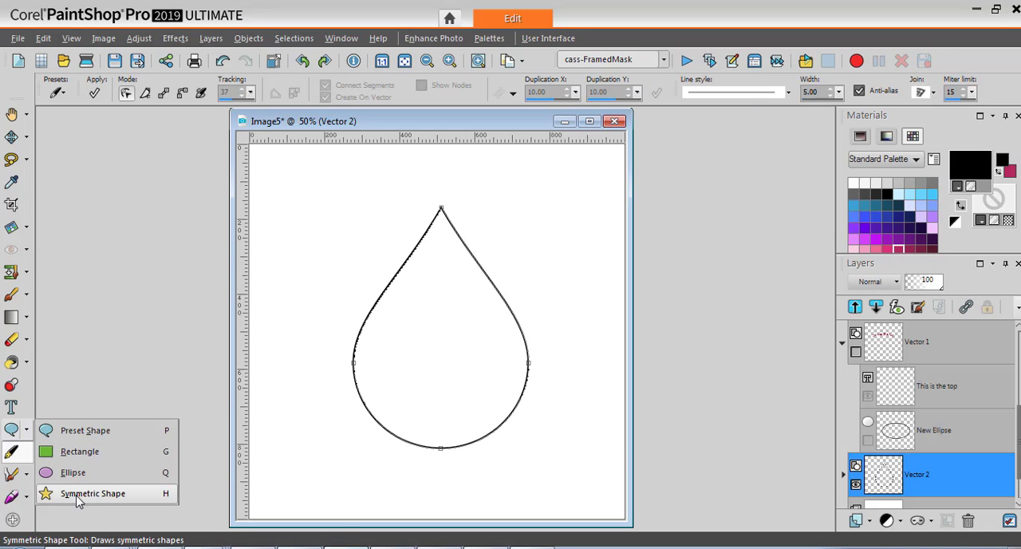
- Draw a rounded five-pointed star with the Symmetric Shape tool and convert it to a path
{"action": "left_click", "coordinate": [92, 492]}
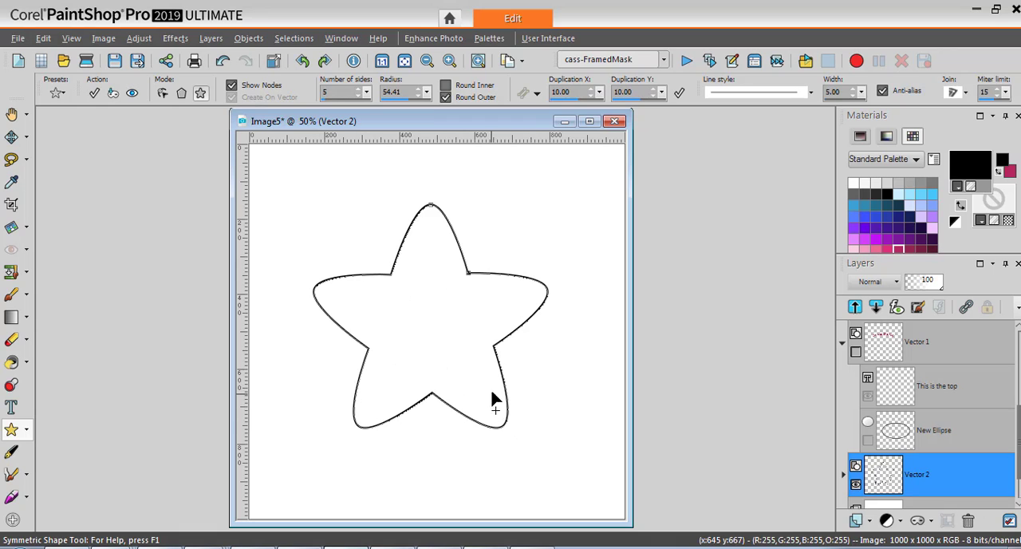
{"action": "right_click", "coordinate": [508, 292]}
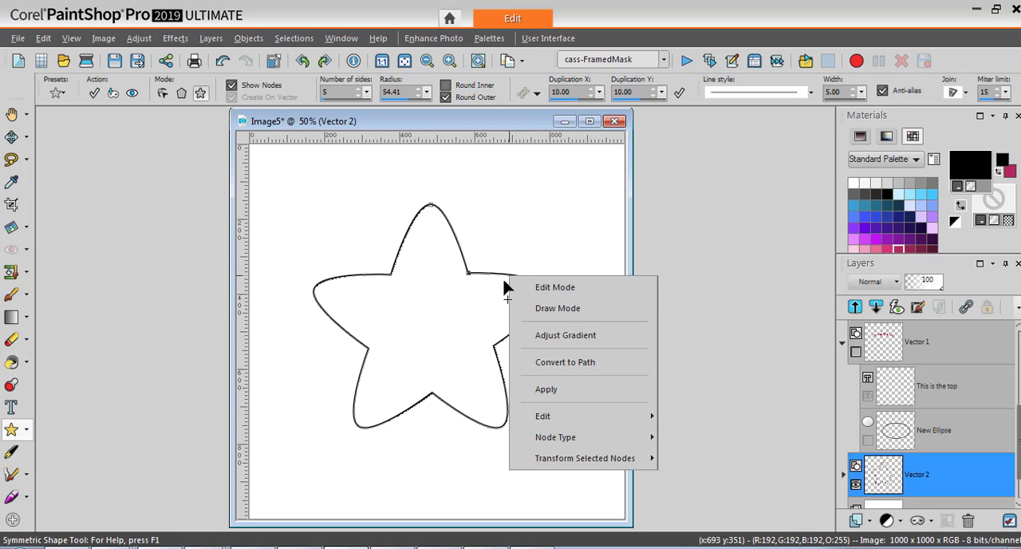
{"action": "mouse_move", "coordinate": [574, 360]}
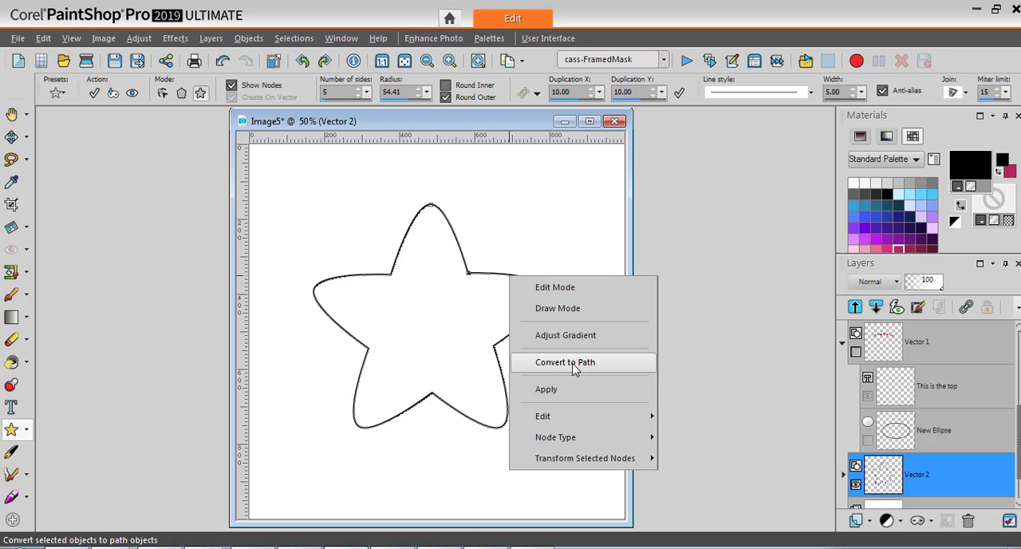
{"action": "mouse_move", "coordinate": [597, 370]}
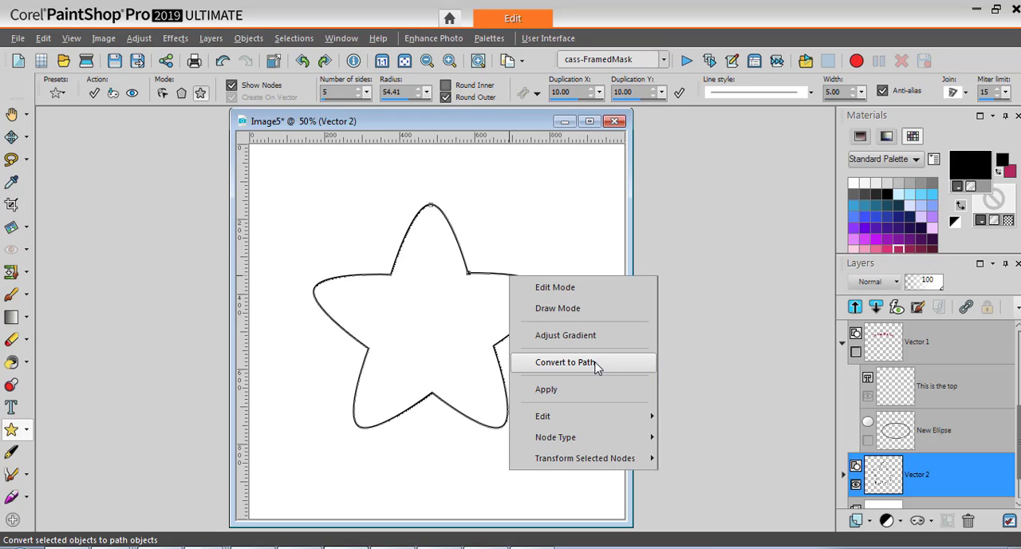
{"action": "mouse_move", "coordinate": [227, 361]}
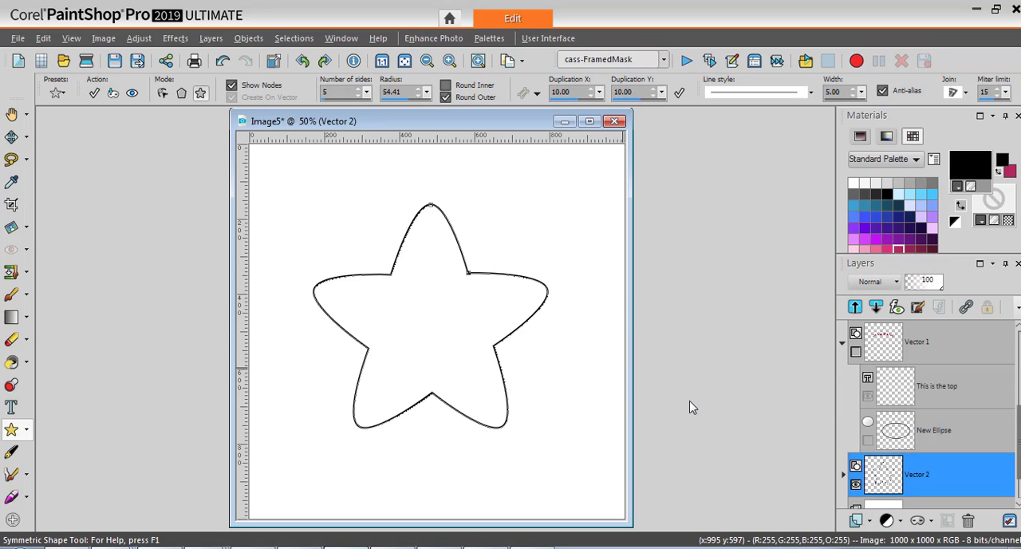
{"action": "mouse_move", "coordinate": [697, 431]}
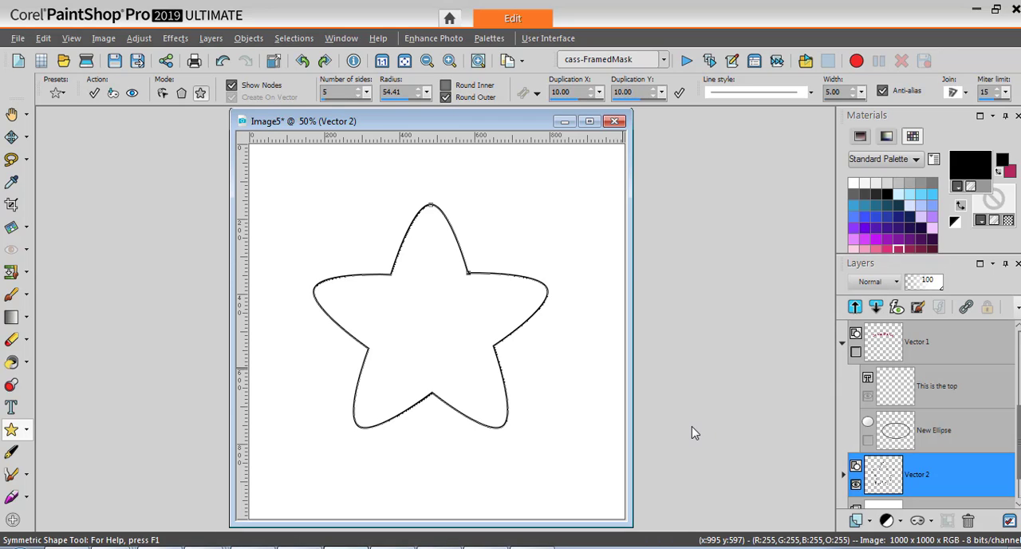
{"action": "mouse_move", "coordinate": [702, 428]}
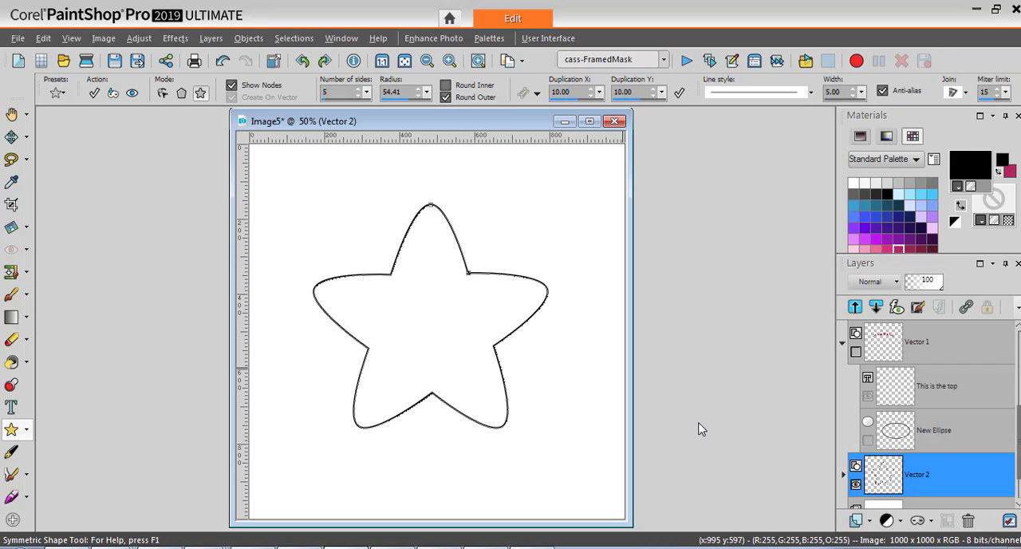